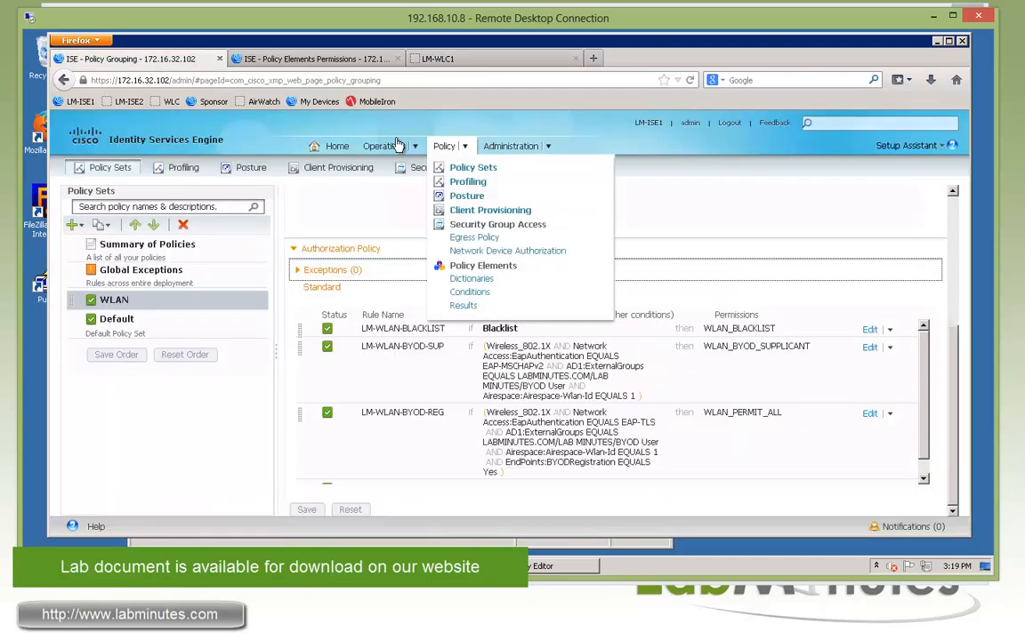
Open Operations > Authentications live log in a new browser tab and switch to it
{"action": "right_click", "coordinate": [414, 167]}
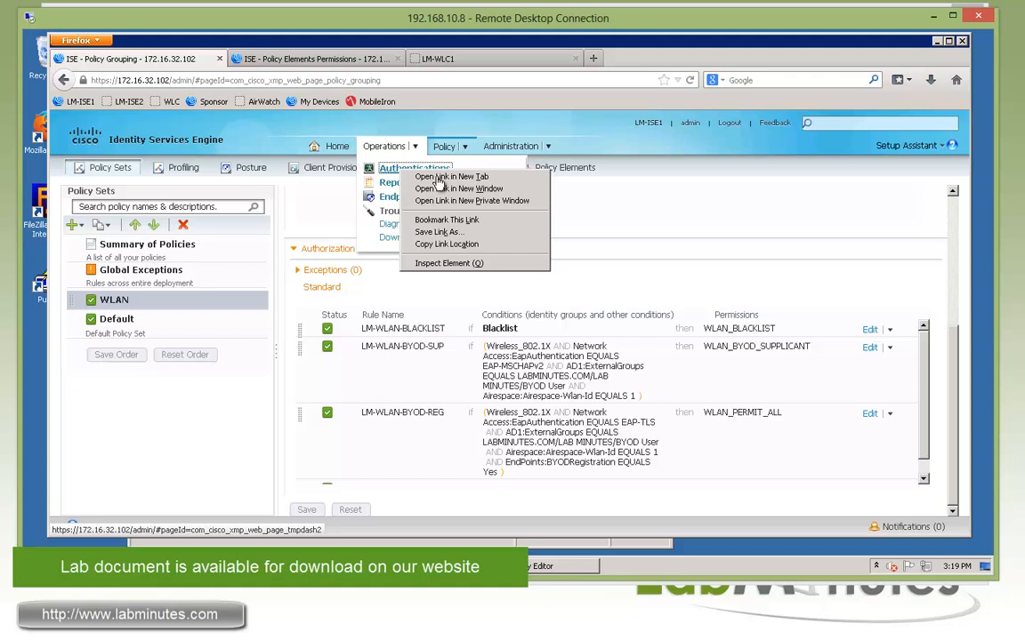
{"action": "left_click", "coordinate": [451, 176]}
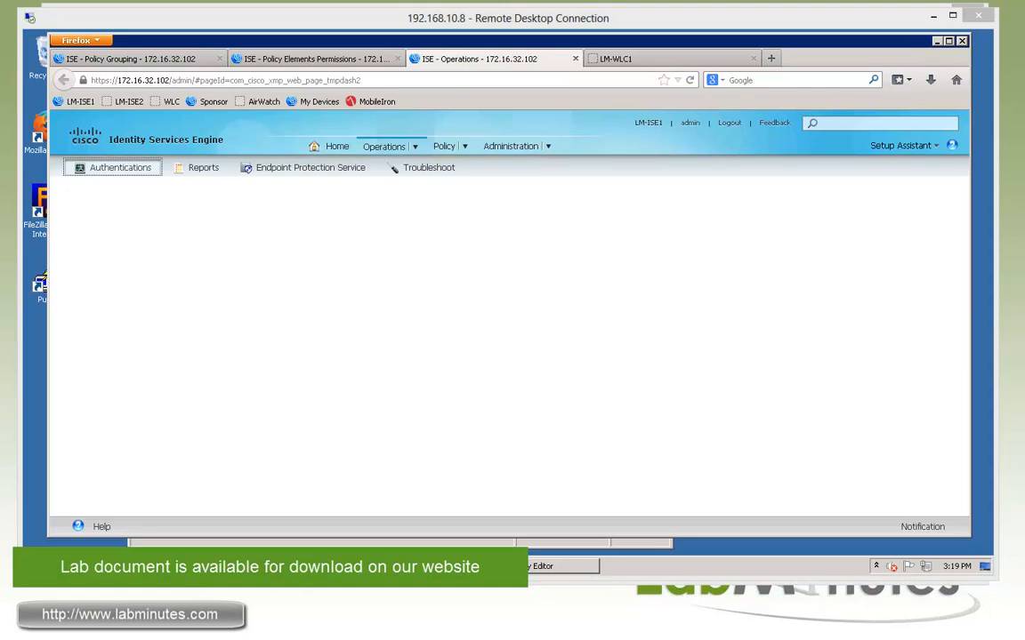
{"action": "left_click", "coordinate": [120, 167]}
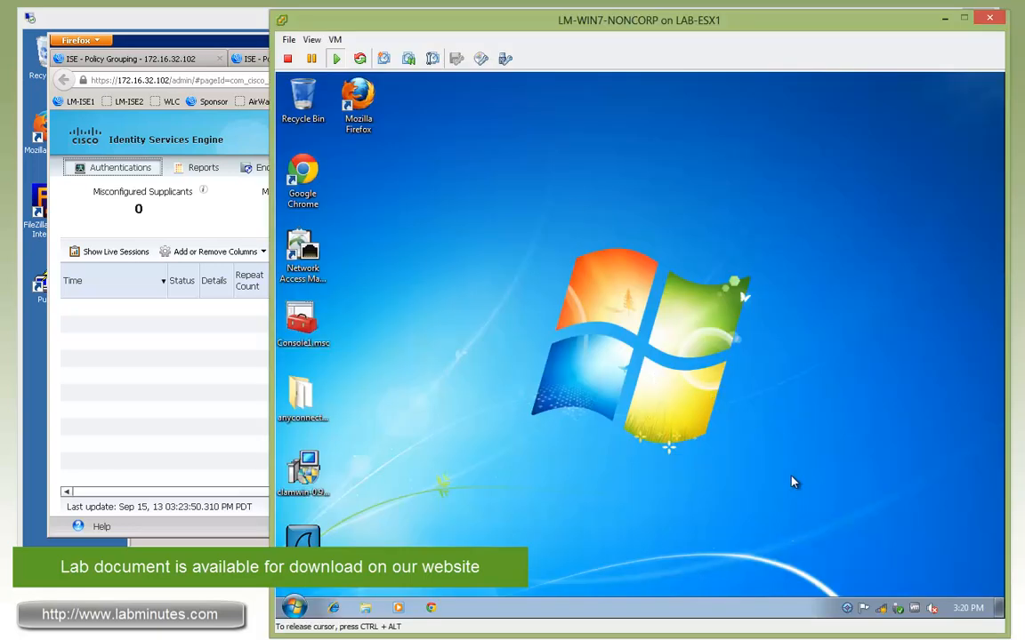
Join the LM-INTERNAL wireless network with employee credentials, accepting the certificate warning
{"action": "left_click", "coordinate": [881, 608]}
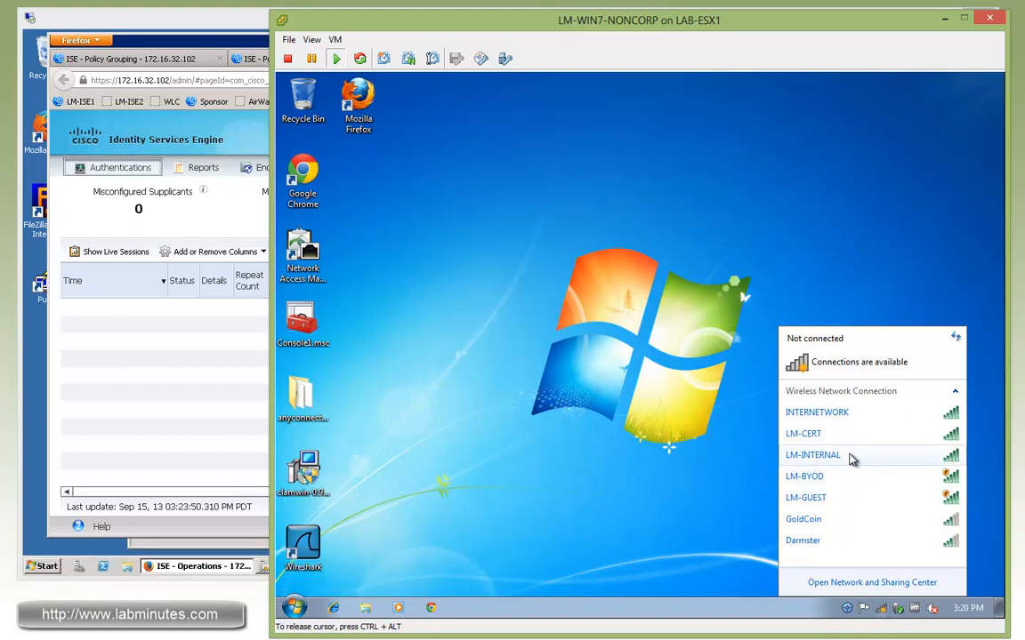
{"action": "left_click", "coordinate": [878, 464]}
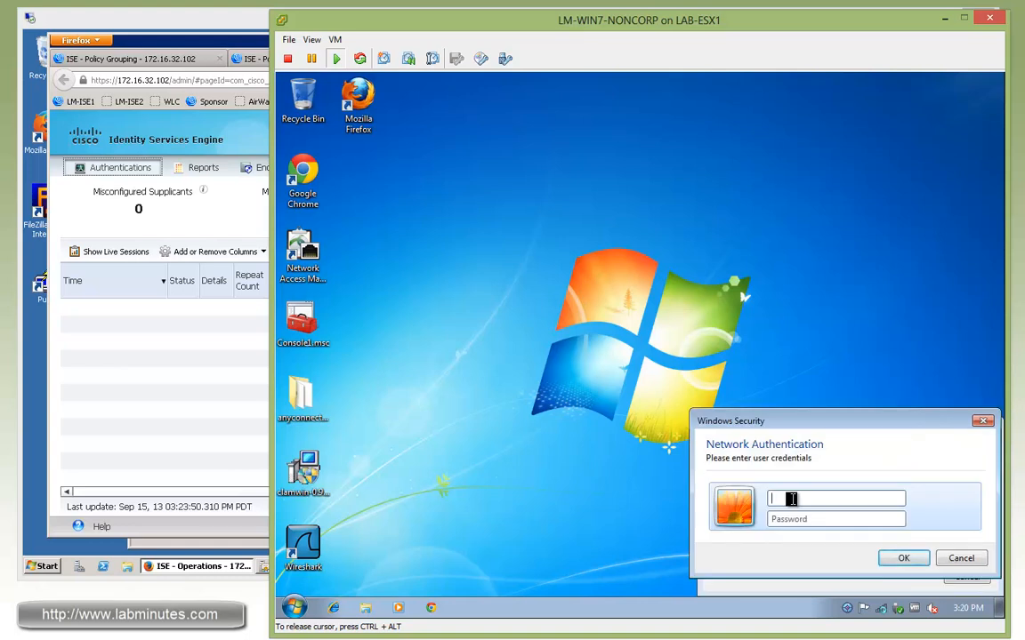
{"action": "type", "text": "employee1"}
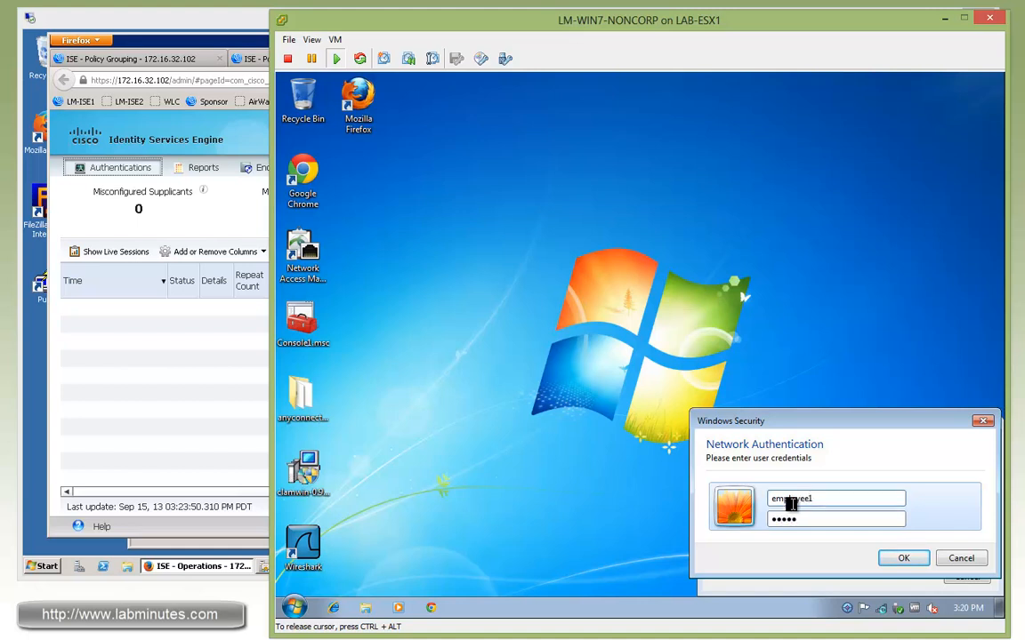
{"action": "left_click", "coordinate": [903, 557]}
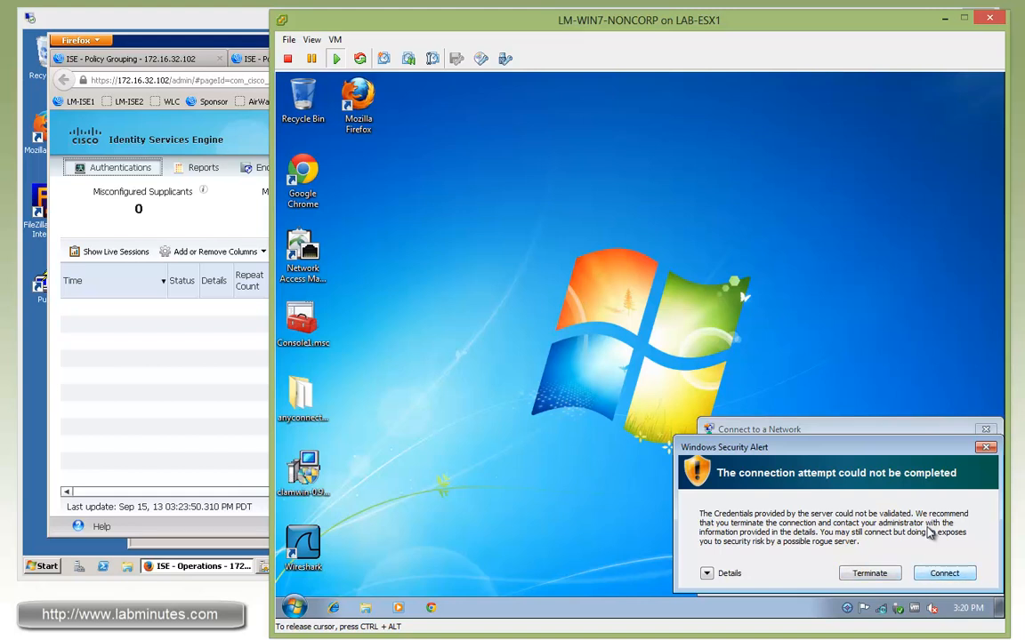
{"action": "mouse_move", "coordinate": [901, 524]}
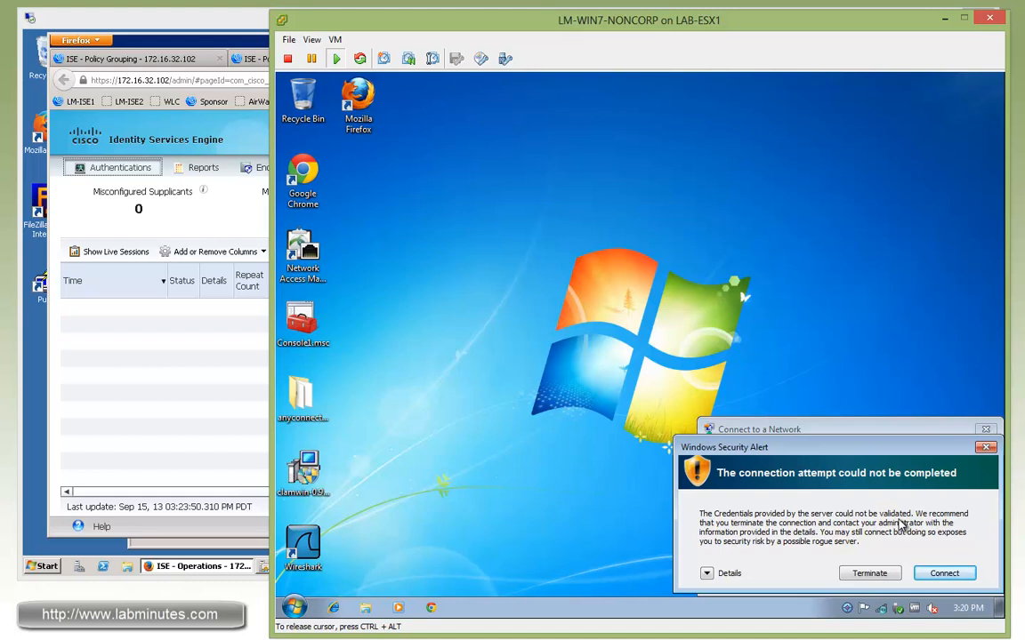
{"action": "mouse_move", "coordinate": [948, 537]}
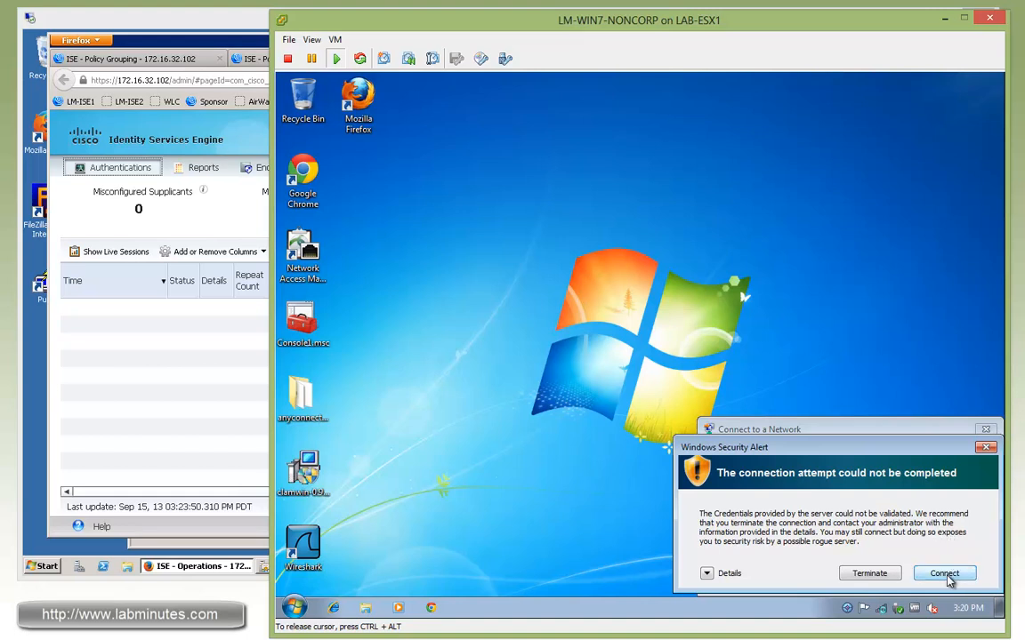
{"action": "left_click", "coordinate": [943, 573]}
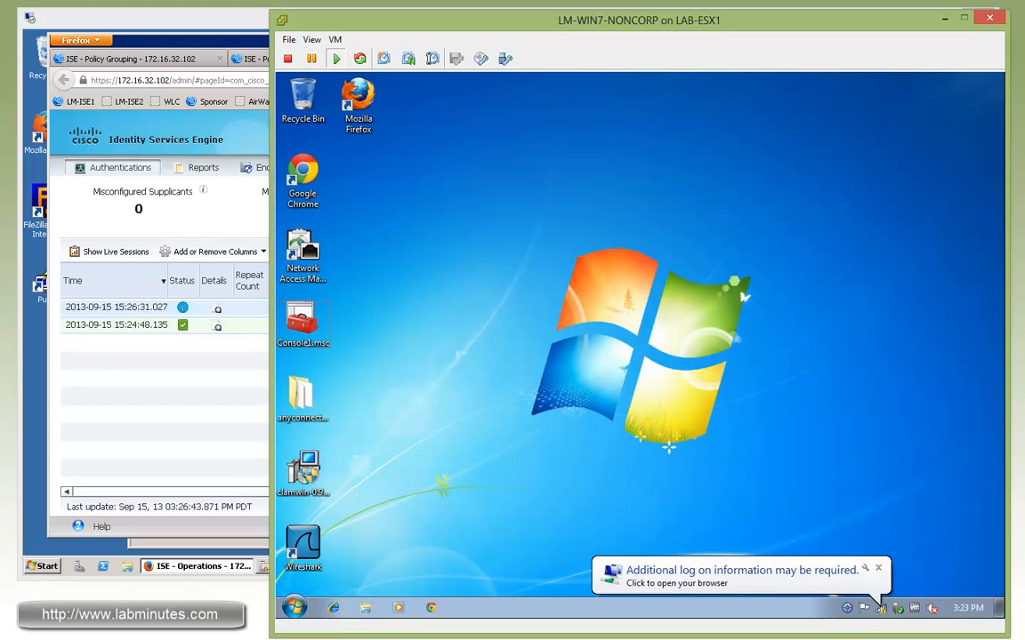
{"action": "mouse_move", "coordinate": [746, 589]}
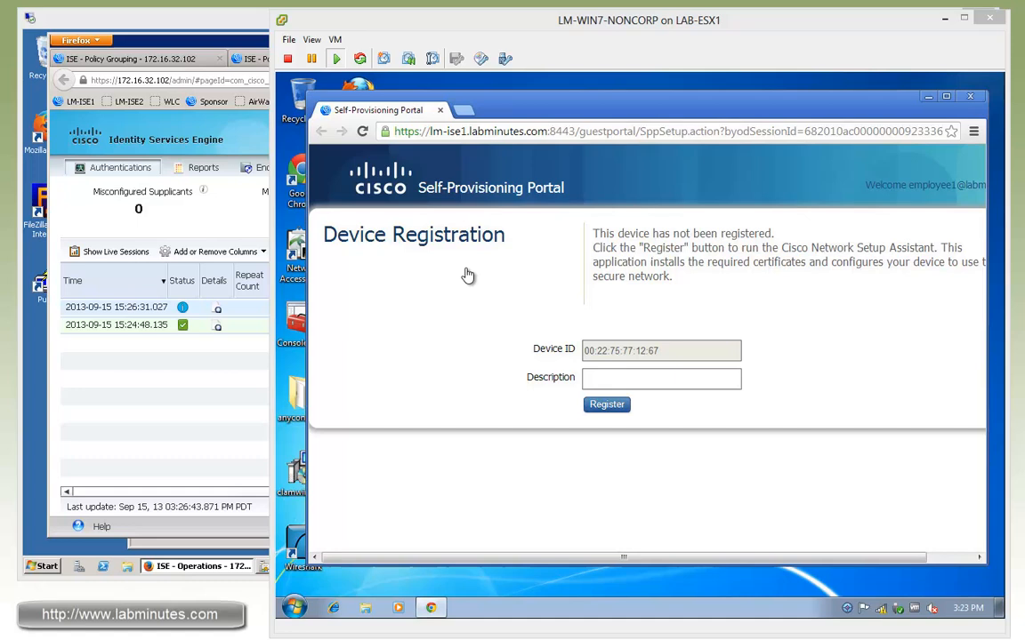
{"action": "mouse_move", "coordinate": [503, 275]}
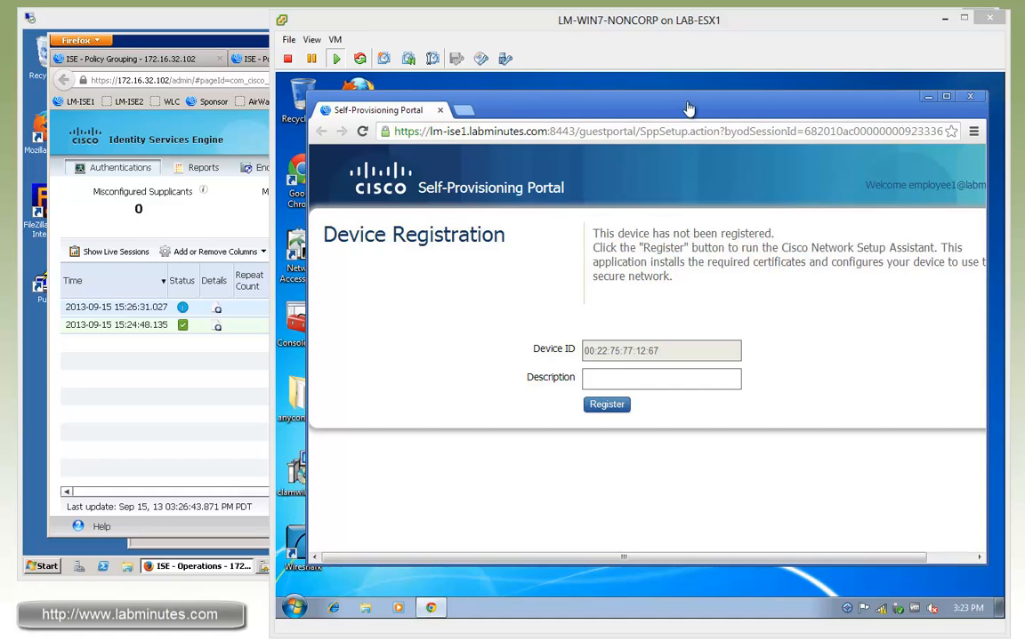
{"action": "mouse_move", "coordinate": [697, 110]}
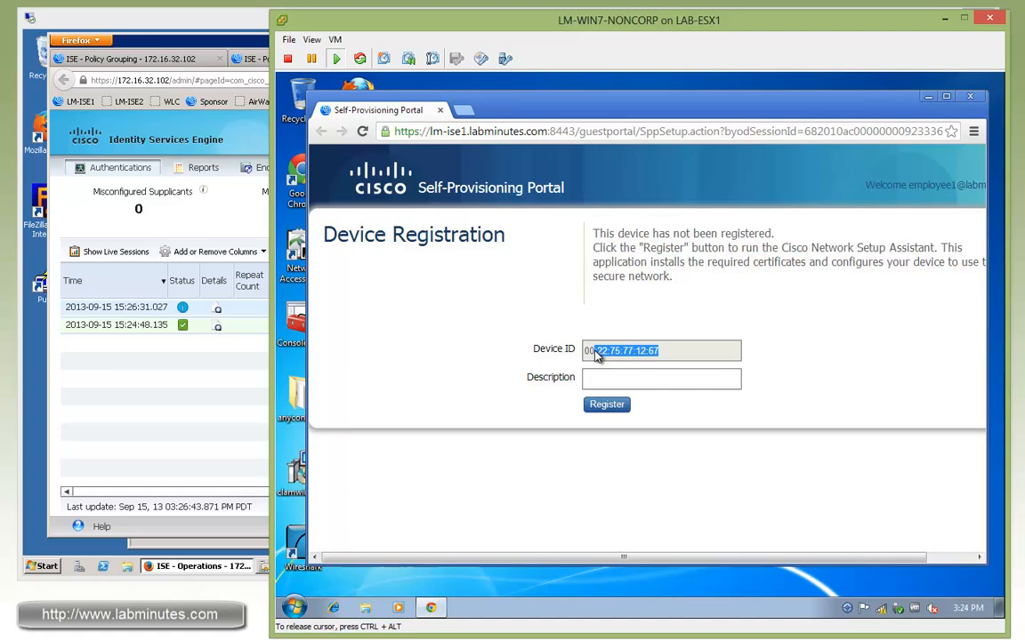
{"action": "mouse_move", "coordinate": [685, 353]}
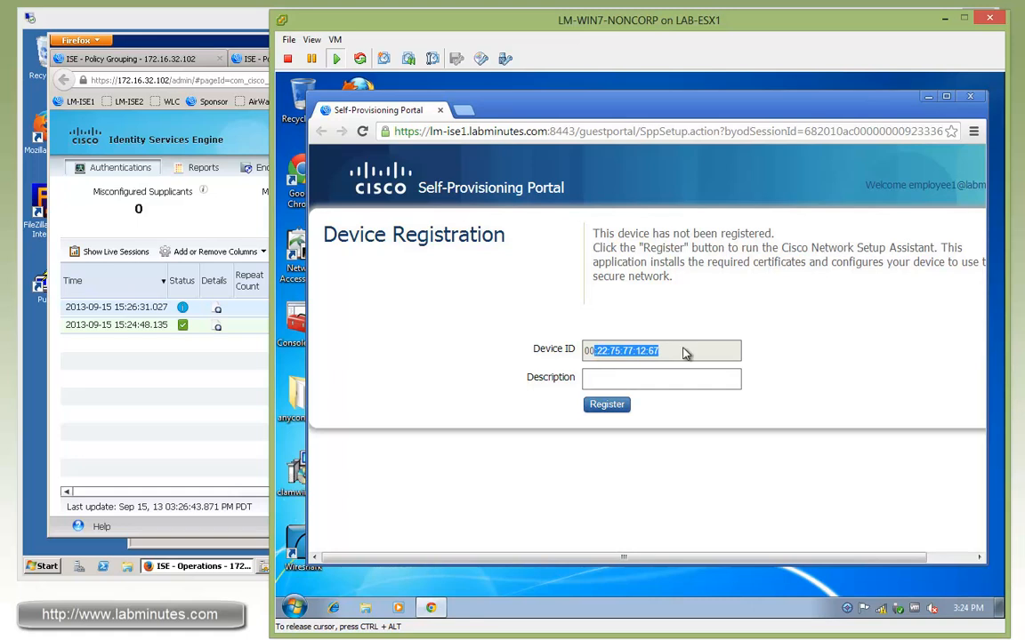
{"action": "mouse_move", "coordinate": [673, 356]}
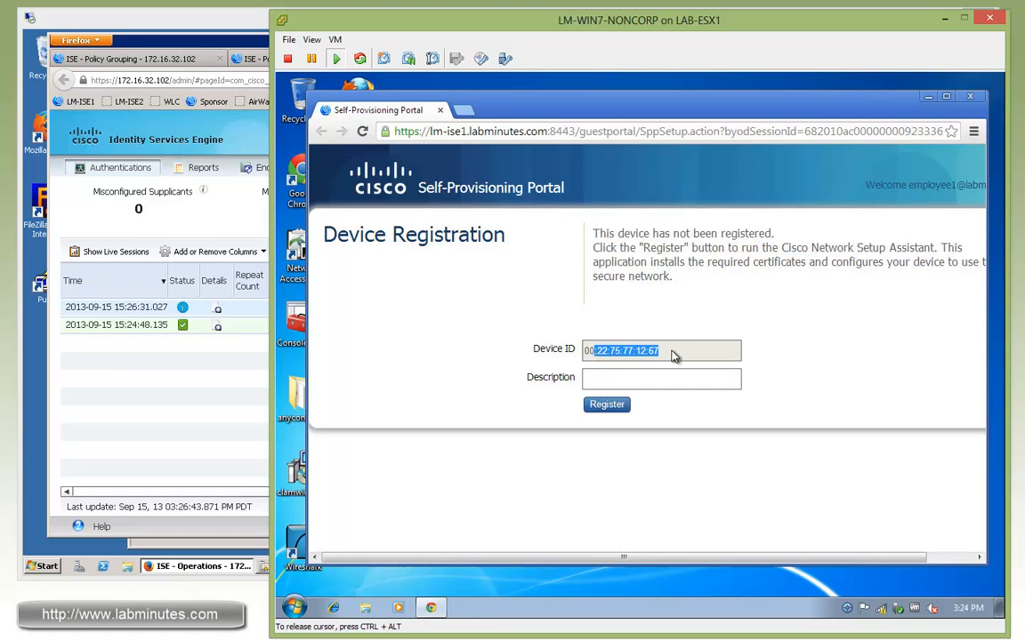
Register the device in the Self-Provisioning Portal with description 'Win7 WLAN'
{"action": "left_click", "coordinate": [661, 378]}
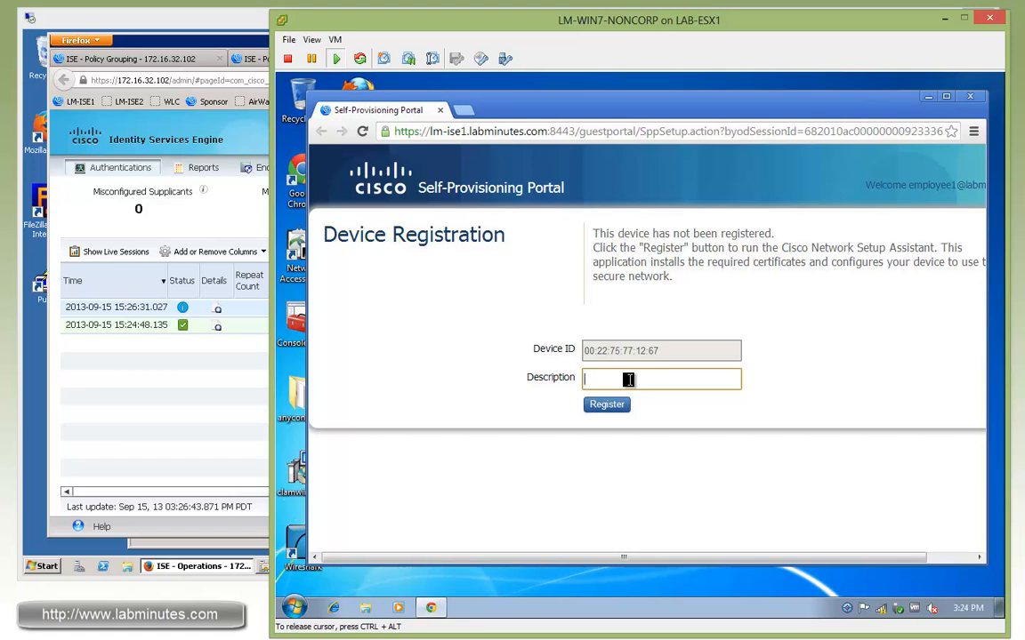
{"action": "type", "text": "Win7 WLAN"}
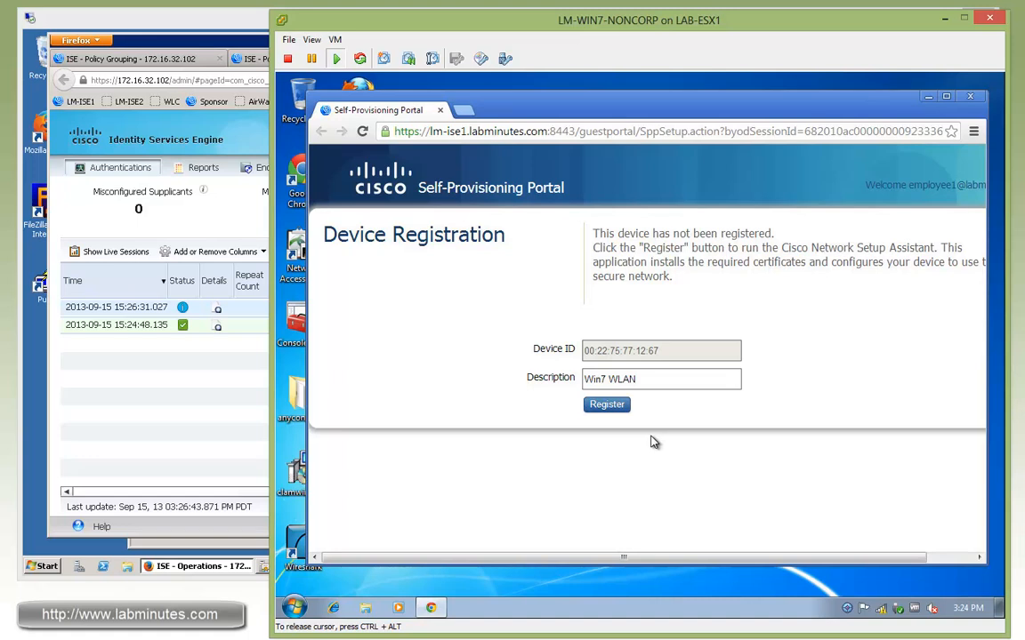
{"action": "left_click", "coordinate": [606, 405]}
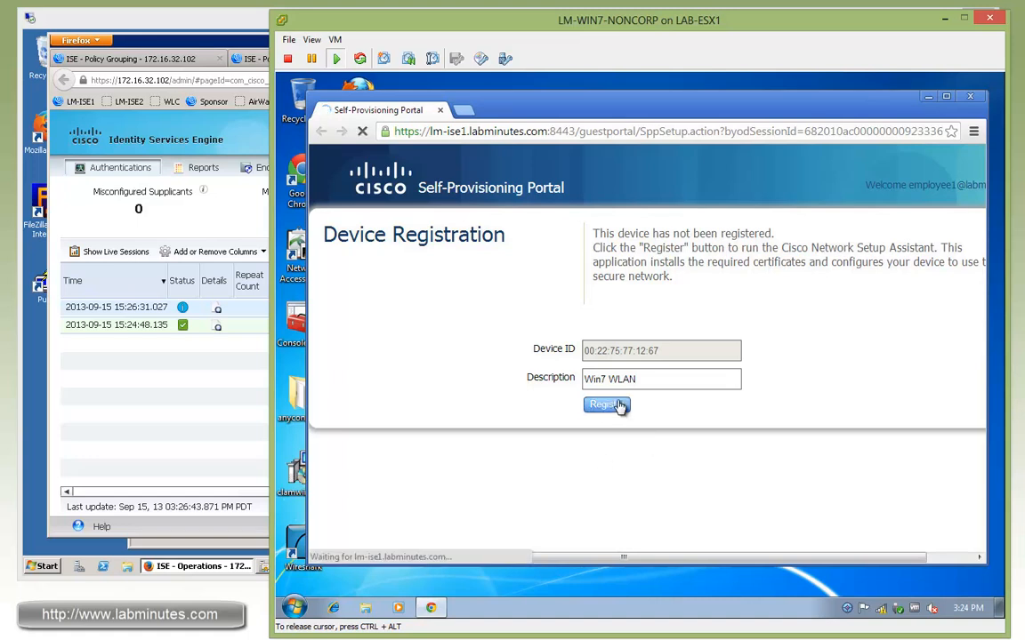
Proceed with registration and allow the blocked Java plug-in to run this time
{"action": "left_click", "coordinate": [606, 404]}
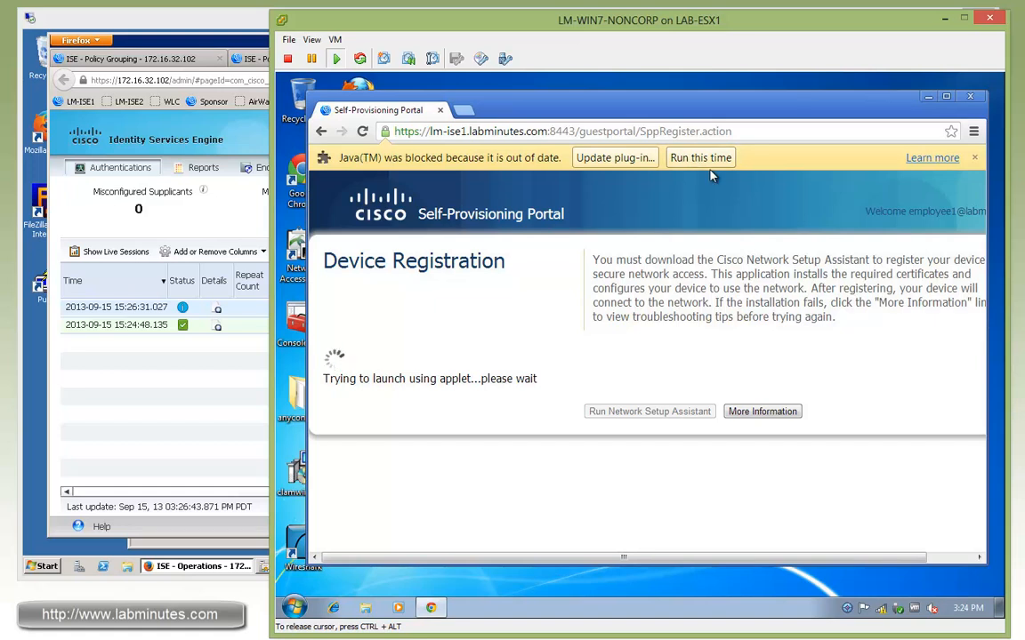
{"action": "left_click", "coordinate": [700, 158]}
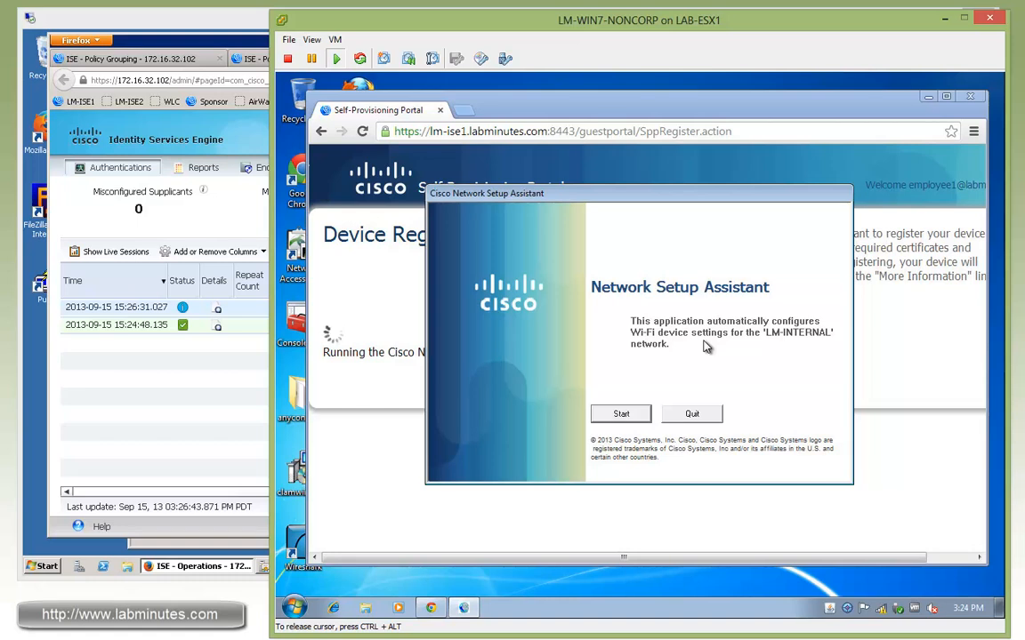
{"action": "mouse_move", "coordinate": [776, 346]}
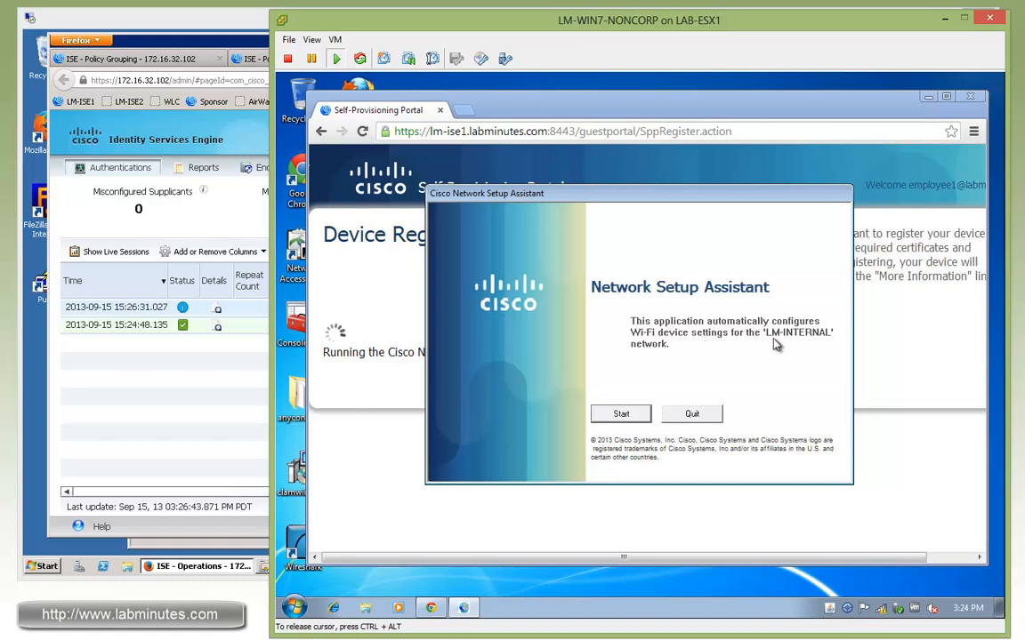
Run the Network Setup Assistant, replacing the old LM-ROOT-CA certificate and configuring LM-INTERNAL, then exit
{"action": "left_click", "coordinate": [621, 413]}
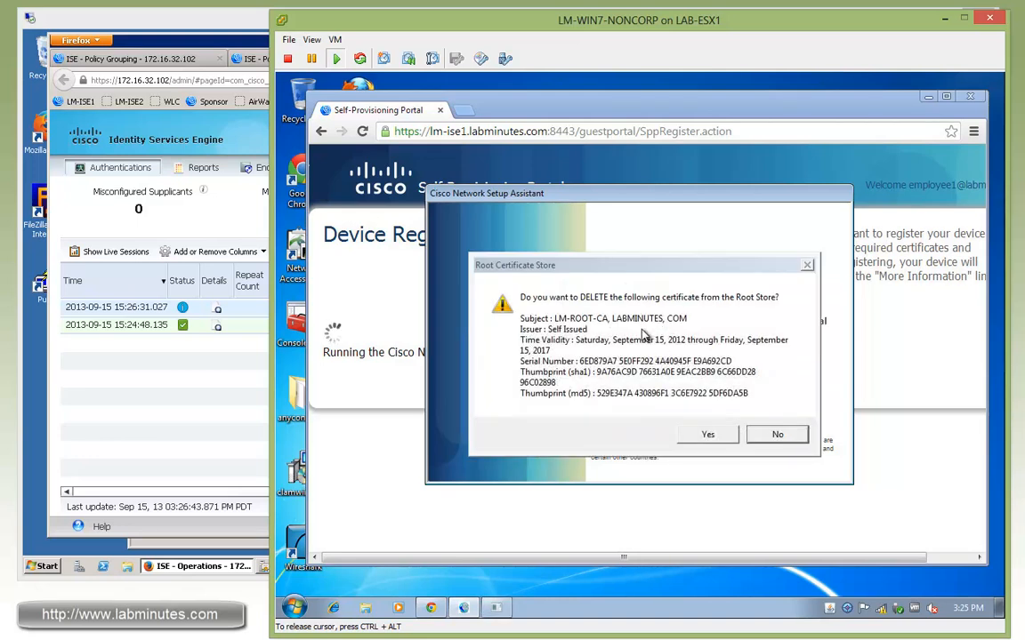
{"action": "mouse_move", "coordinate": [567, 335]}
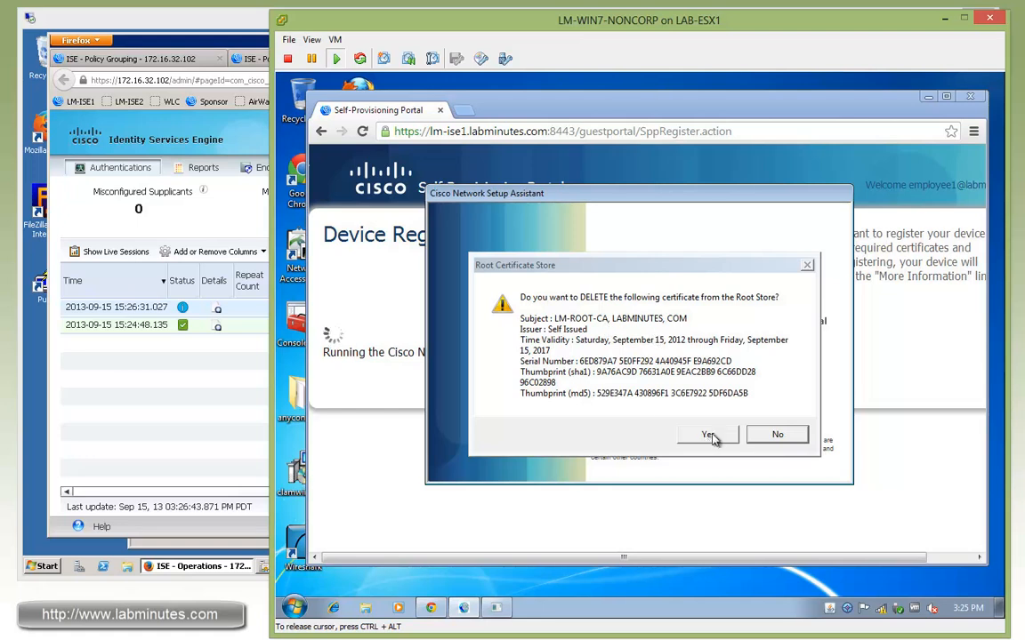
{"action": "left_click", "coordinate": [707, 434]}
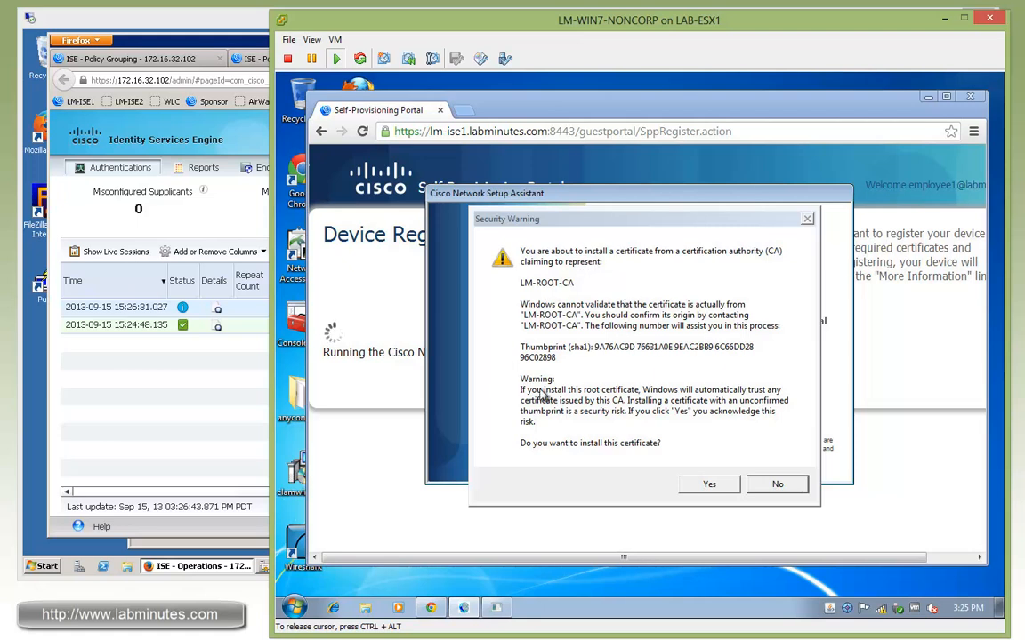
{"action": "mouse_move", "coordinate": [673, 398]}
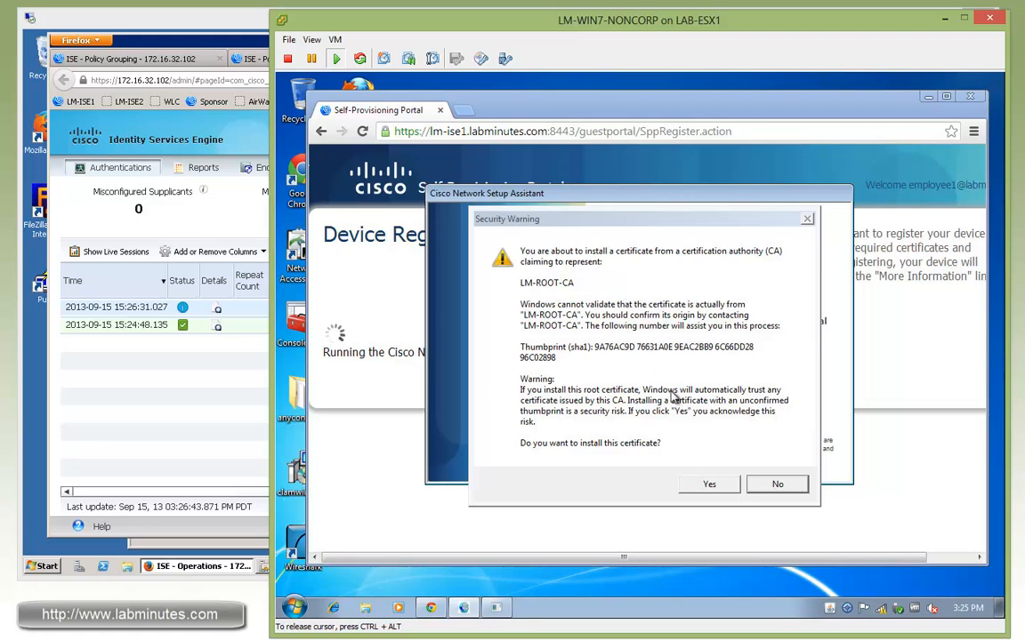
{"action": "mouse_move", "coordinate": [675, 465]}
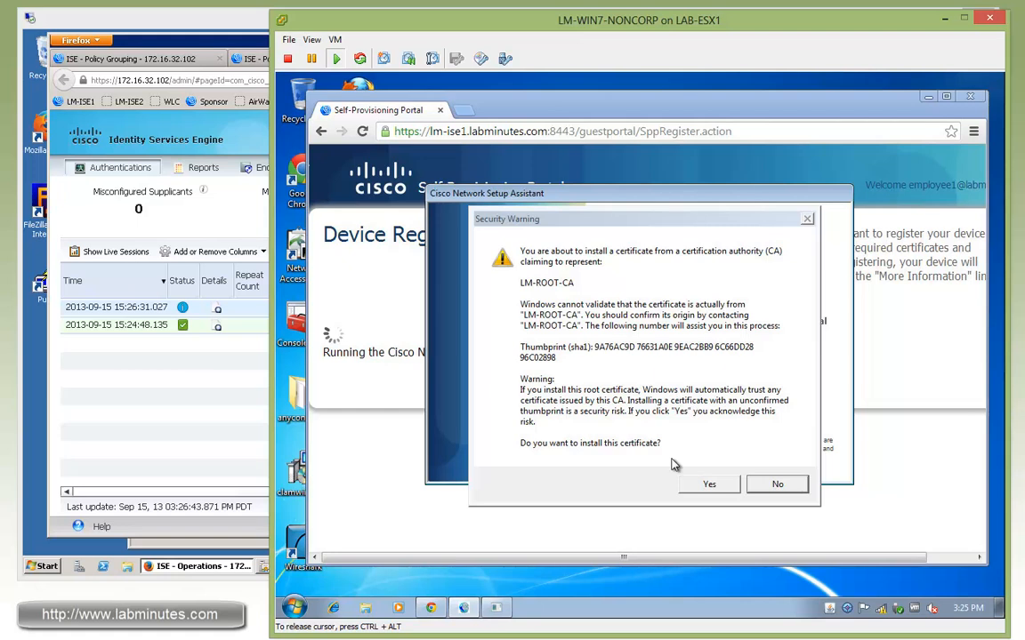
{"action": "left_click", "coordinate": [708, 484]}
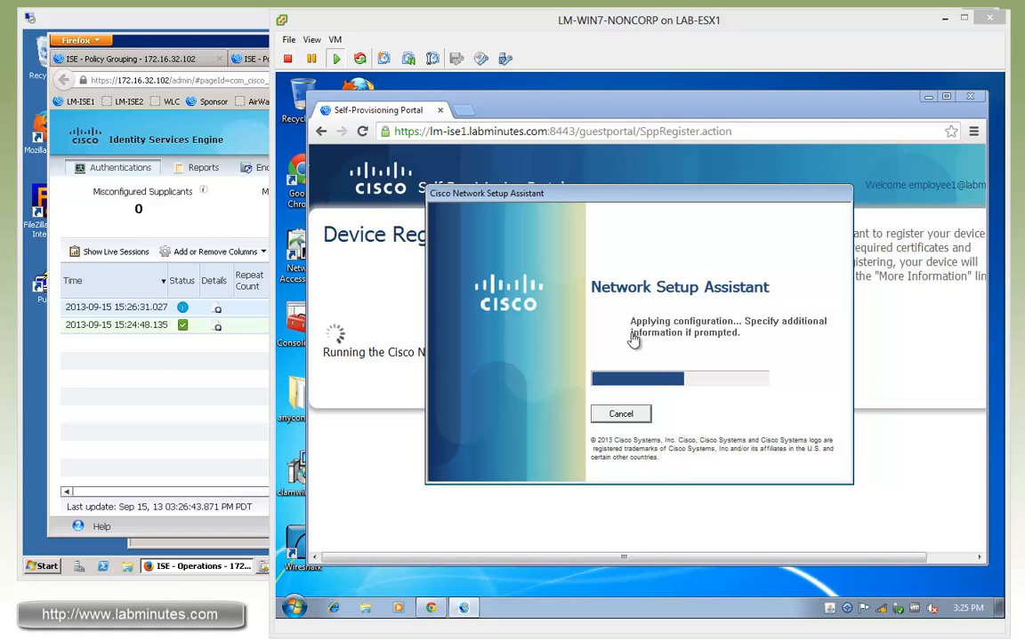
{"action": "mouse_move", "coordinate": [756, 360]}
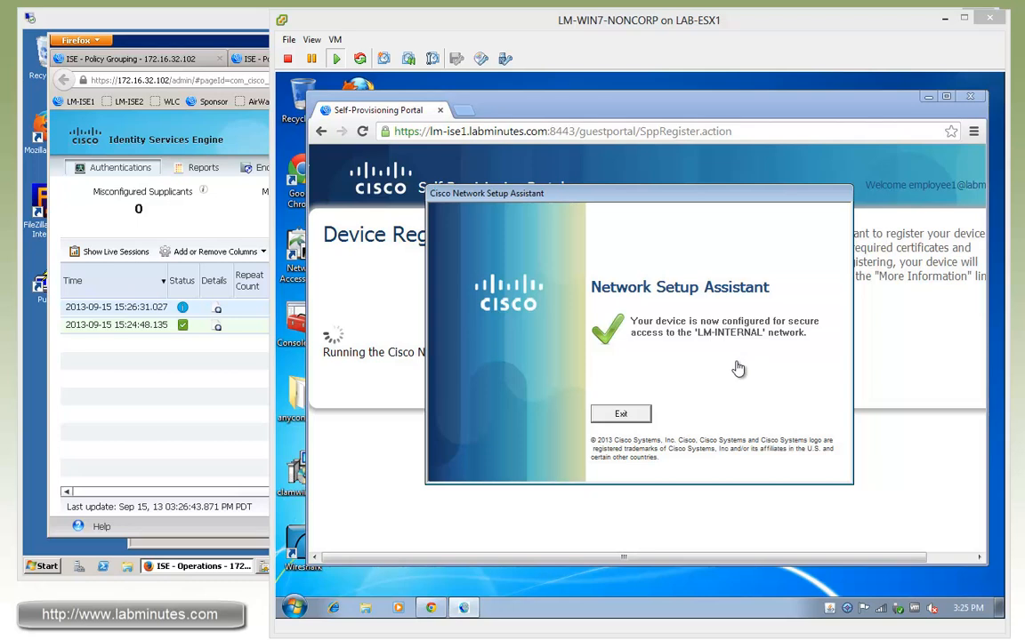
{"action": "left_click", "coordinate": [620, 414]}
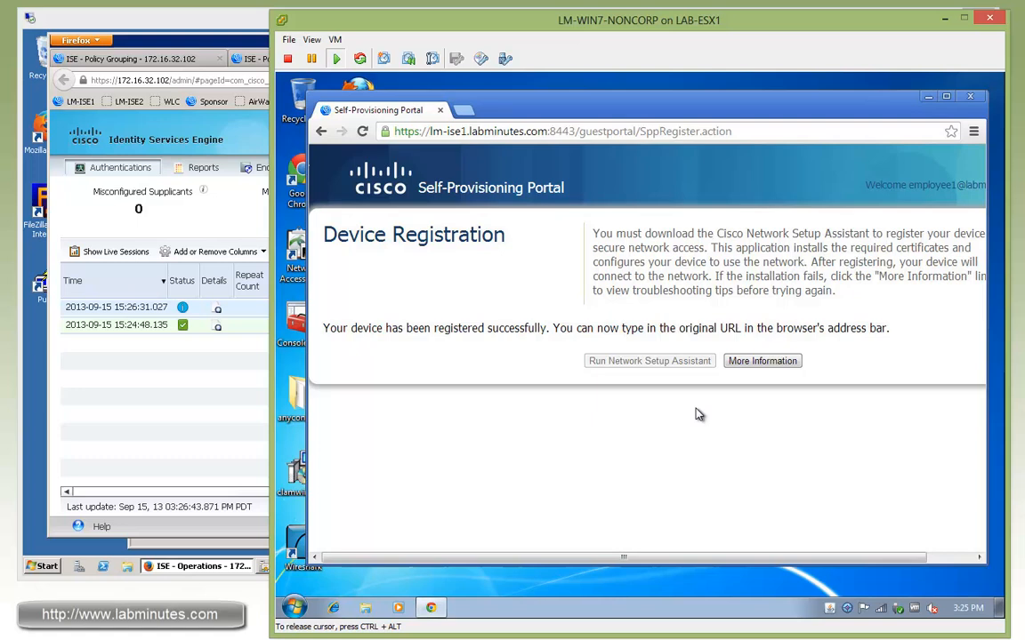
{"action": "mouse_move", "coordinate": [701, 420]}
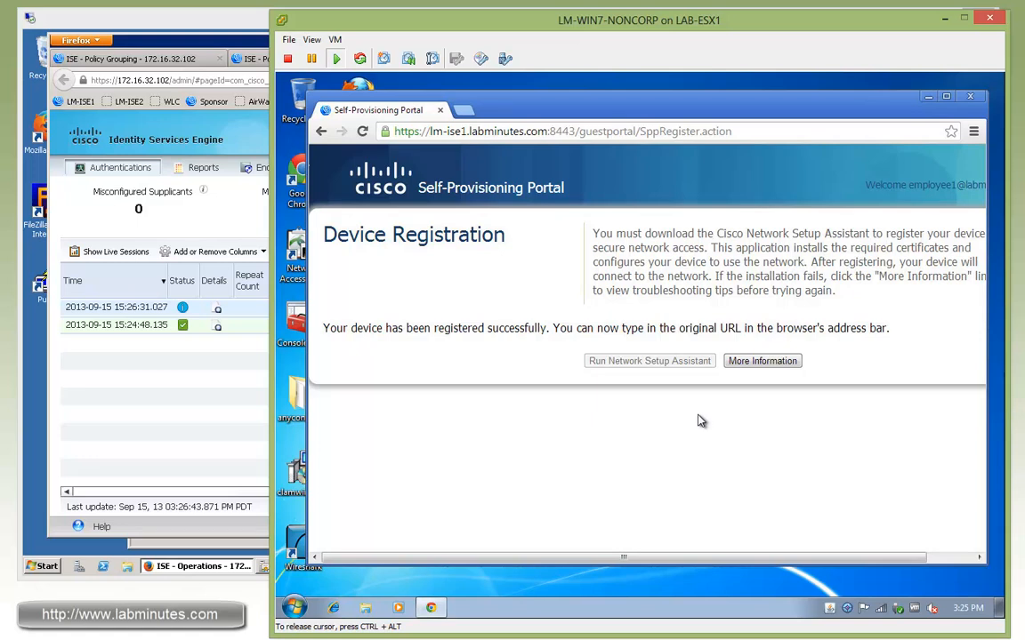
{"action": "mouse_move", "coordinate": [660, 462]}
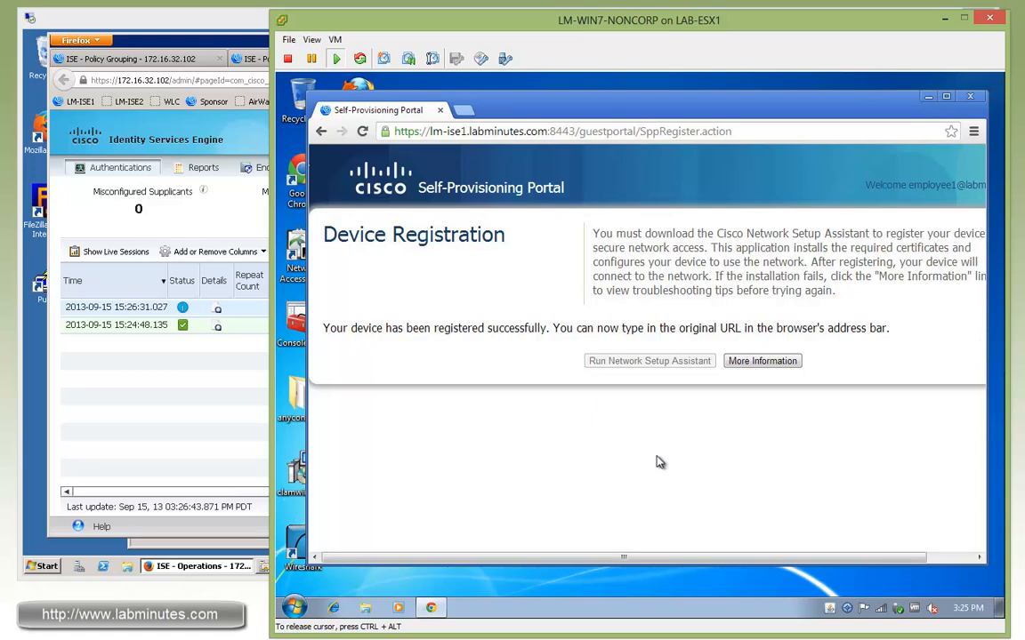
{"action": "mouse_move", "coordinate": [333, 355]}
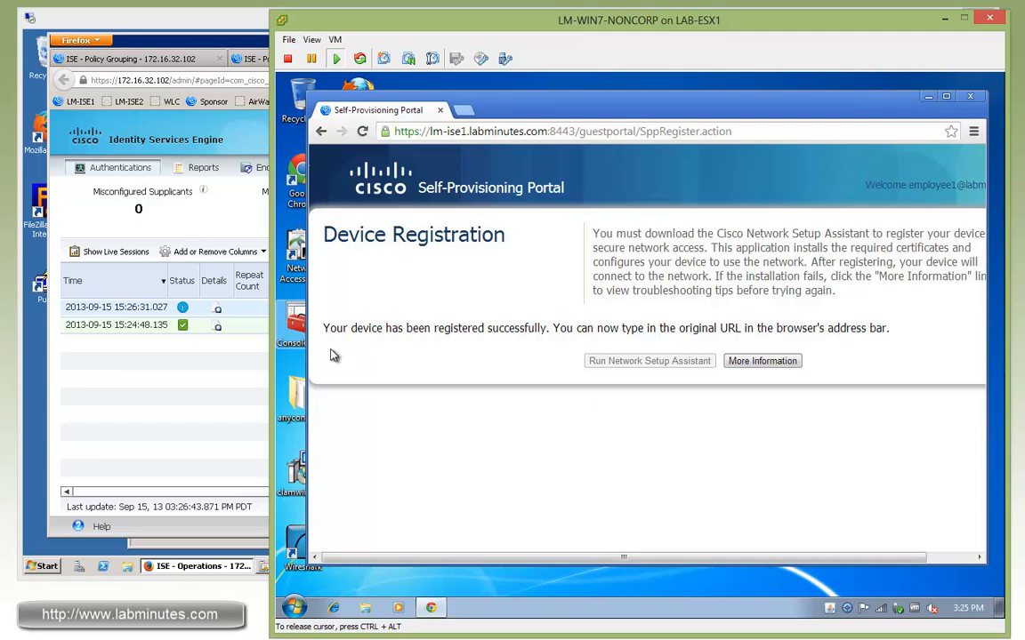
Launch the certificate management console from the Windows 7 desktop
{"action": "left_click", "coordinate": [648, 360]}
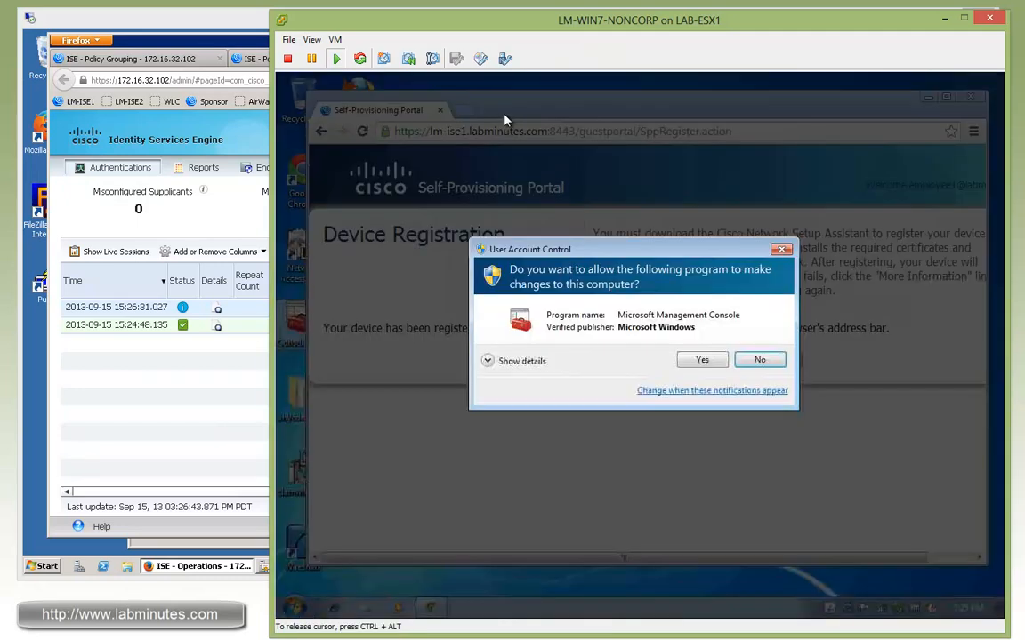
Allow MMC to run and open the employee1 certificate from Current User > Personal > Certificates
{"action": "left_click", "coordinate": [702, 359]}
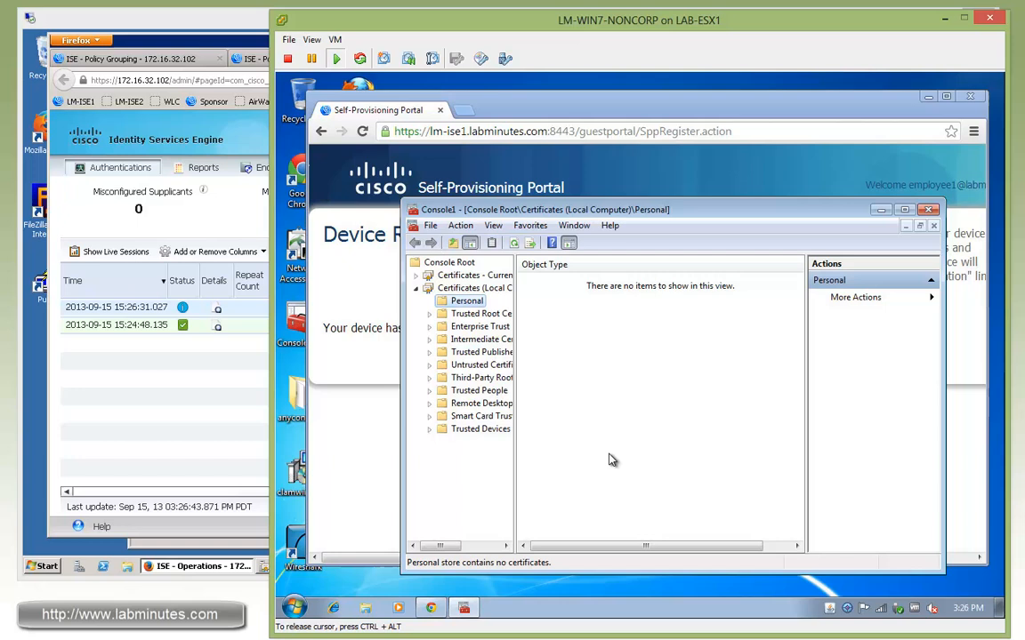
{"action": "left_click", "coordinate": [474, 275]}
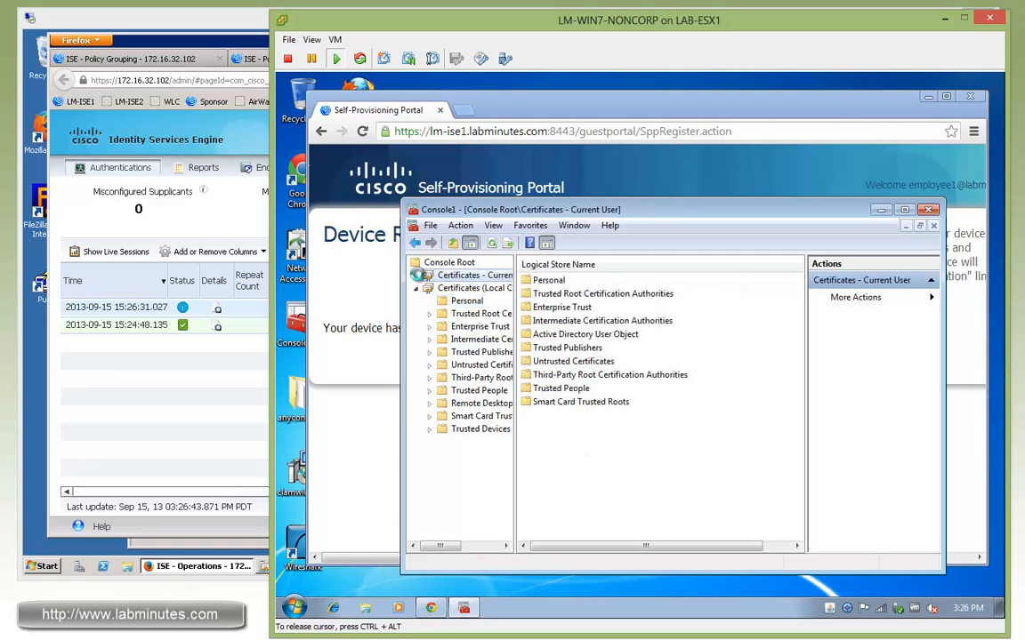
{"action": "left_click", "coordinate": [466, 300]}
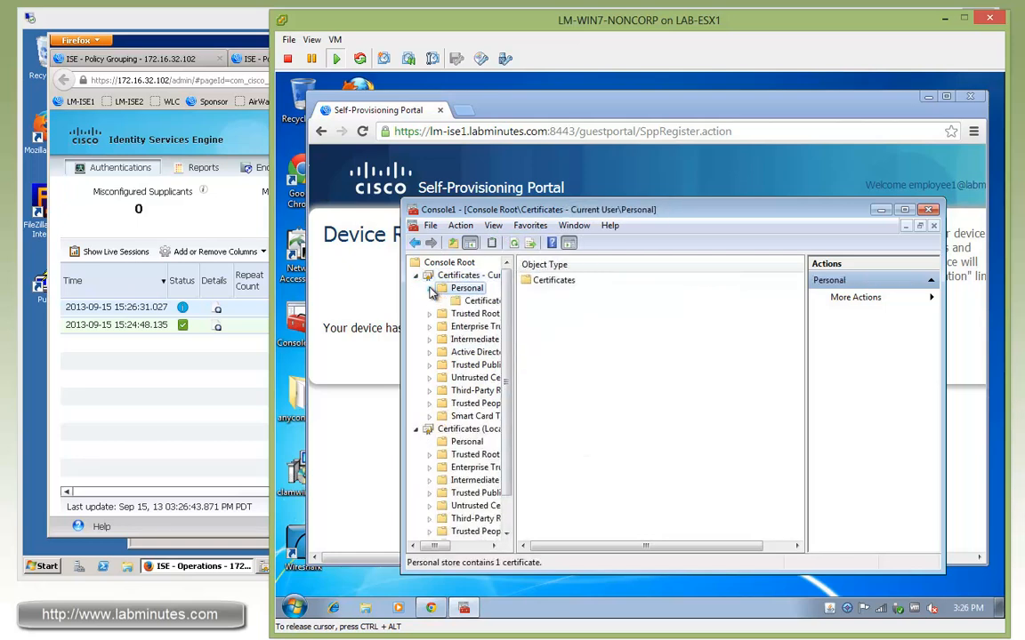
{"action": "left_click", "coordinate": [483, 301]}
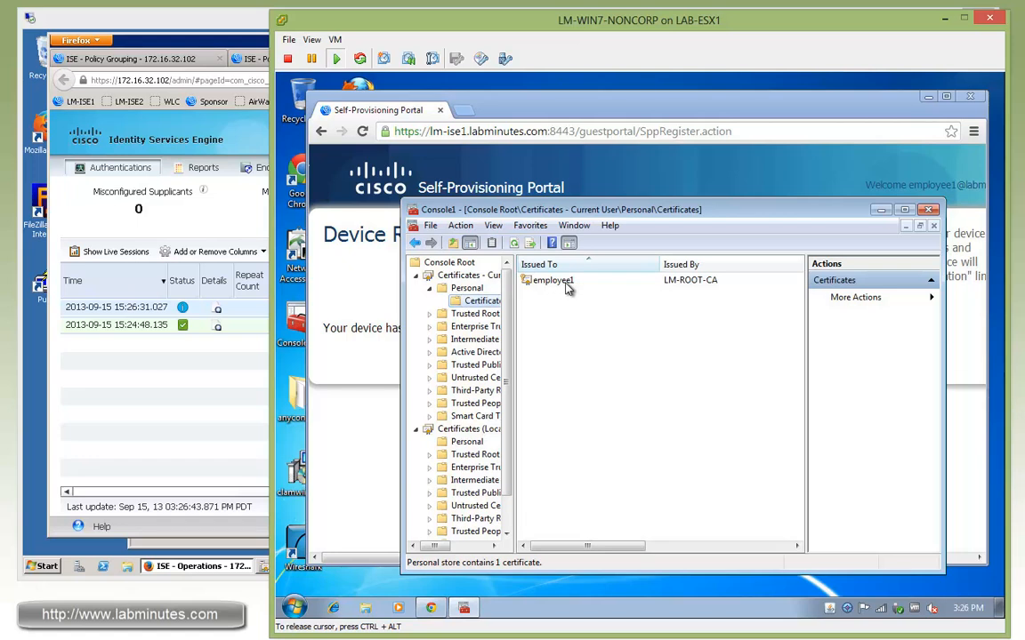
{"action": "left_click", "coordinate": [552, 281]}
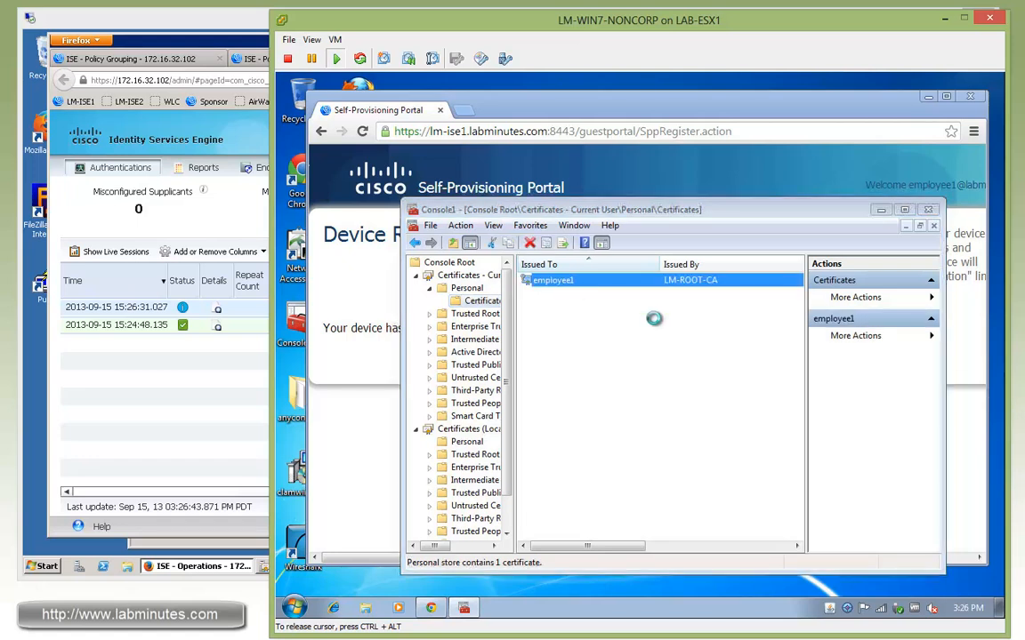
{"action": "double_click", "coordinate": [553, 279]}
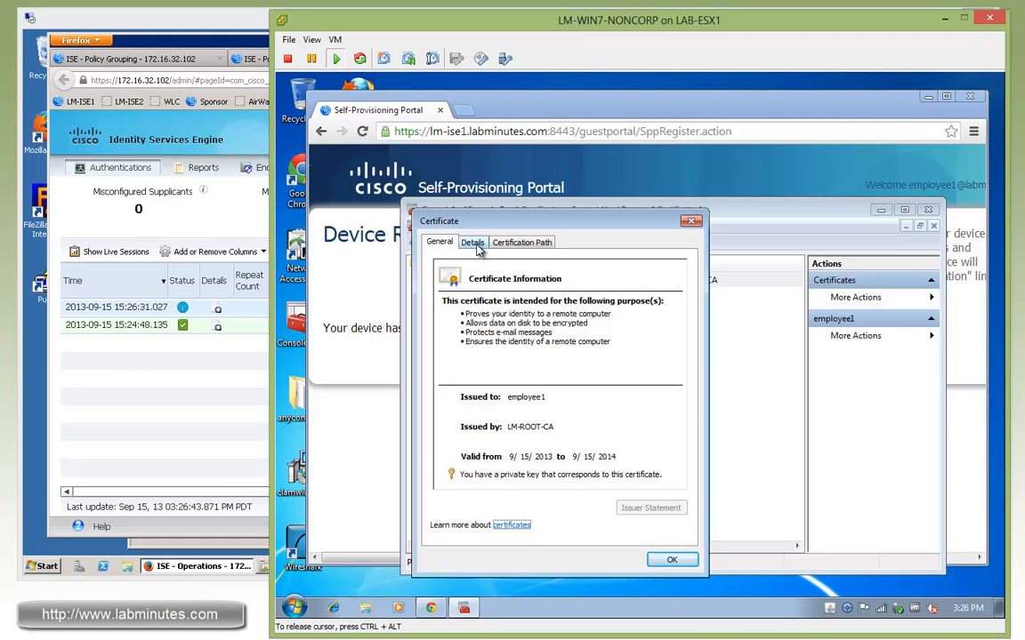
{"action": "left_click", "coordinate": [472, 242]}
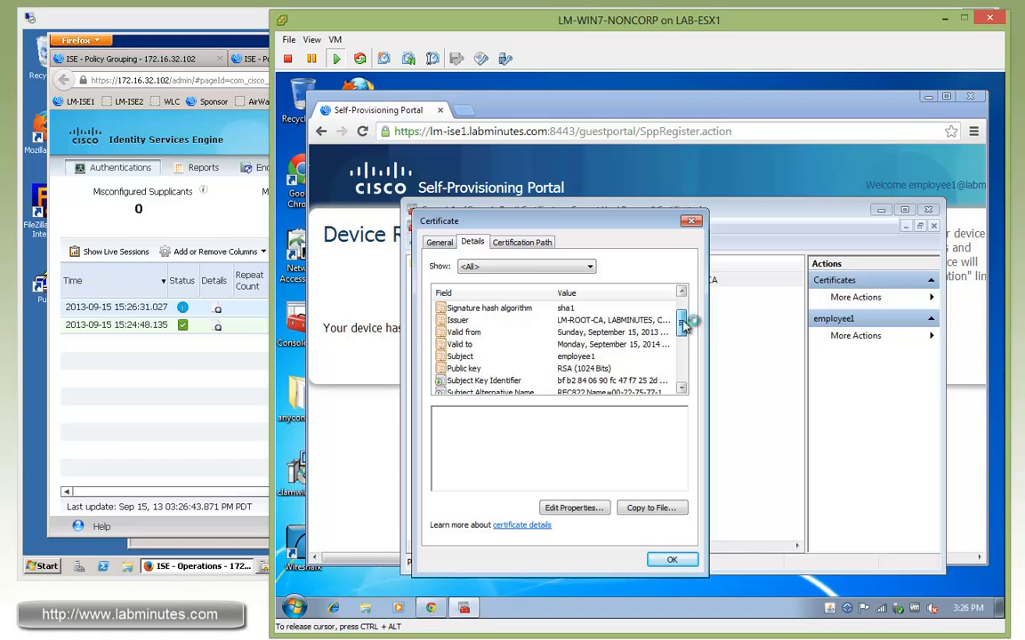
{"action": "left_click", "coordinate": [682, 326]}
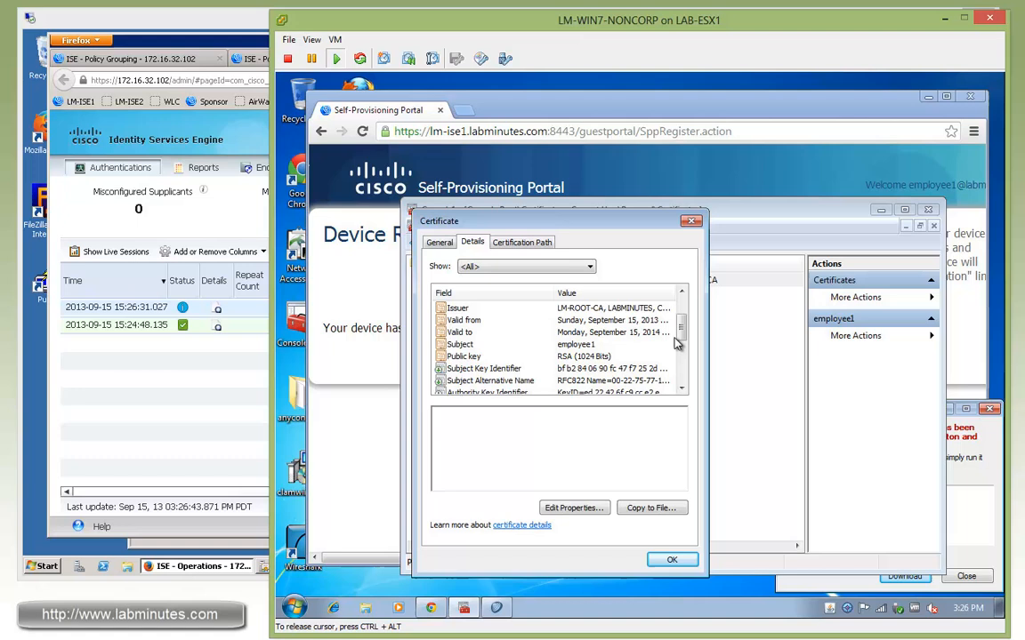
{"action": "left_click", "coordinate": [490, 380]}
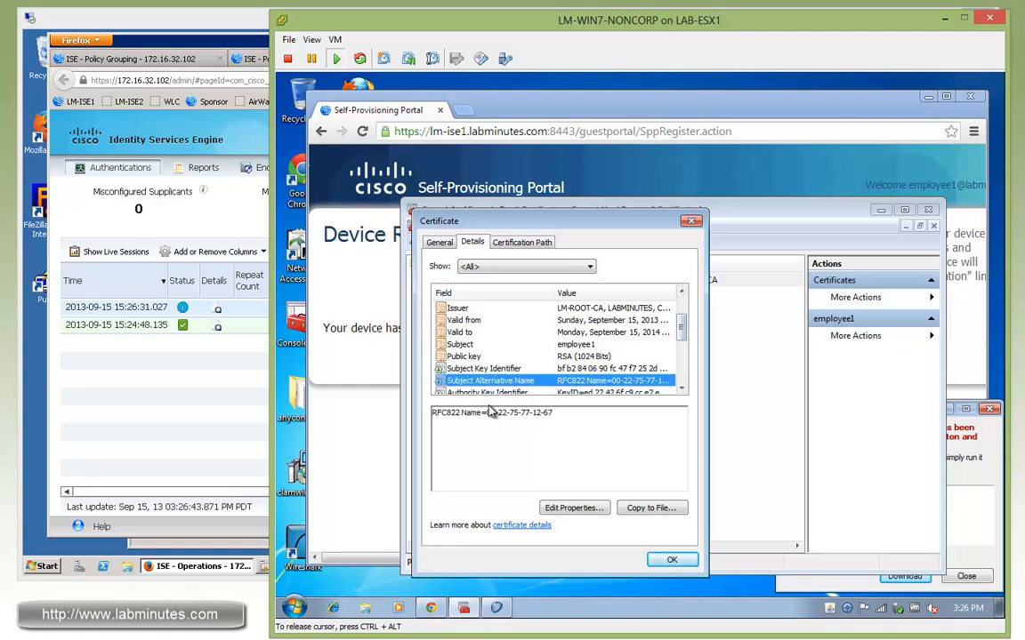
{"action": "double_click", "coordinate": [491, 412]}
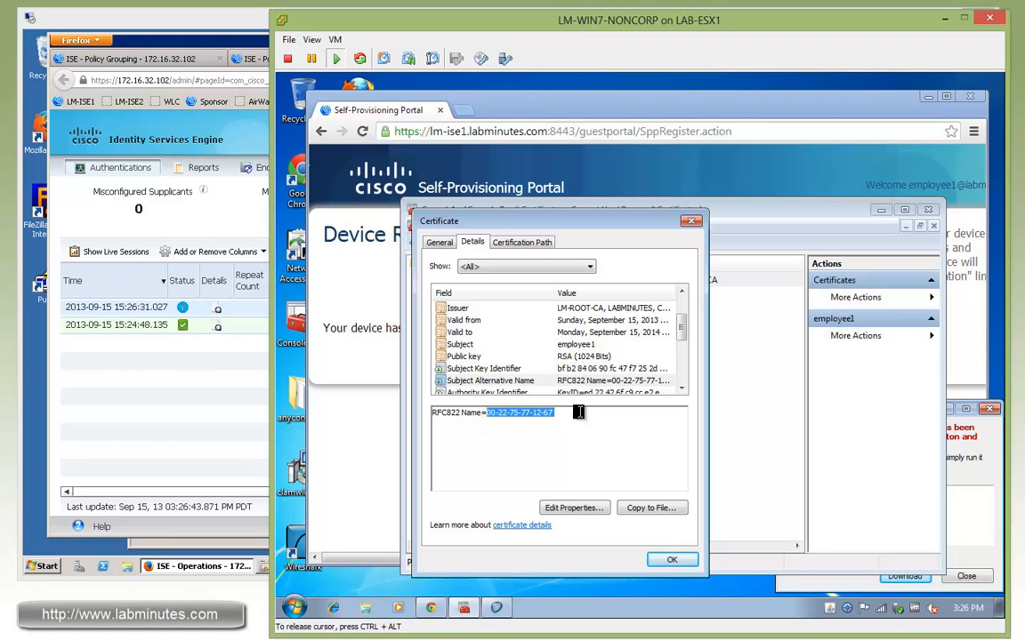
{"action": "mouse_move", "coordinate": [574, 422]}
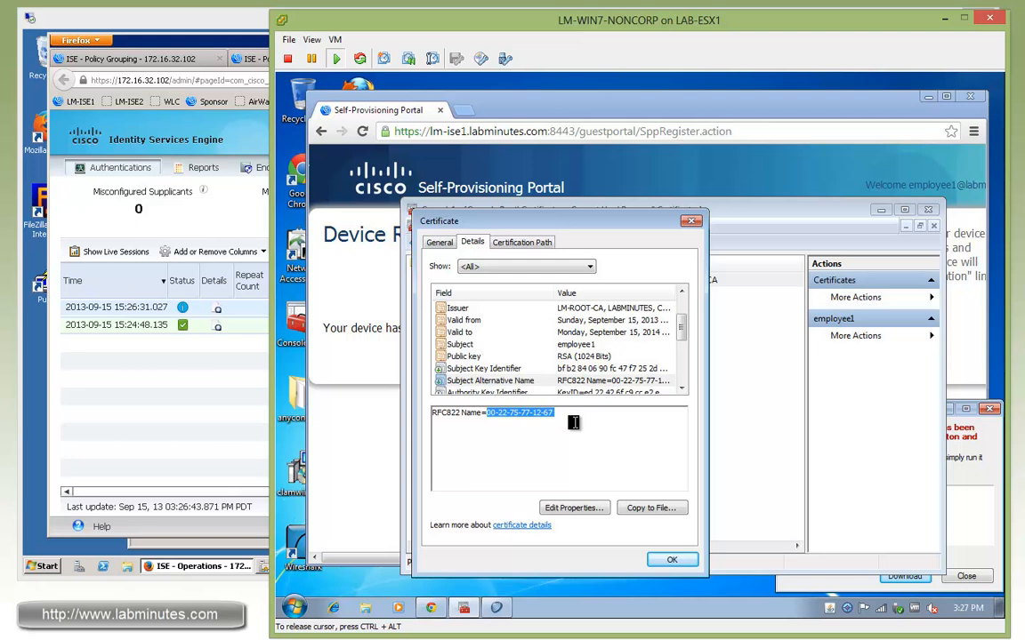
Close the certificate and MMC, then refresh the ISE live authentications log
{"action": "left_click", "coordinate": [671, 560]}
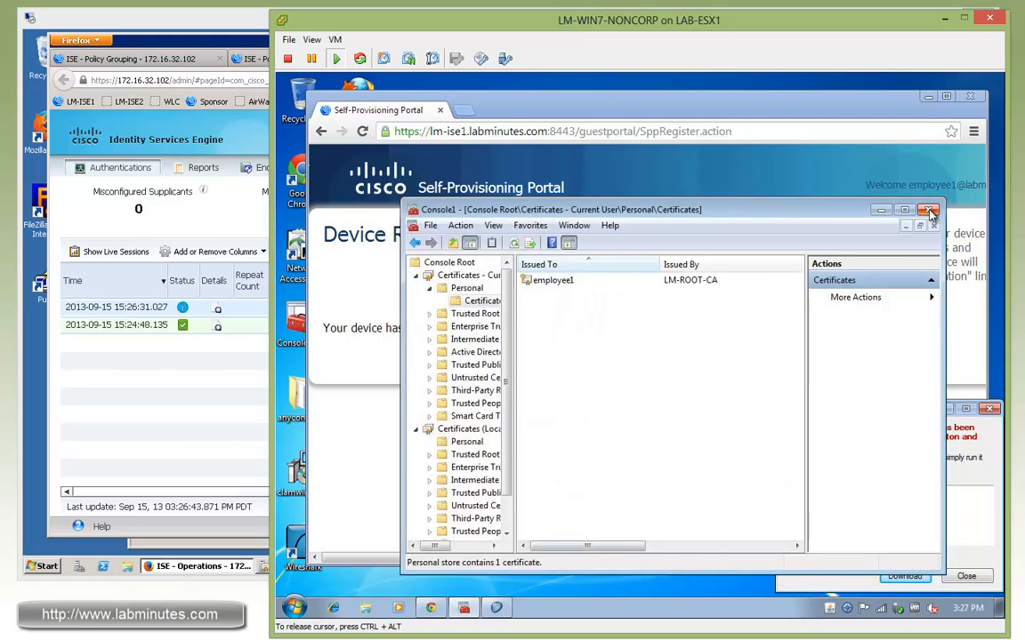
{"action": "left_click", "coordinate": [929, 210]}
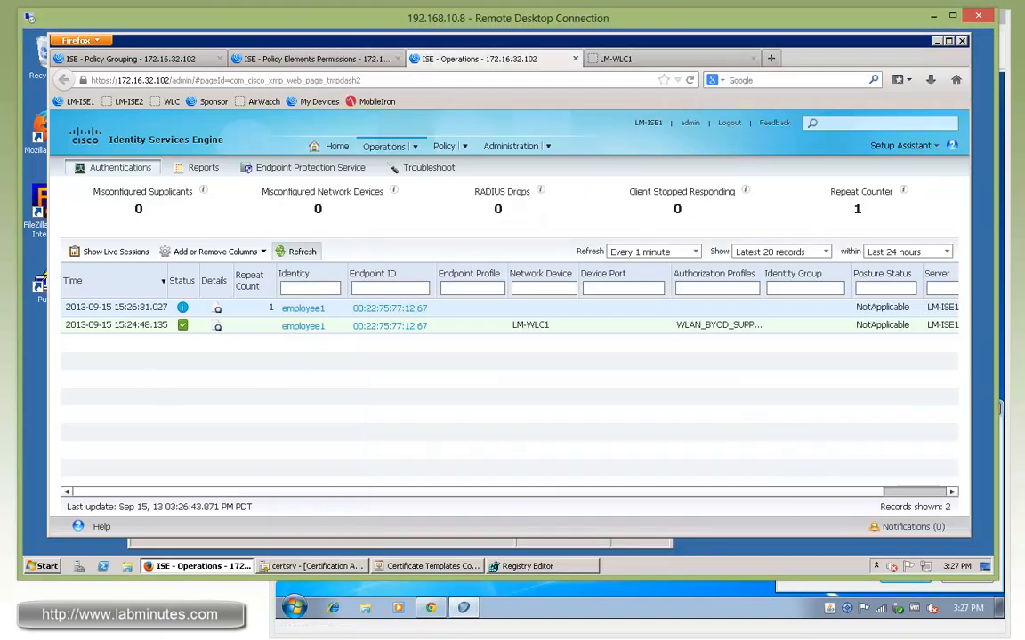
{"action": "left_click", "coordinate": [296, 250]}
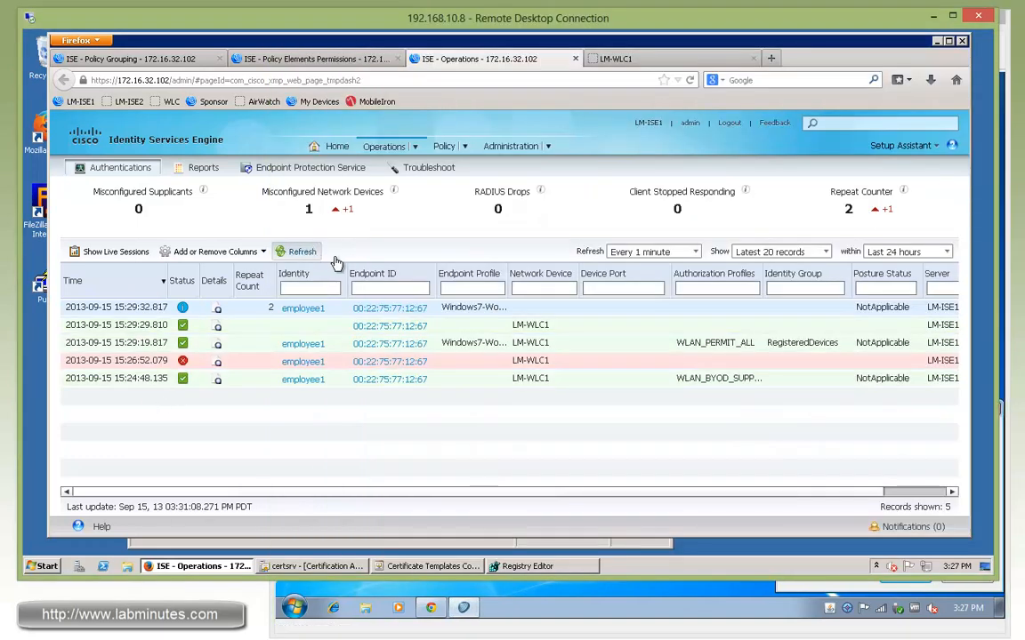
{"action": "mouse_move", "coordinate": [760, 390]}
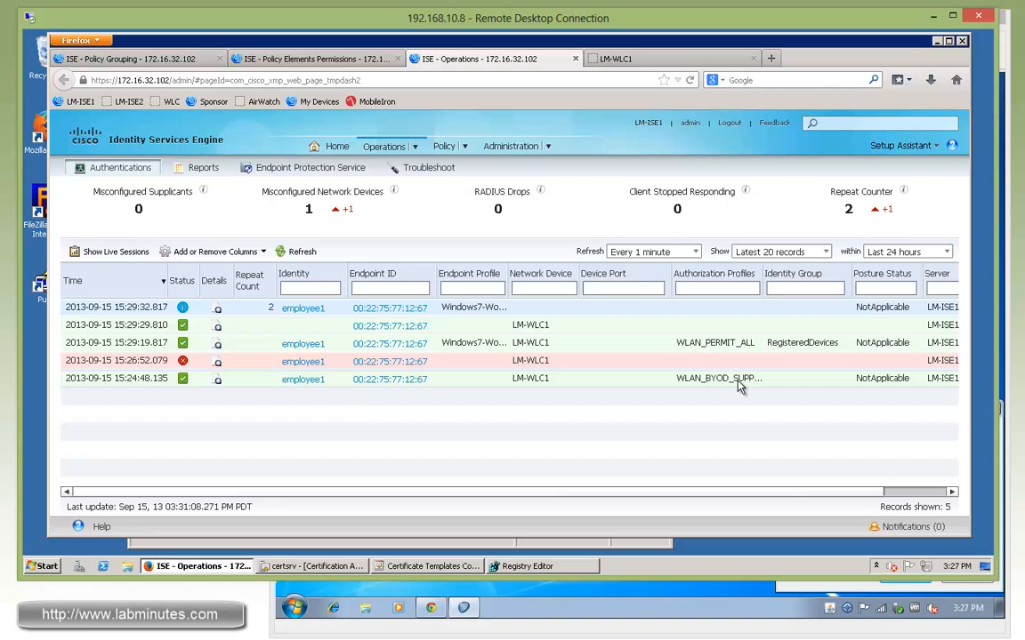
{"action": "mouse_move", "coordinate": [716, 378]}
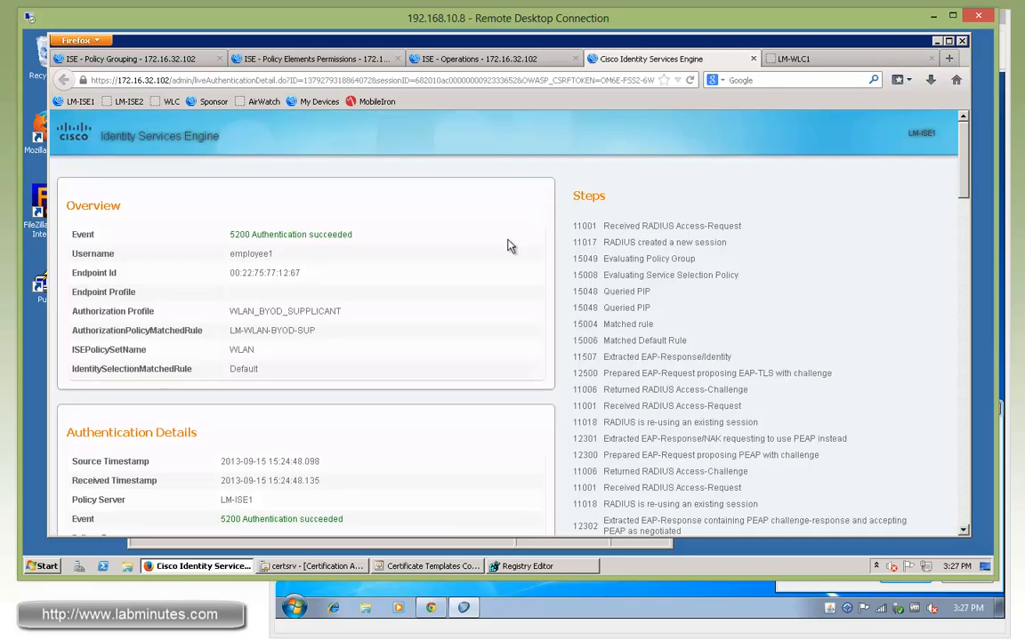
Review the first employee1 authentication detail, highlighting the network device and WLAN_BYOD_SUPPLICANT profile
{"action": "scroll", "scroll_direction": "down", "scroll_amount": 3}
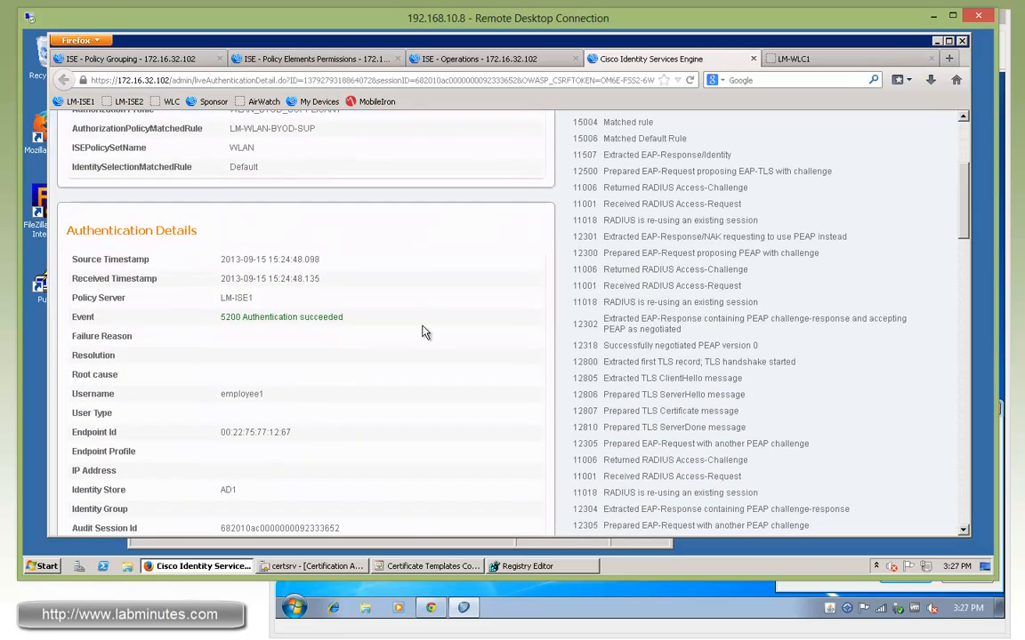
{"action": "scroll", "scroll_direction": "down", "scroll_amount": 3}
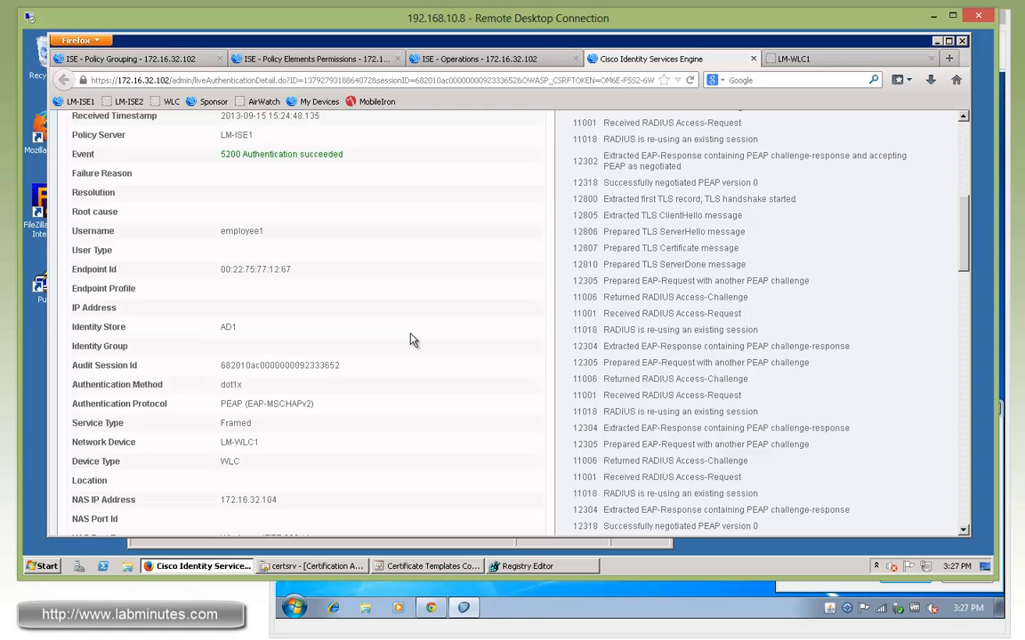
{"action": "double_click", "coordinate": [230, 404]}
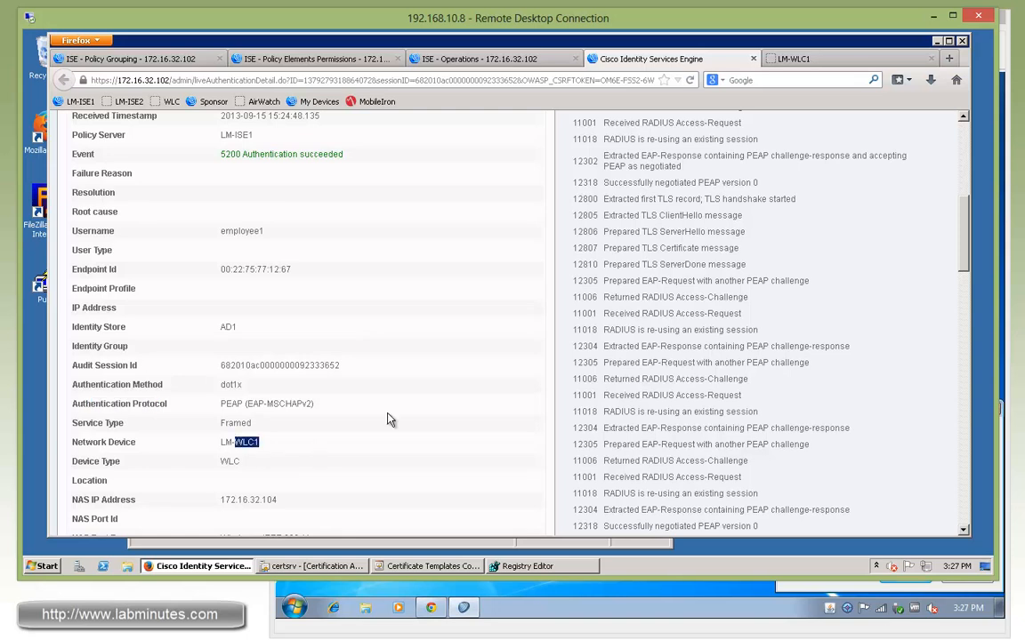
{"action": "scroll", "scroll_direction": "down", "scroll_amount": 3}
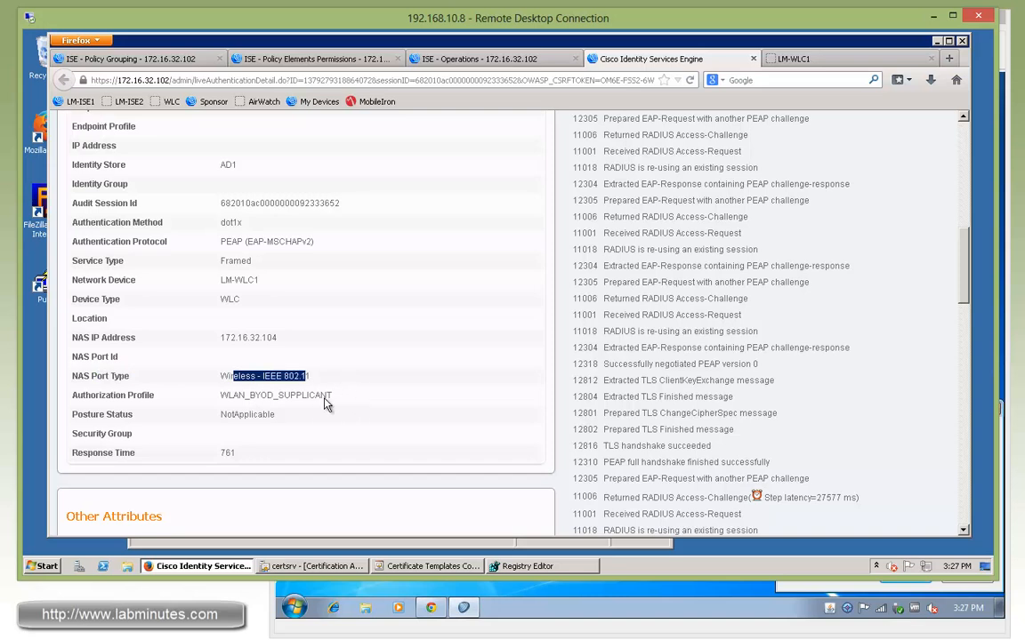
{"action": "double_click", "coordinate": [276, 395]}
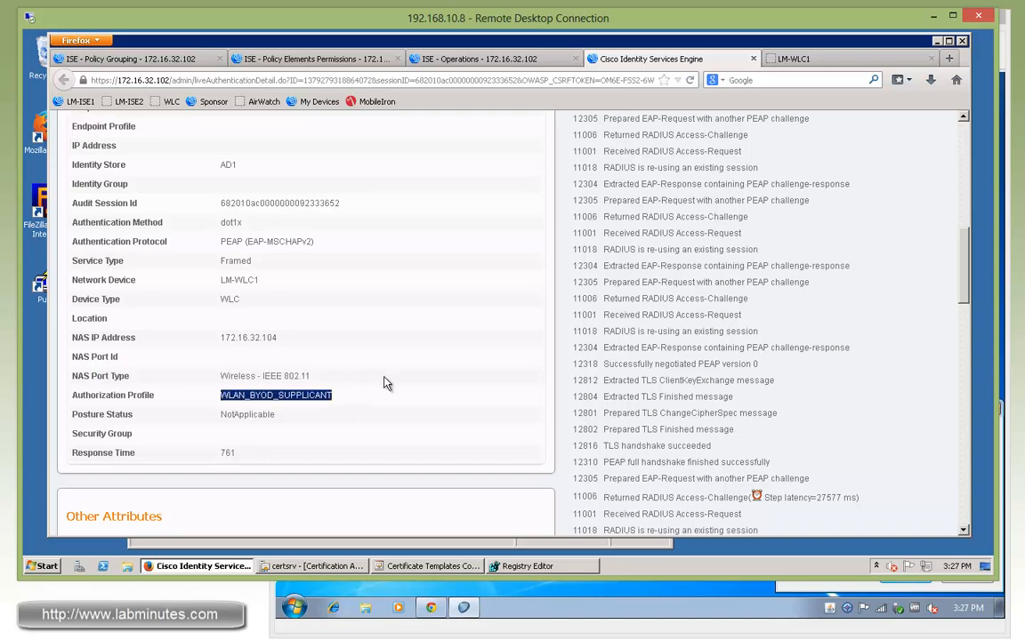
Scroll through the AD1 identity store and guest-portal redirect URL, then return to the log
{"action": "scroll", "scroll_direction": "down", "scroll_amount": 3}
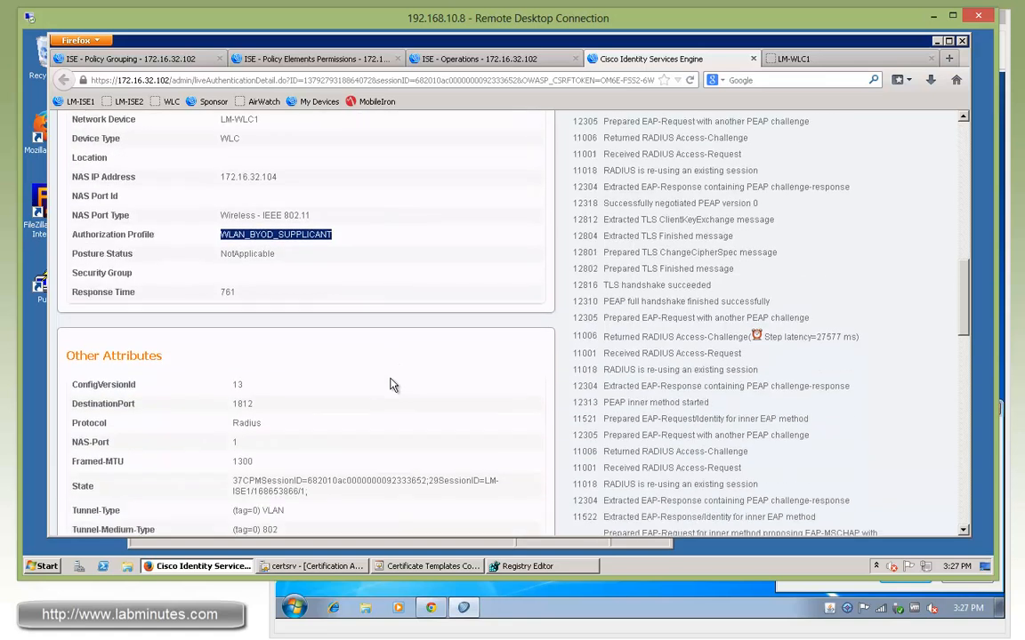
{"action": "scroll", "scroll_direction": "down", "scroll_amount": 3}
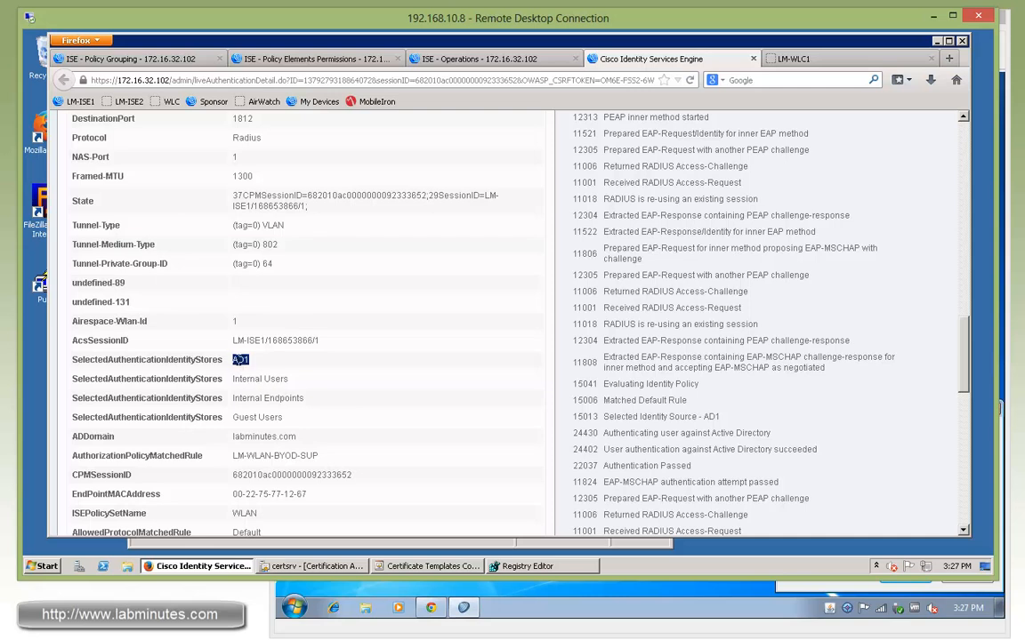
{"action": "mouse_move", "coordinate": [412, 395]}
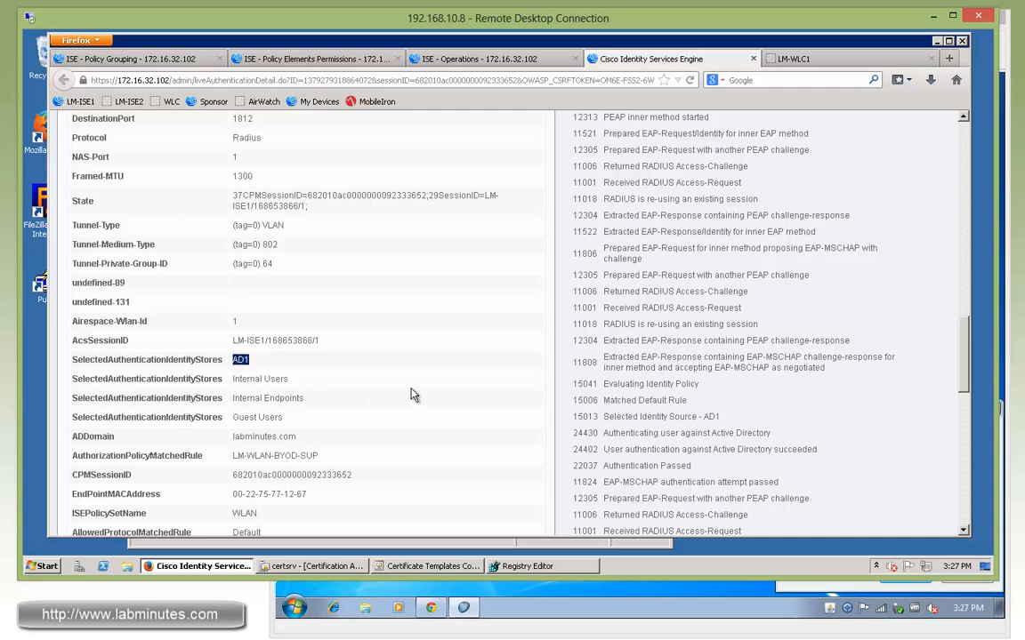
{"action": "scroll", "scroll_direction": "down", "scroll_amount": 3}
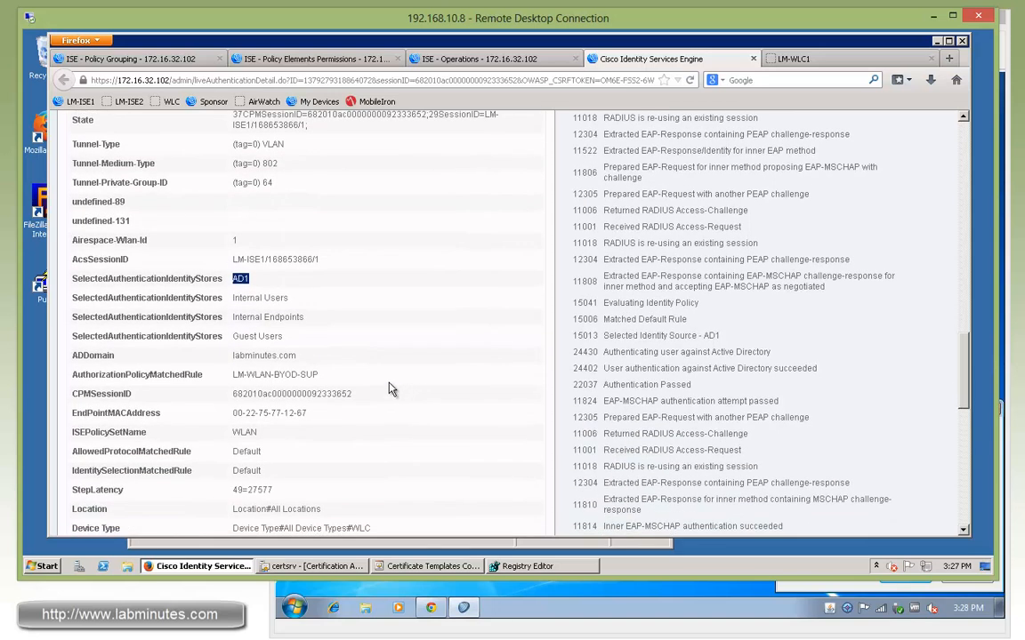
{"action": "scroll", "scroll_direction": "down", "scroll_amount": 3}
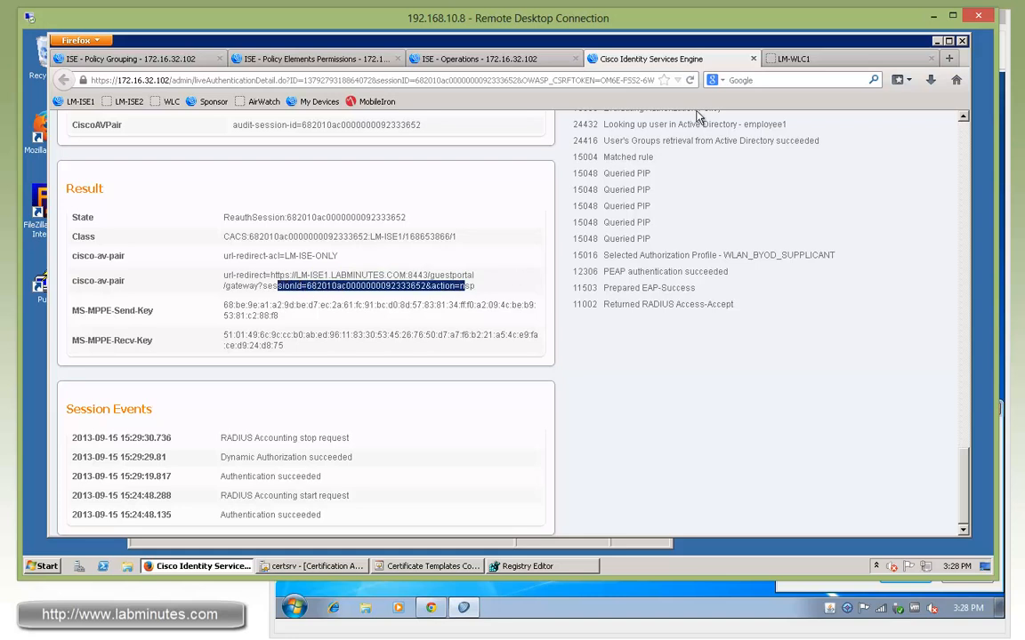
{"action": "left_click", "coordinate": [480, 58]}
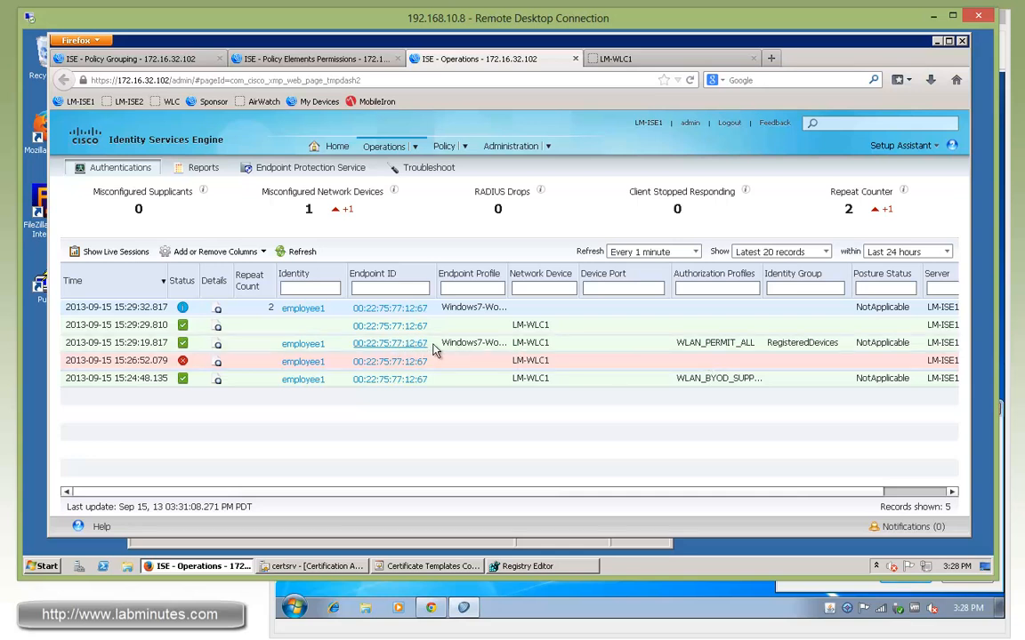
{"action": "mouse_move", "coordinate": [707, 350]}
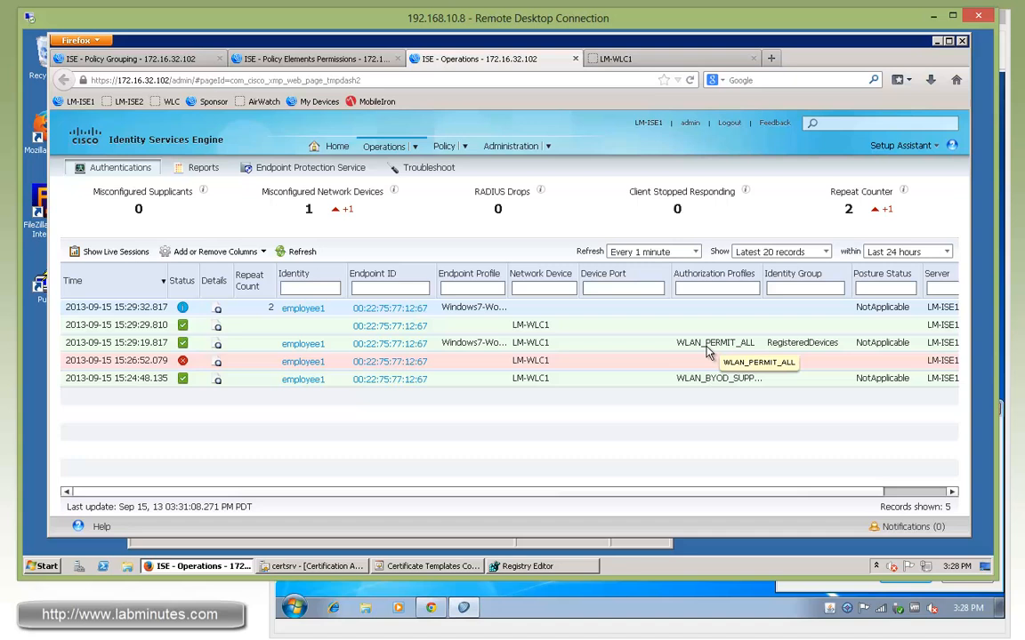
{"action": "mouse_move", "coordinate": [274, 357]}
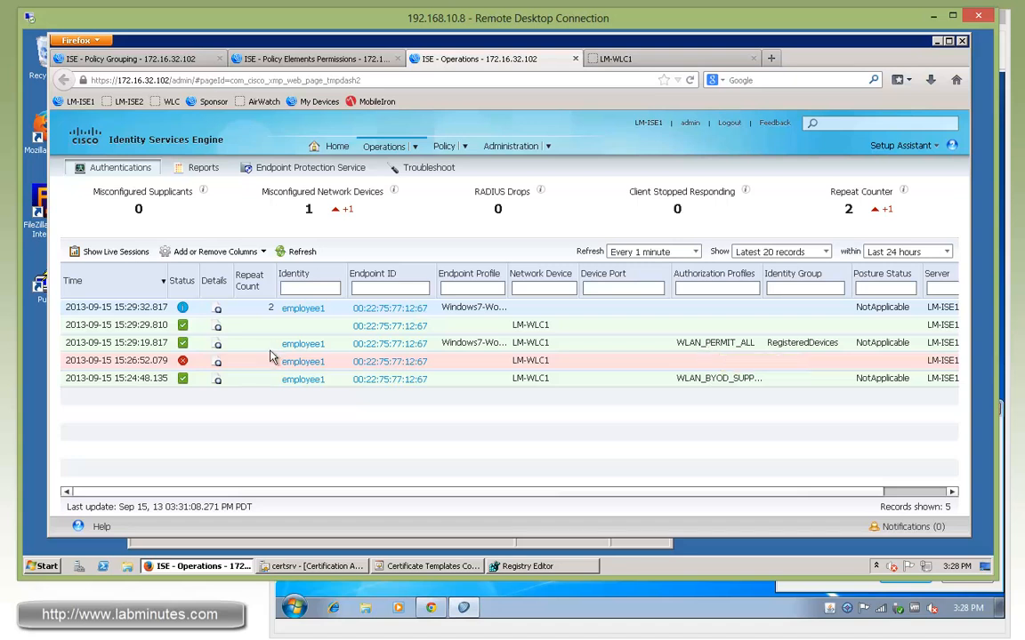
{"action": "mouse_move", "coordinate": [801, 342]}
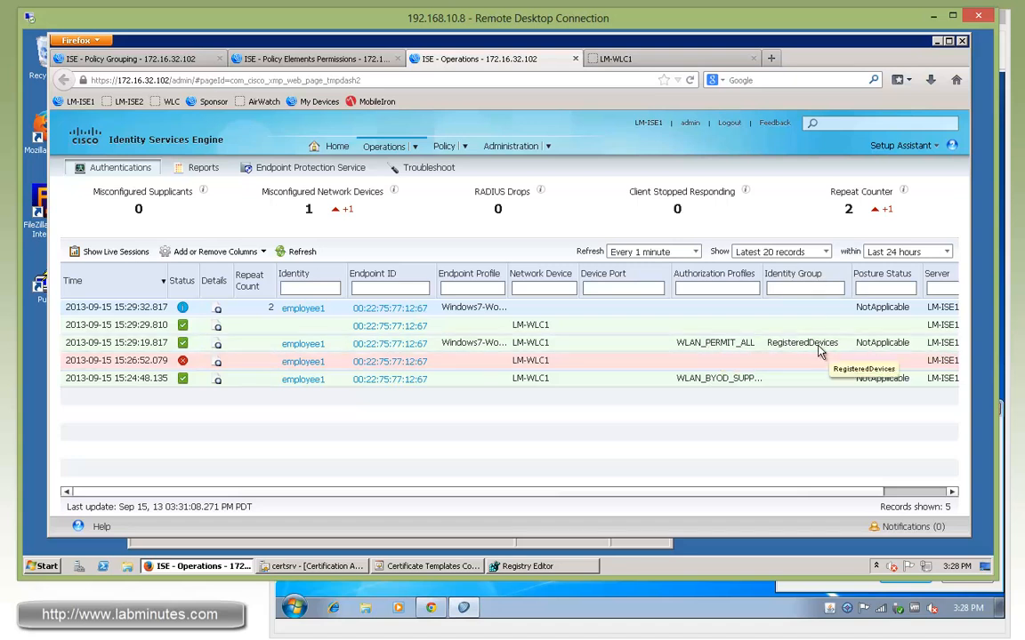
Review the WLAN_PERMIT_ALL authentication details: EAP-TLS success, RegisteredDevices group, LM-WLAN-BYOD-REG rule
{"action": "left_click", "coordinate": [217, 343]}
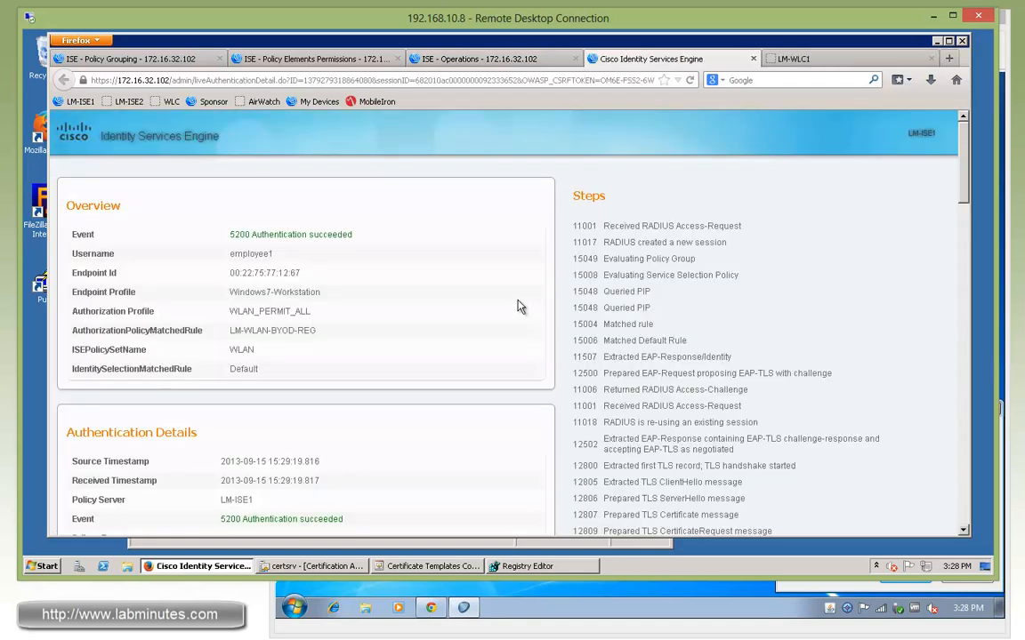
{"action": "scroll", "scroll_direction": "down", "scroll_amount": 3}
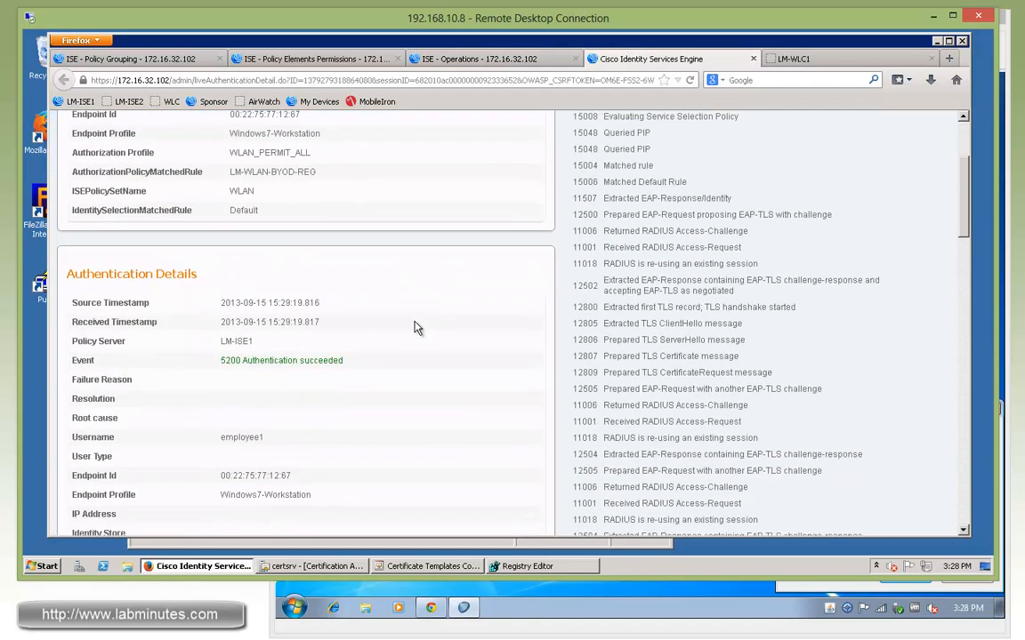
{"action": "scroll", "scroll_direction": "down", "scroll_amount": 3}
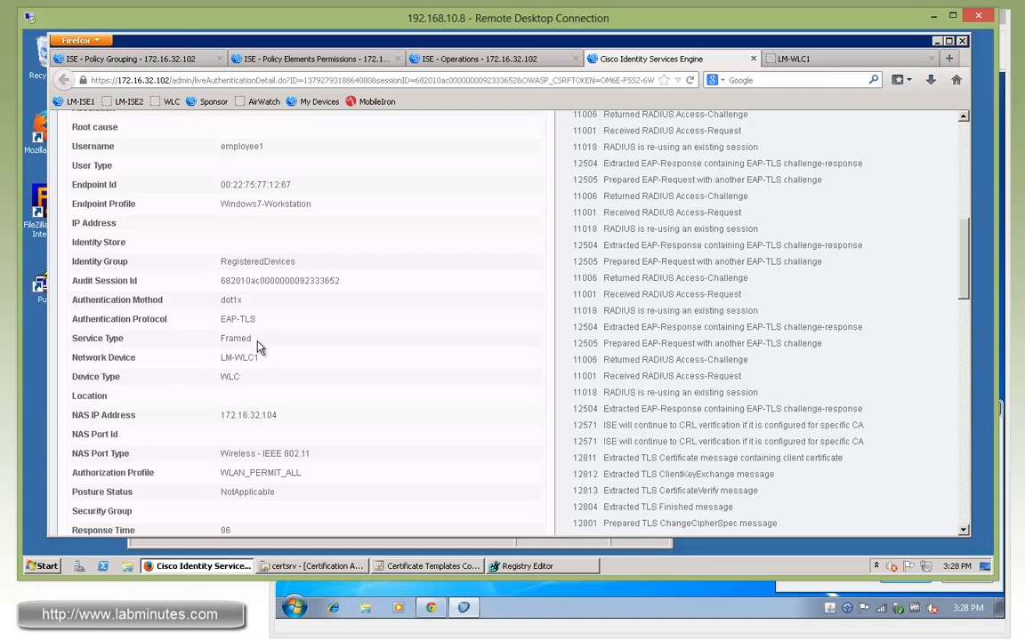
{"action": "scroll", "scroll_direction": "down", "scroll_amount": 3}
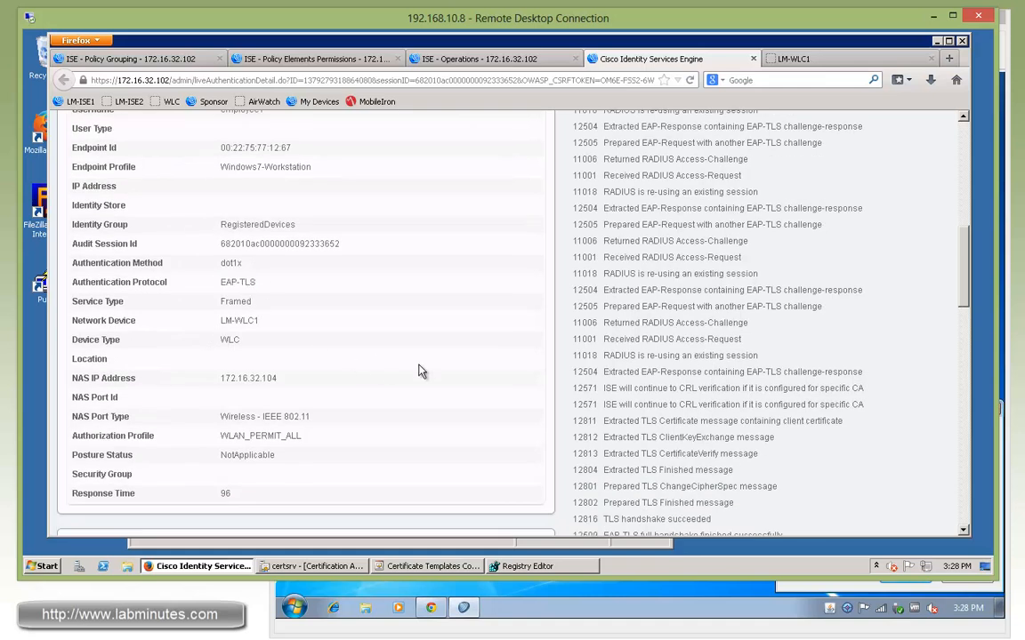
{"action": "scroll", "scroll_direction": "down", "scroll_amount": 3}
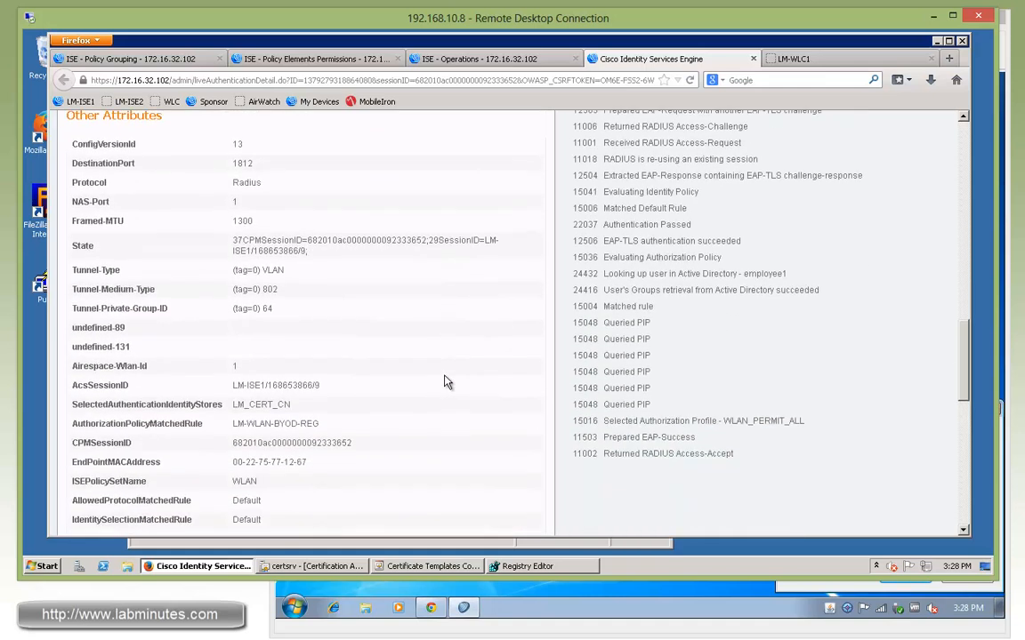
{"action": "scroll", "scroll_direction": "down", "scroll_amount": 3}
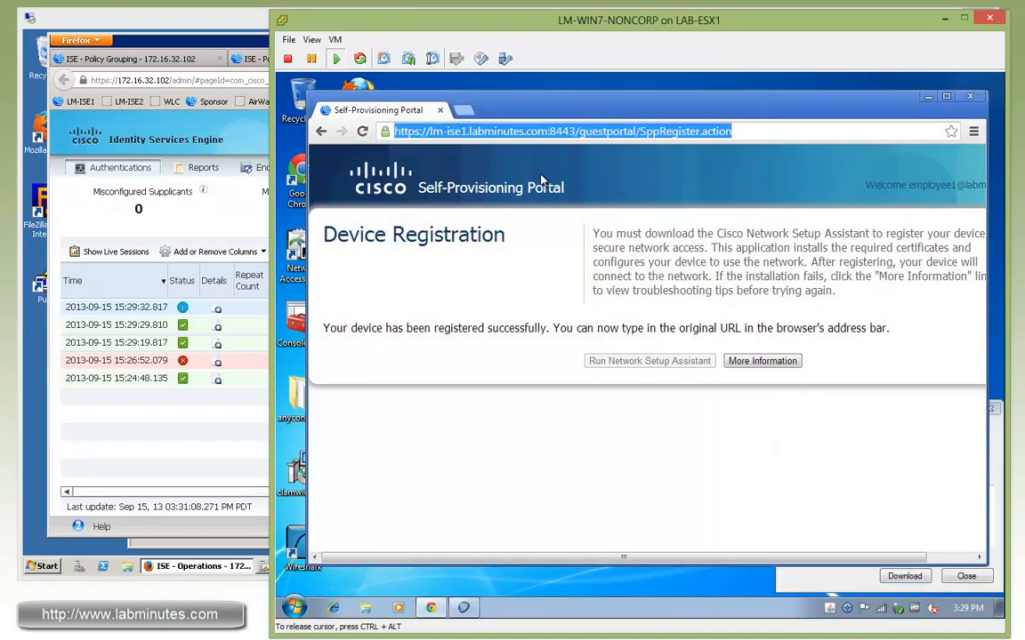
Browse to cisco.com from the newly registered Win7 laptop's Chrome
{"action": "type", "text": "cisco.com"}
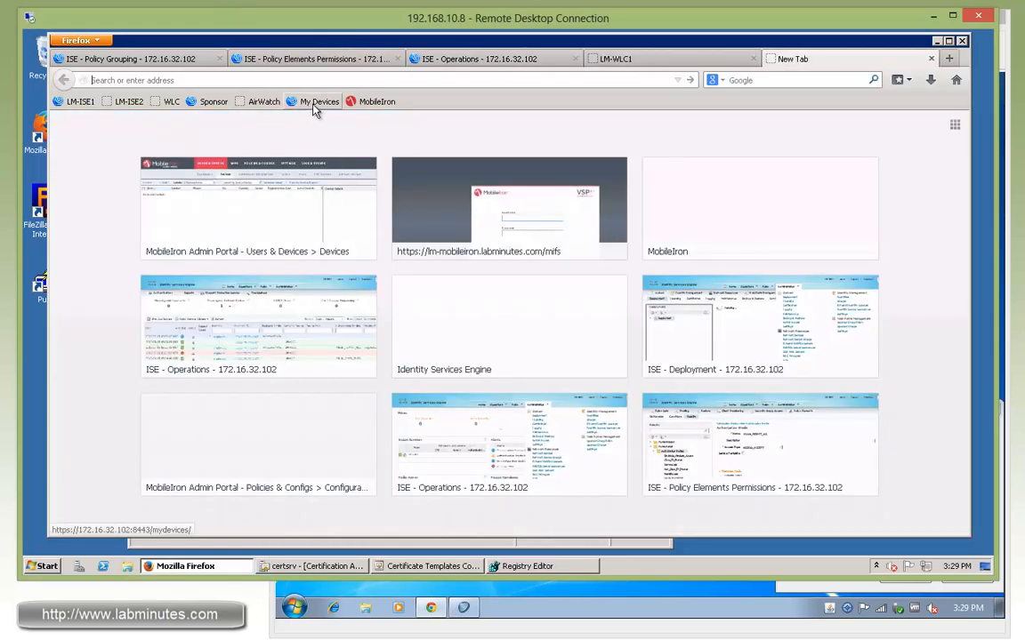
Sign in to the My Devices Portal as employee1 to list LM-WIN7-NONCORP
{"action": "left_click", "coordinate": [318, 100]}
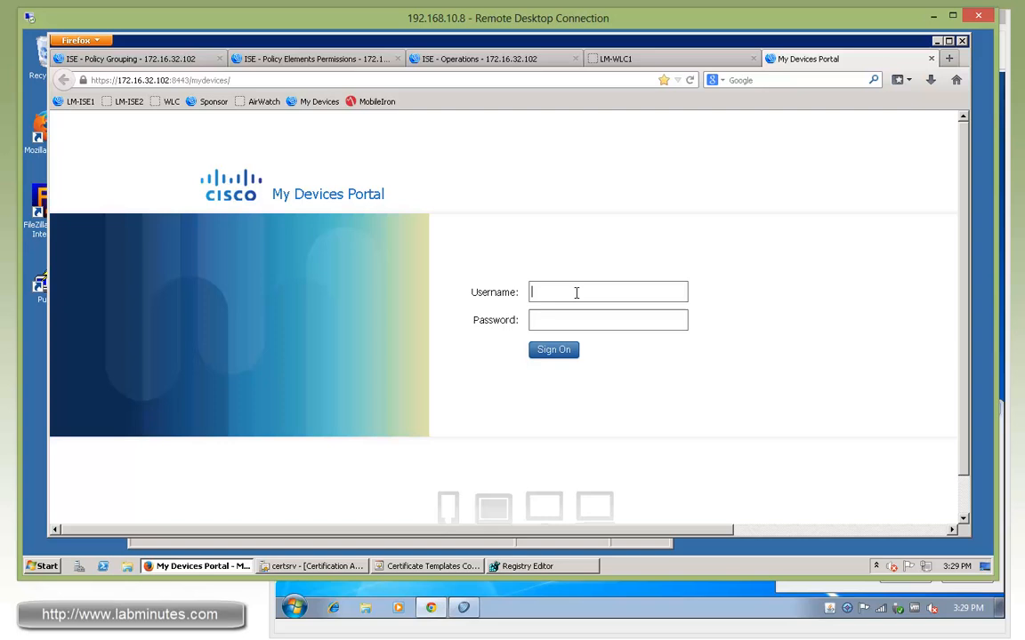
{"action": "type", "text": "employee1"}
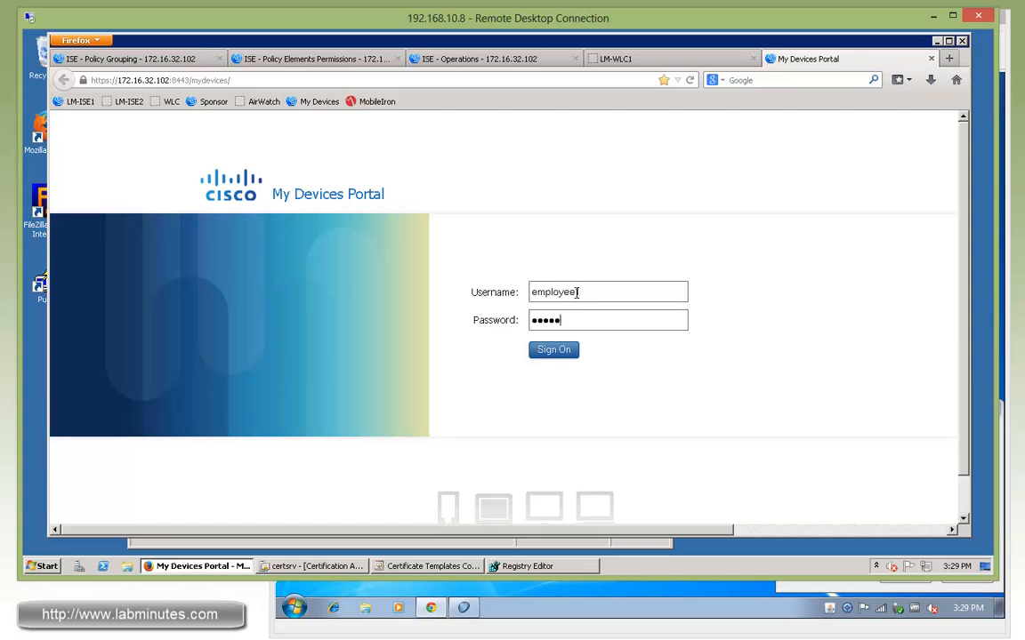
{"action": "left_click", "coordinate": [553, 349]}
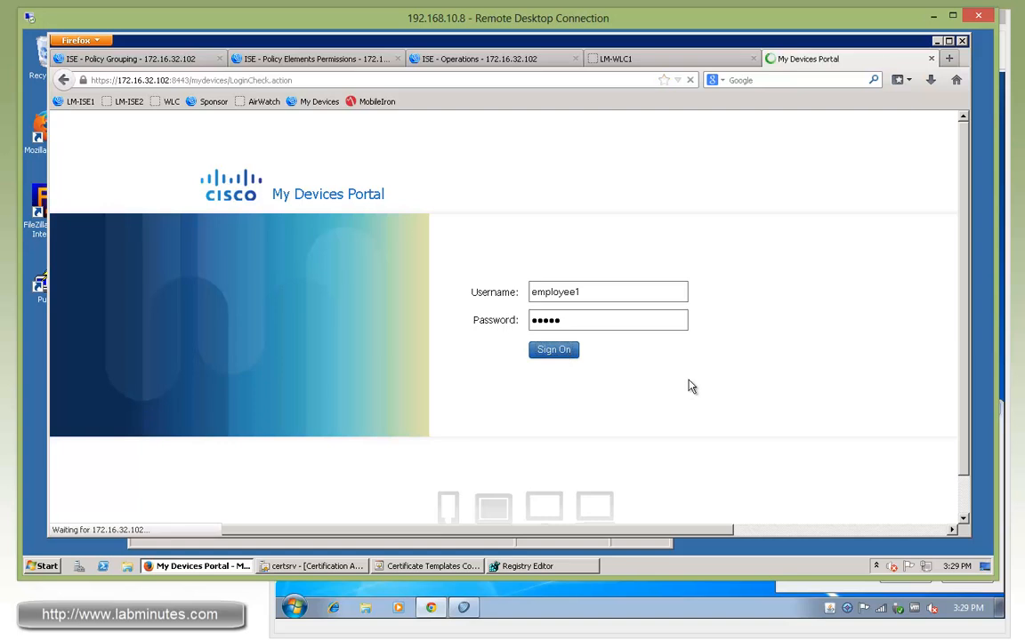
{"action": "left_click", "coordinate": [552, 349]}
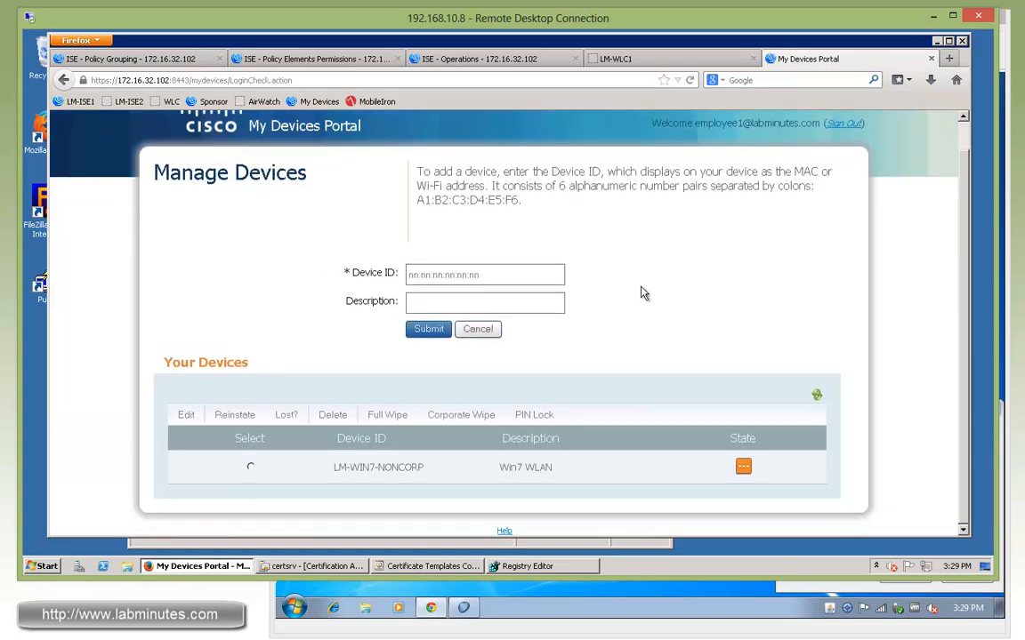
Select the LM-WIN7-NONCORP device in the My Devices list
{"action": "double_click", "coordinate": [373, 467]}
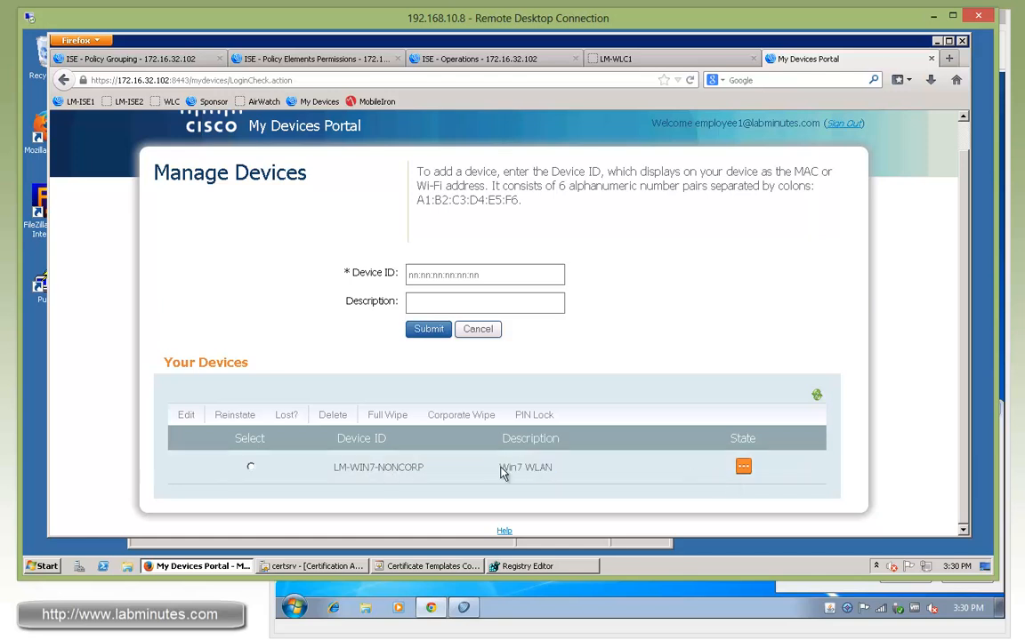
{"action": "double_click", "coordinate": [515, 467]}
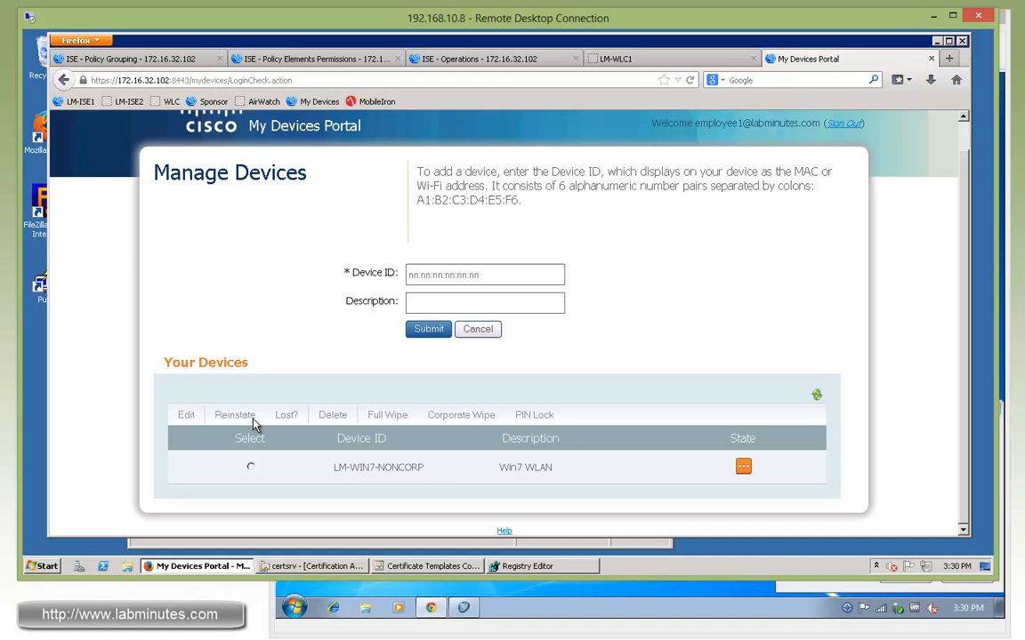
{"action": "mouse_move", "coordinate": [289, 419]}
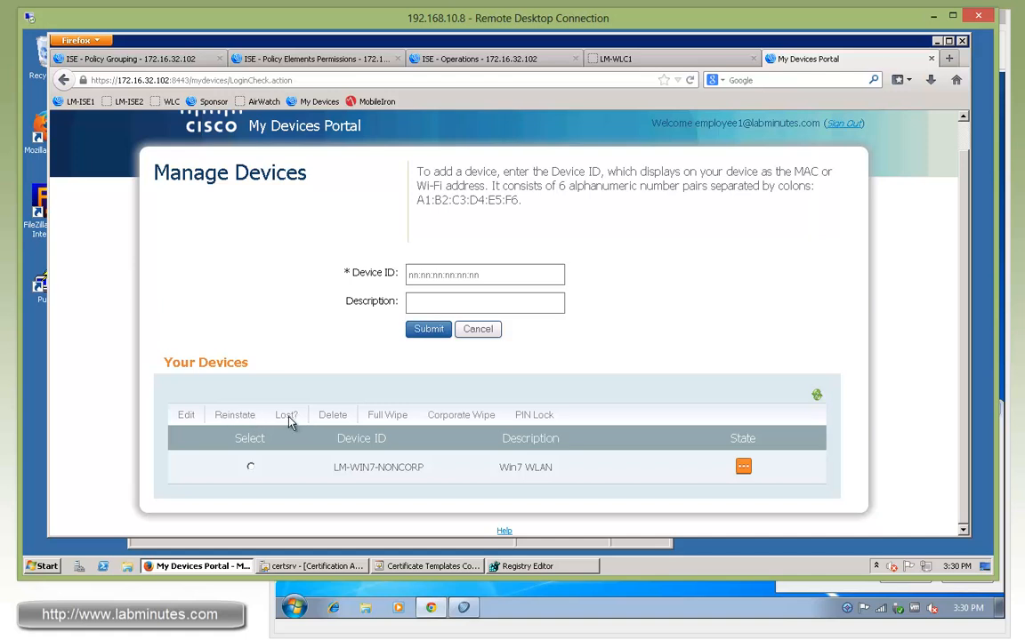
{"action": "left_click", "coordinate": [250, 467]}
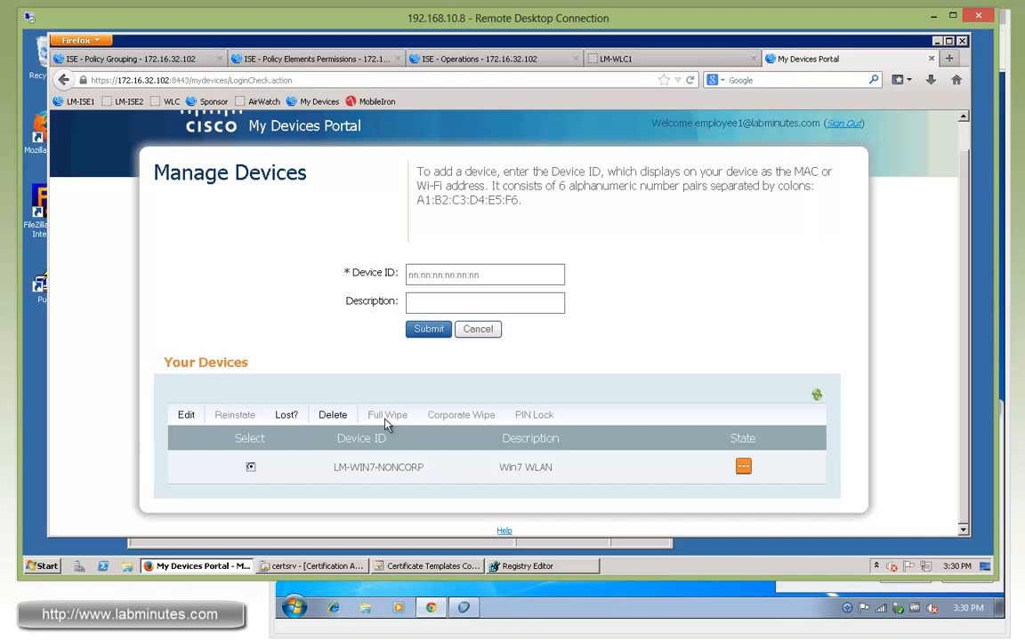
{"action": "mouse_move", "coordinate": [556, 425]}
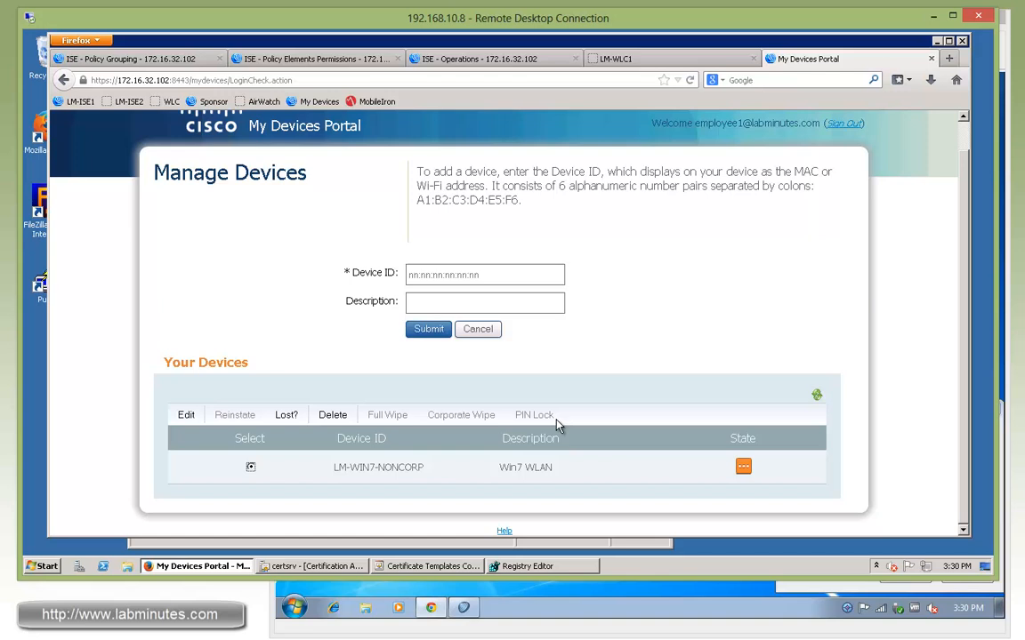
{"action": "left_click", "coordinate": [250, 467]}
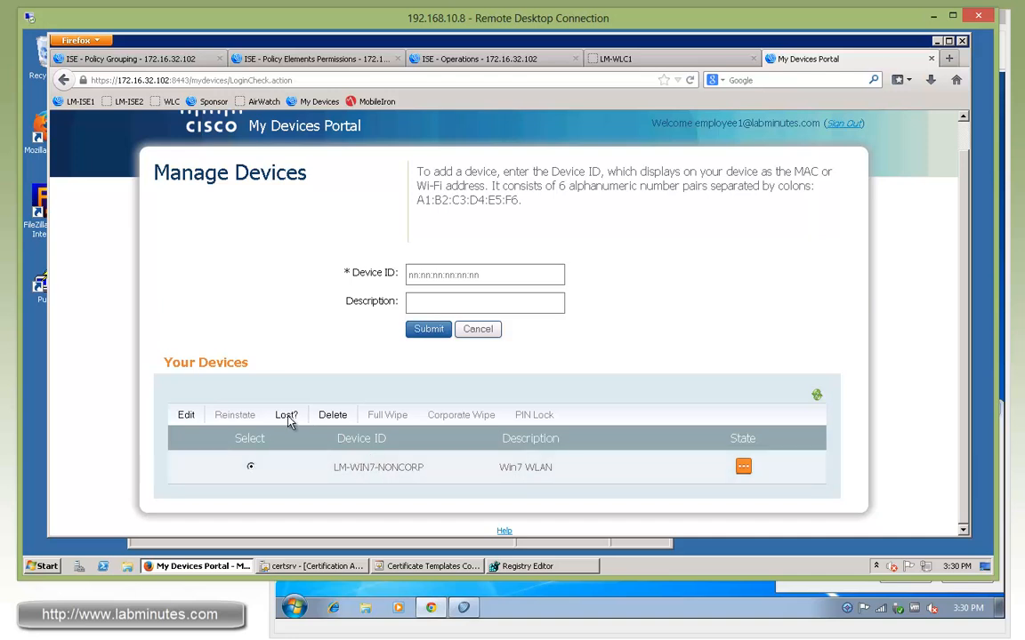
Mark LM-WIN7-NONCORP as lost and return to the ISE live authentications log
{"action": "left_click", "coordinate": [286, 414]}
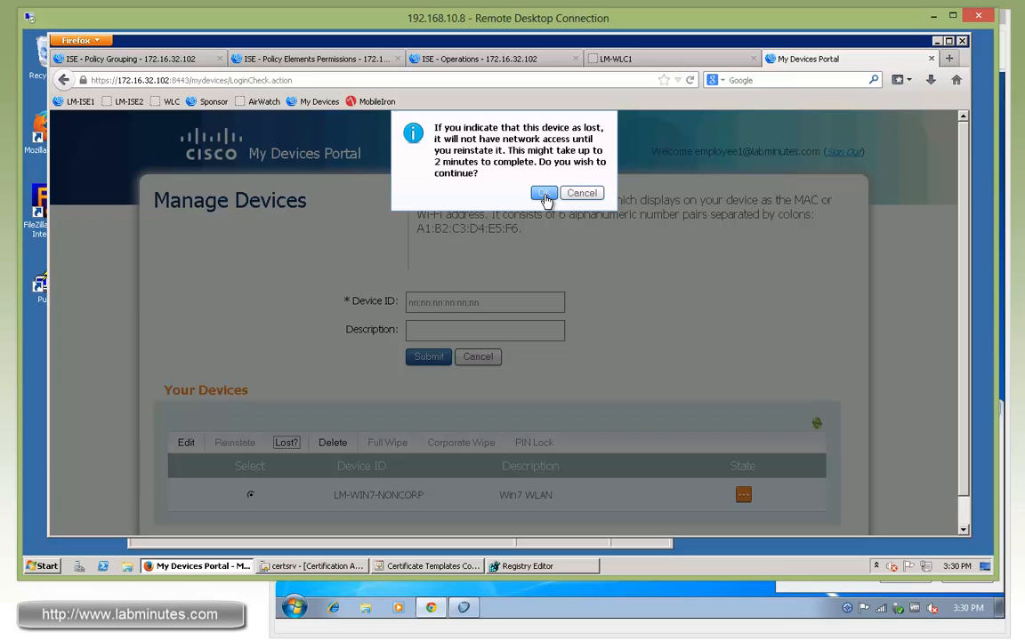
{"action": "left_click", "coordinate": [543, 193]}
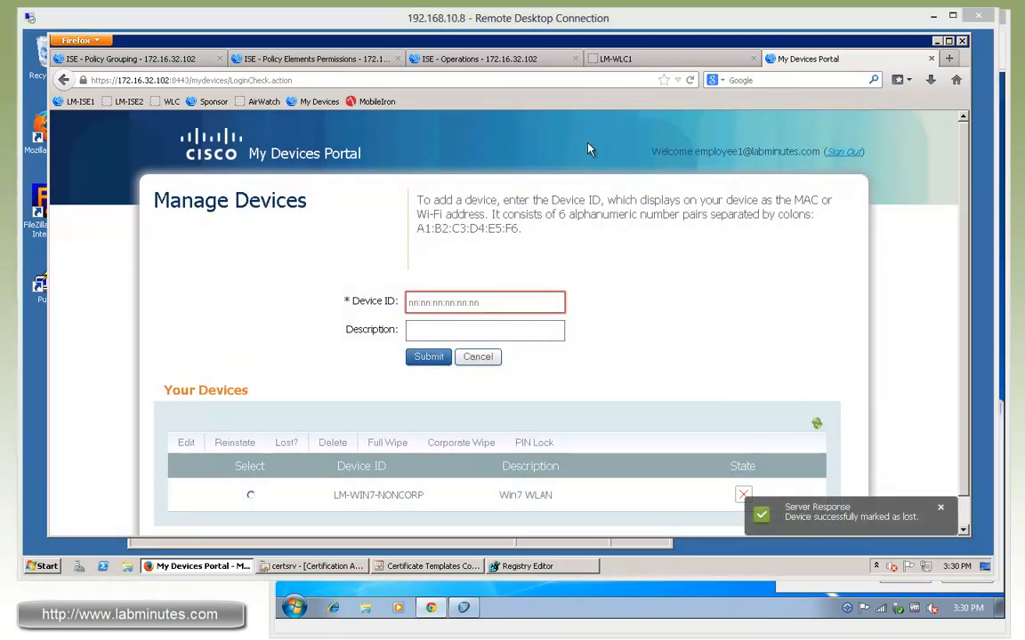
{"action": "left_click", "coordinate": [480, 58]}
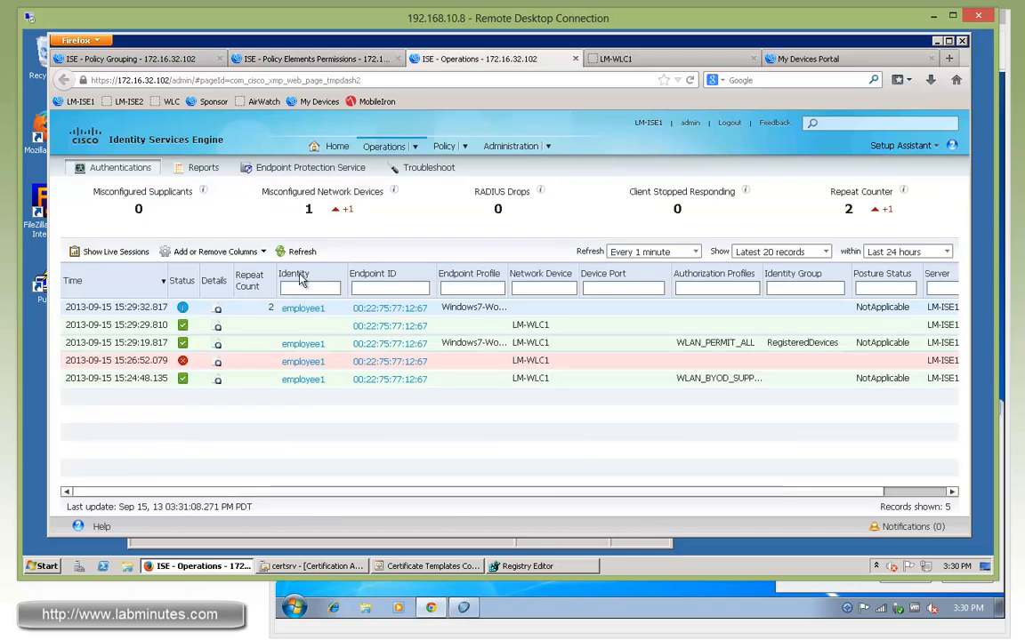
Refresh the live log to show employee1 re-authenticated with WLAN_BLACKLIST in the Blacklist group
{"action": "left_click", "coordinate": [302, 250]}
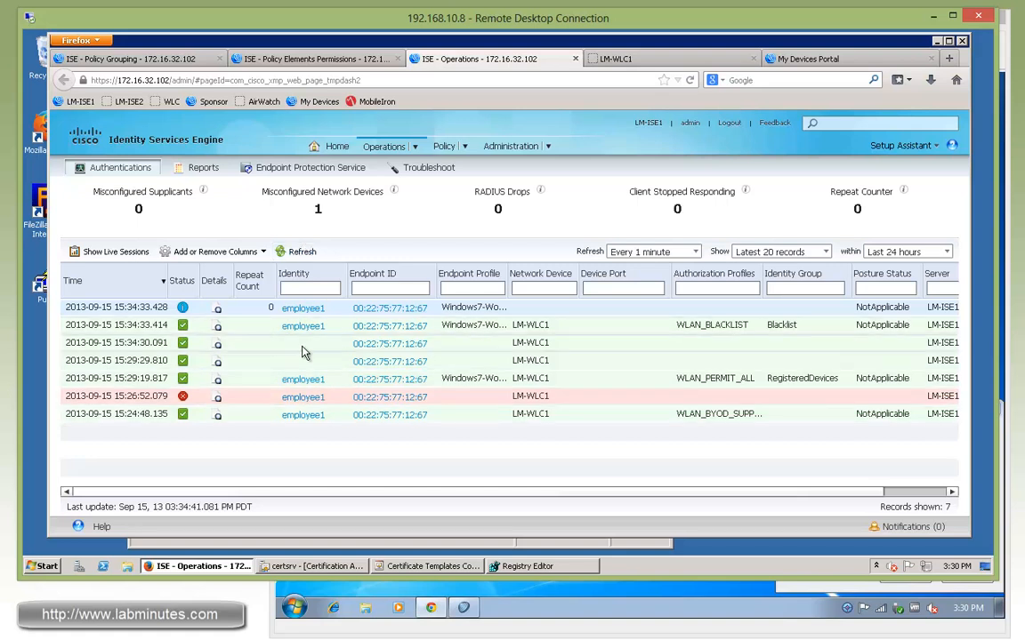
{"action": "mouse_move", "coordinate": [672, 381]}
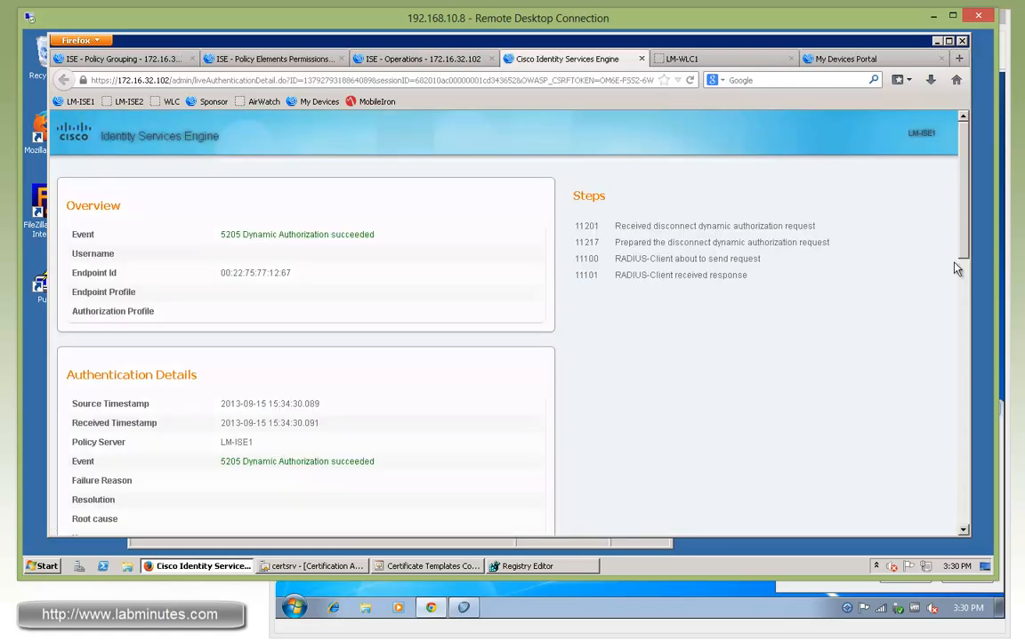
Highlight the Admin Reset termination cause in the dynamic authorization report, then close it
{"action": "scroll", "scroll_direction": "down", "scroll_amount": 3}
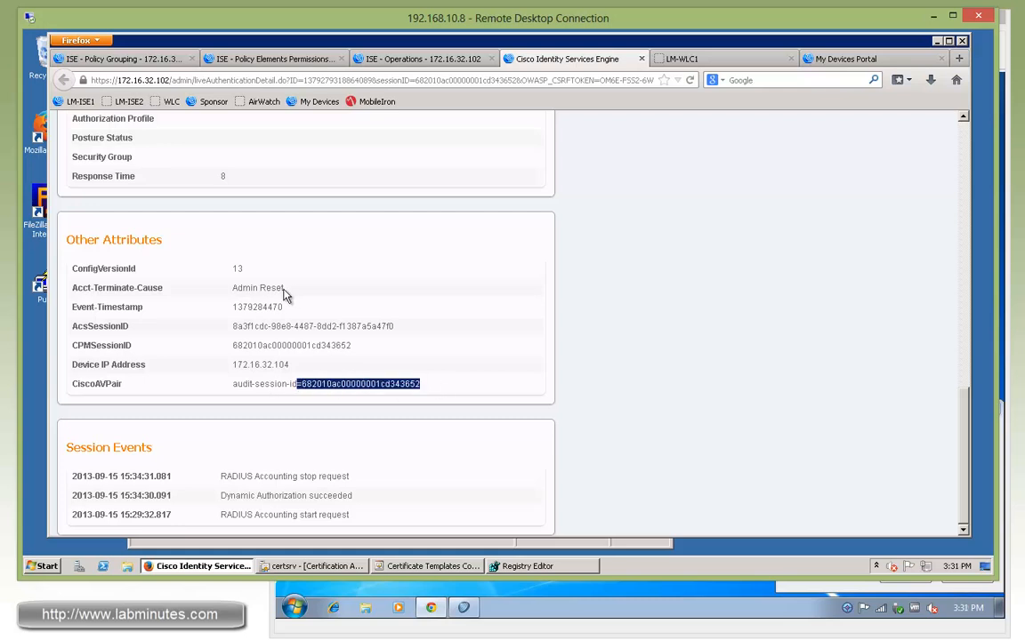
{"action": "double_click", "coordinate": [257, 287]}
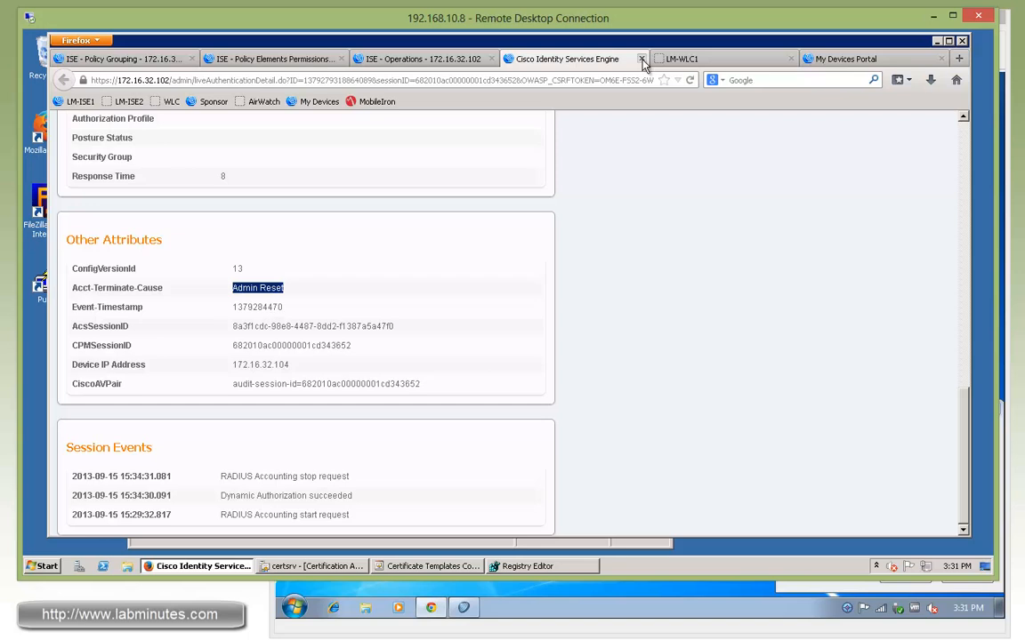
{"action": "left_click", "coordinate": [642, 58]}
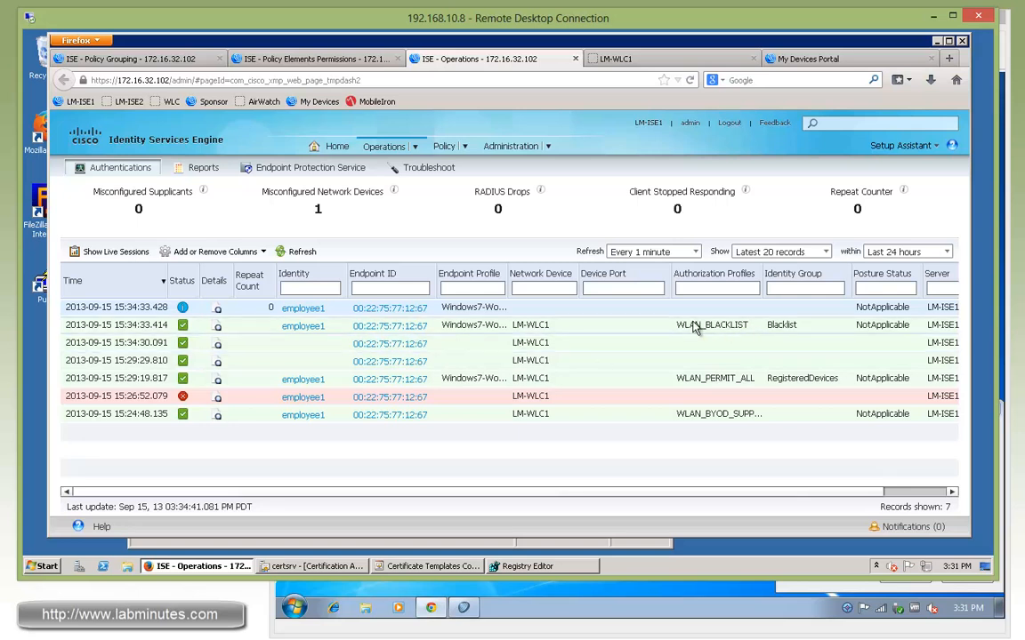
{"action": "mouse_move", "coordinate": [793, 334]}
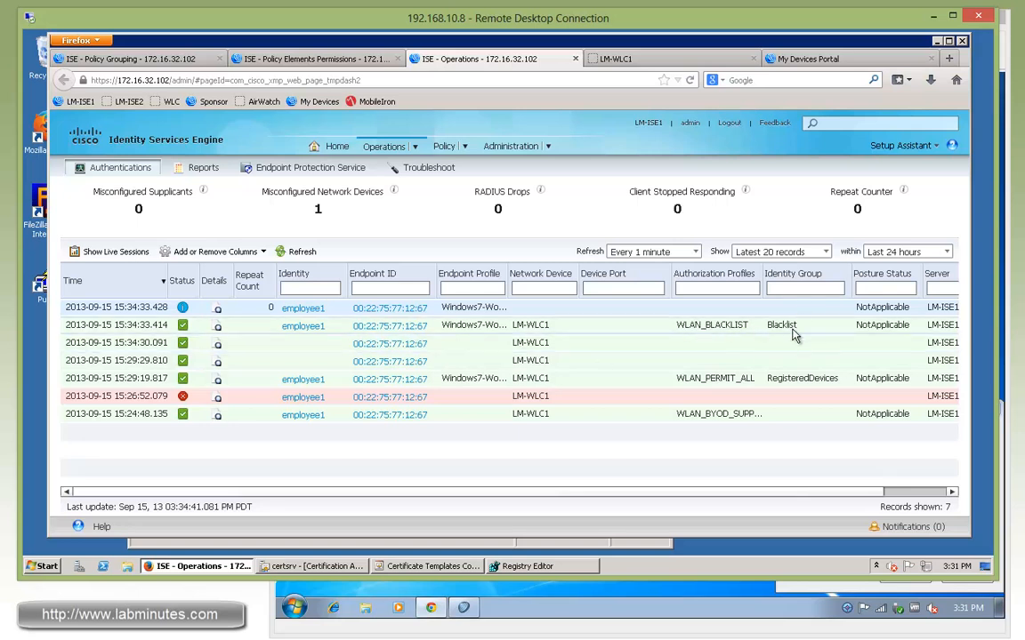
{"action": "mouse_move", "coordinate": [719, 341]}
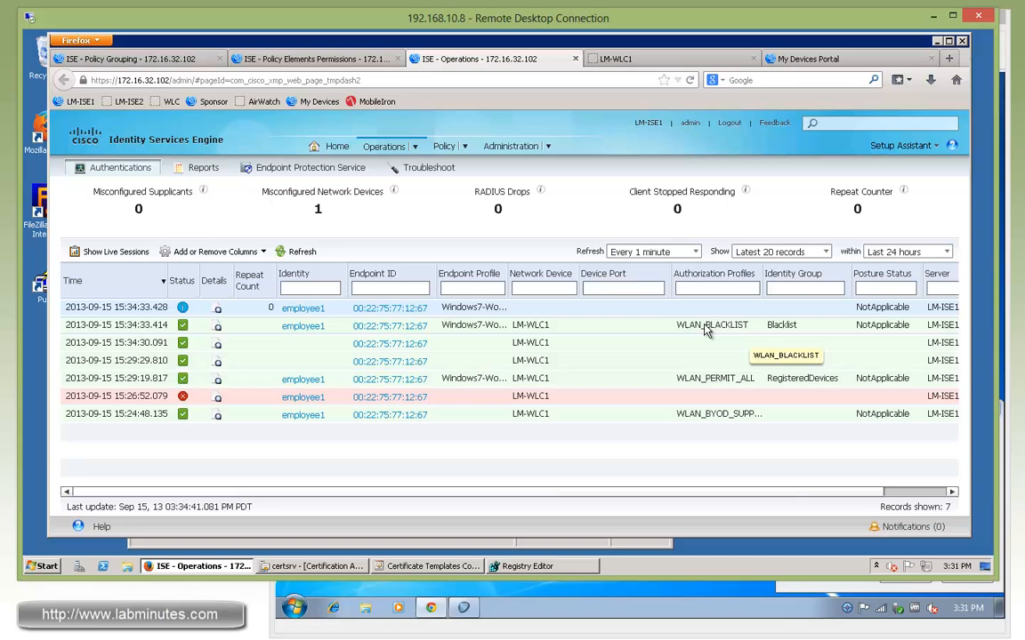
{"action": "mouse_move", "coordinate": [720, 283]}
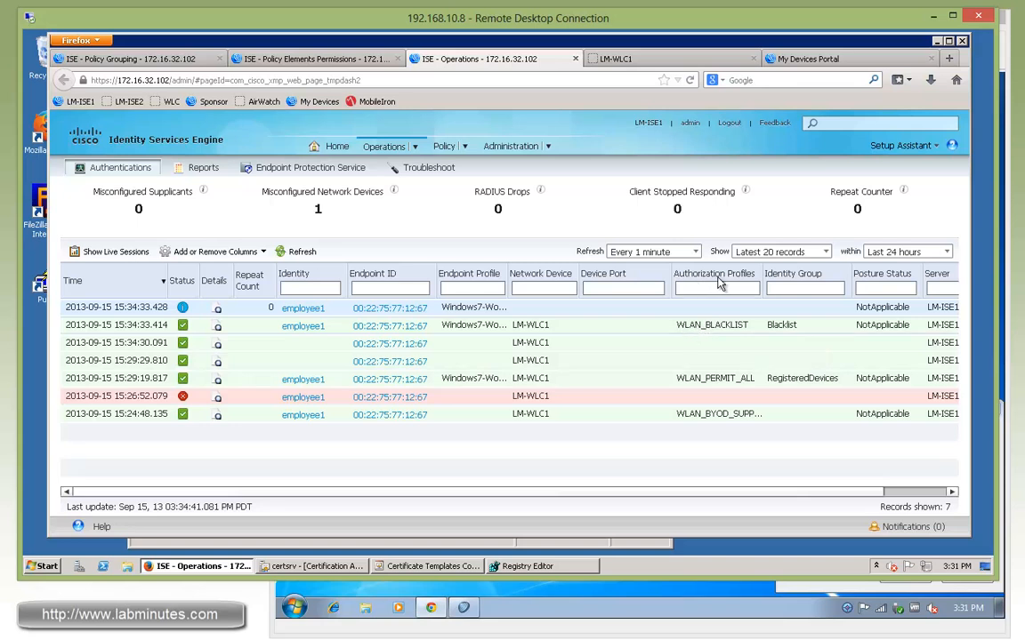
{"action": "mouse_move", "coordinate": [740, 332]}
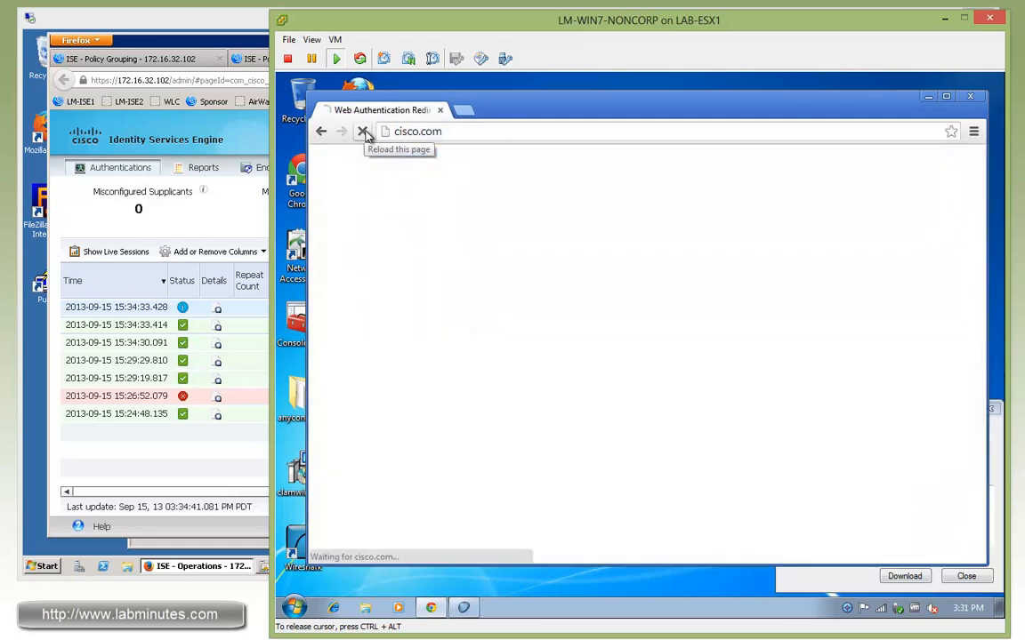
Reload Chrome on Win7 and highlight the blackhole page's 'identified as lost' message
{"action": "left_click", "coordinate": [361, 131]}
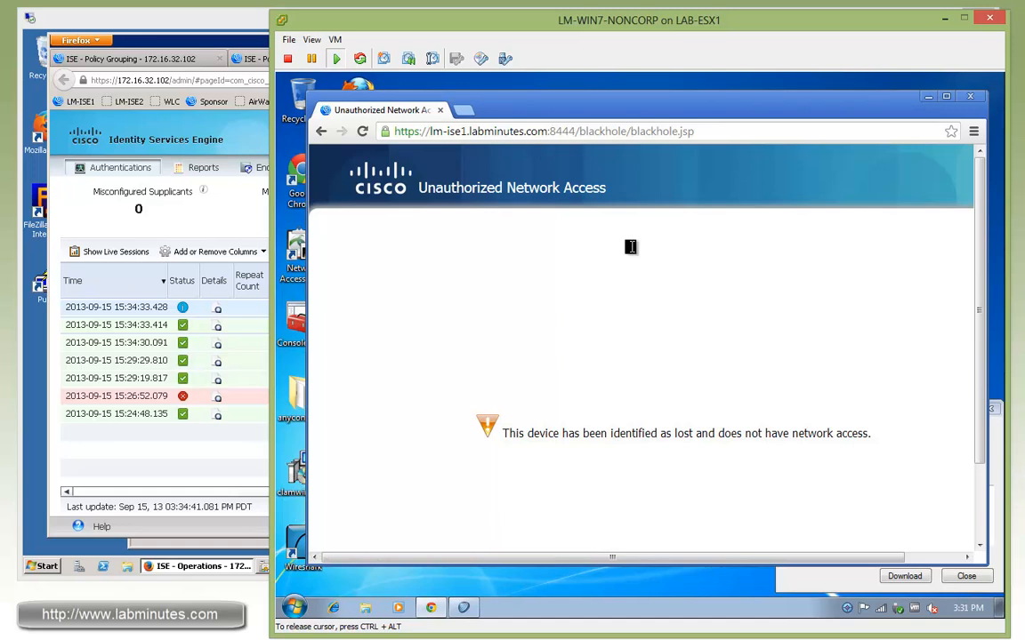
{"action": "mouse_move", "coordinate": [565, 150]}
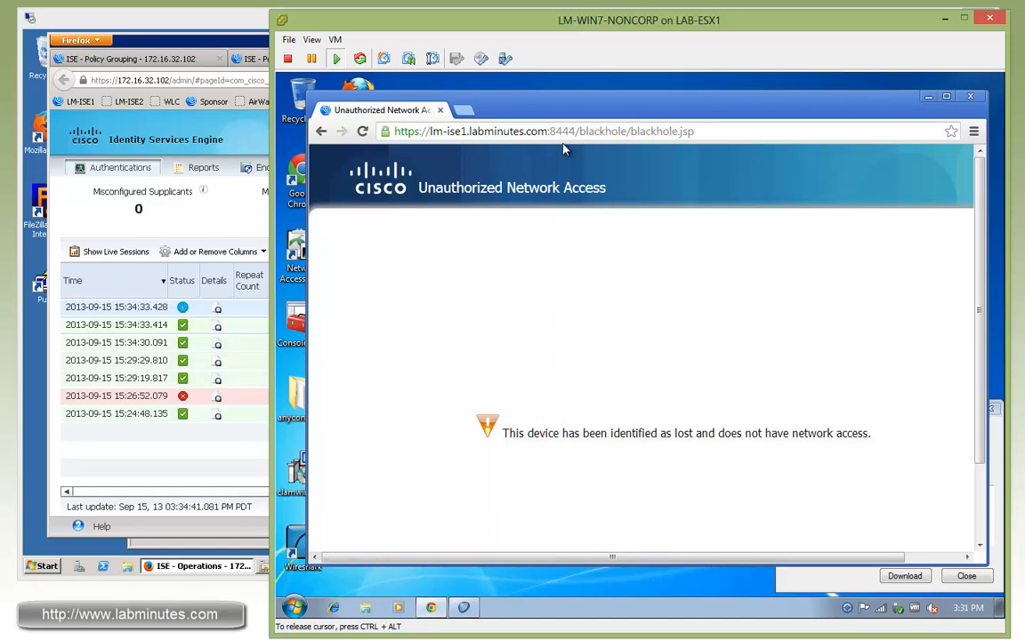
{"action": "mouse_move", "coordinate": [642, 308]}
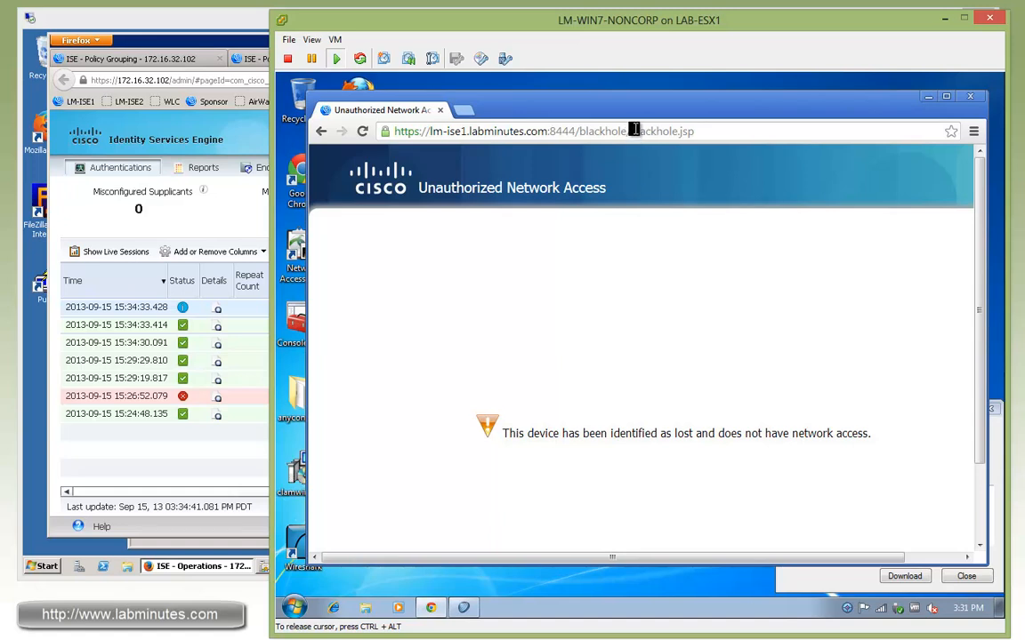
{"action": "left_click_drag", "start_coordinate": [581, 433], "coordinate": [769, 434]}
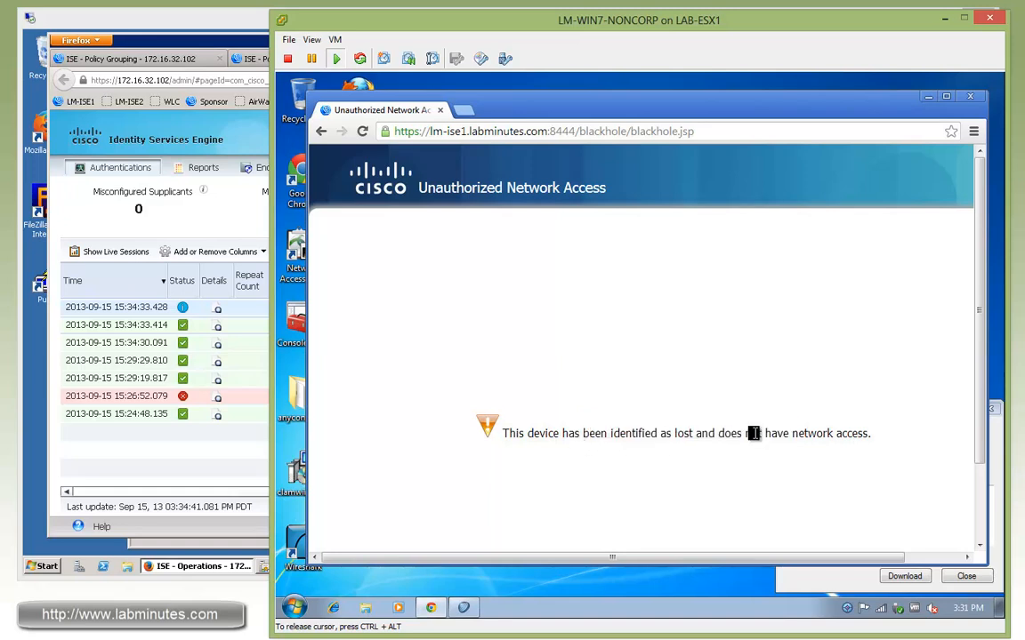
{"action": "left_click_drag", "start_coordinate": [580, 433], "coordinate": [751, 433]}
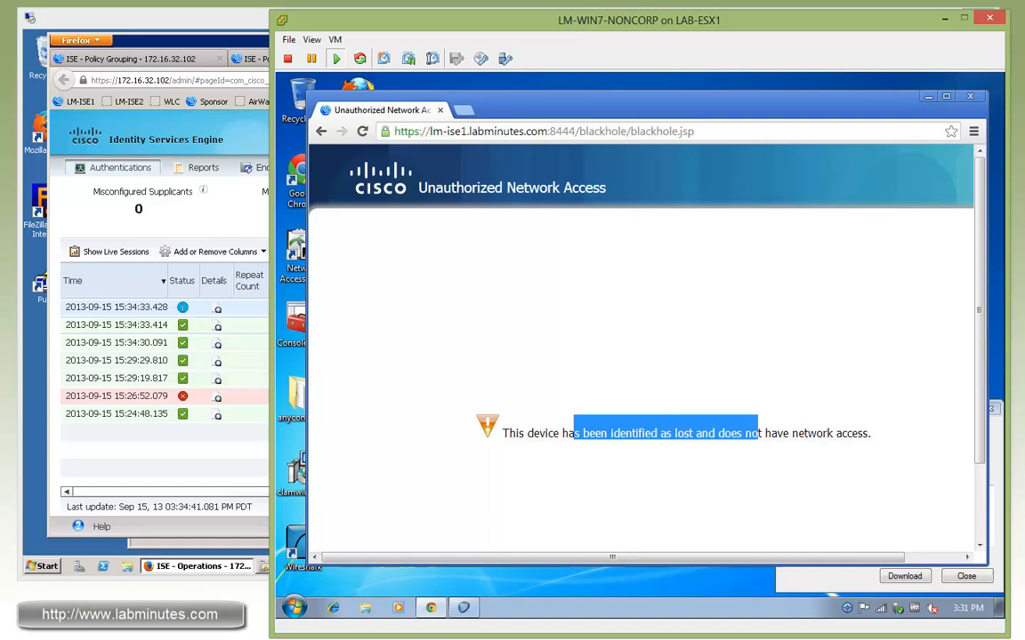
{"action": "mouse_move", "coordinate": [603, 255]}
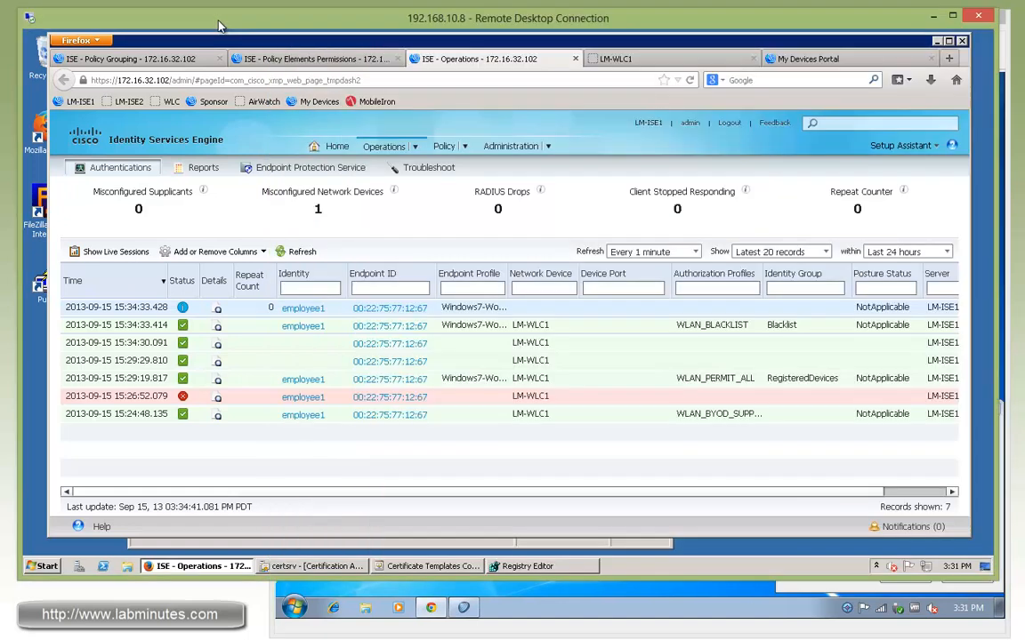
Reinstate LM-WIN7-NONCORP in the My Devices Portal and return to the ISE live log
{"action": "left_click", "coordinate": [805, 58]}
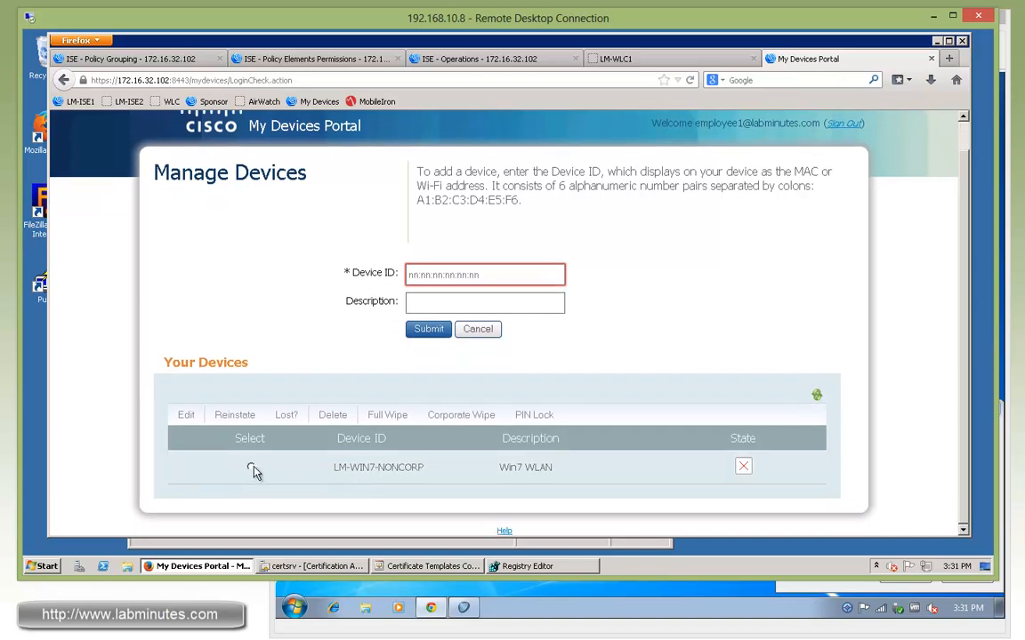
{"action": "left_click", "coordinate": [251, 467]}
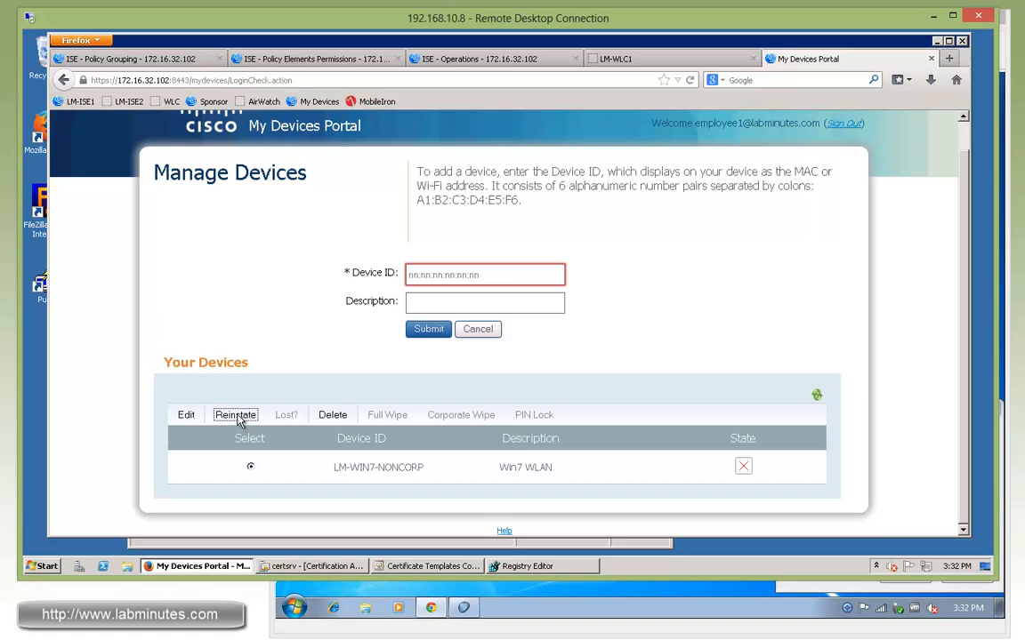
{"action": "left_click", "coordinate": [234, 415]}
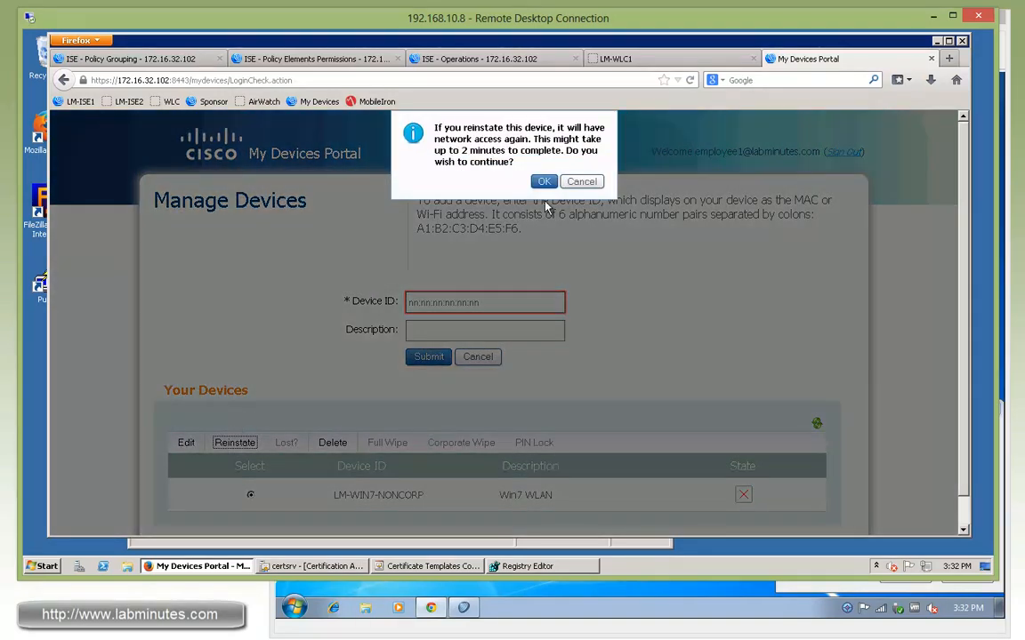
{"action": "left_click", "coordinate": [544, 181]}
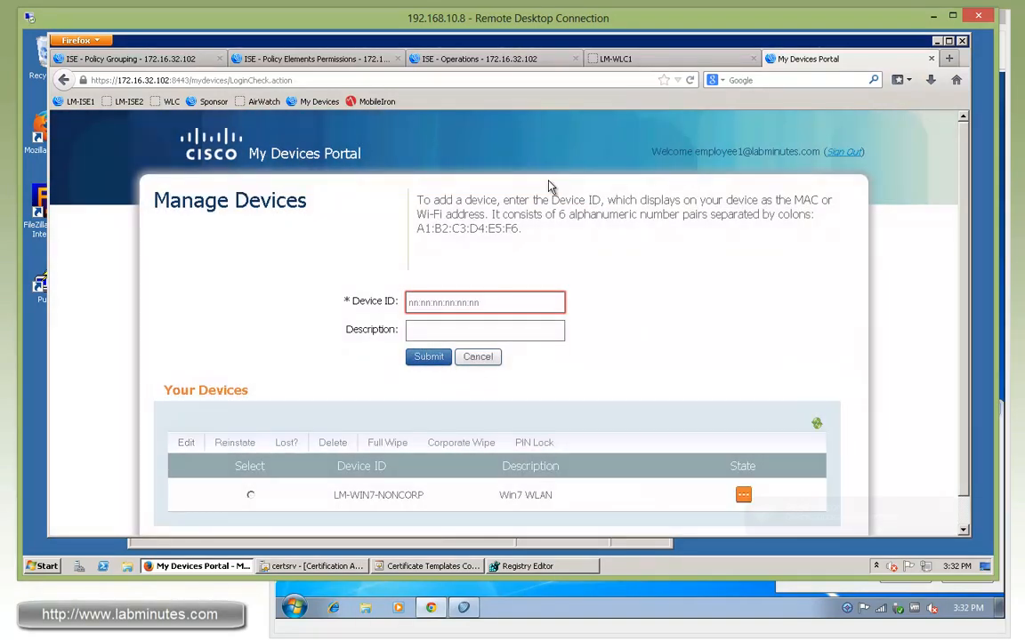
{"action": "left_click", "coordinate": [235, 442]}
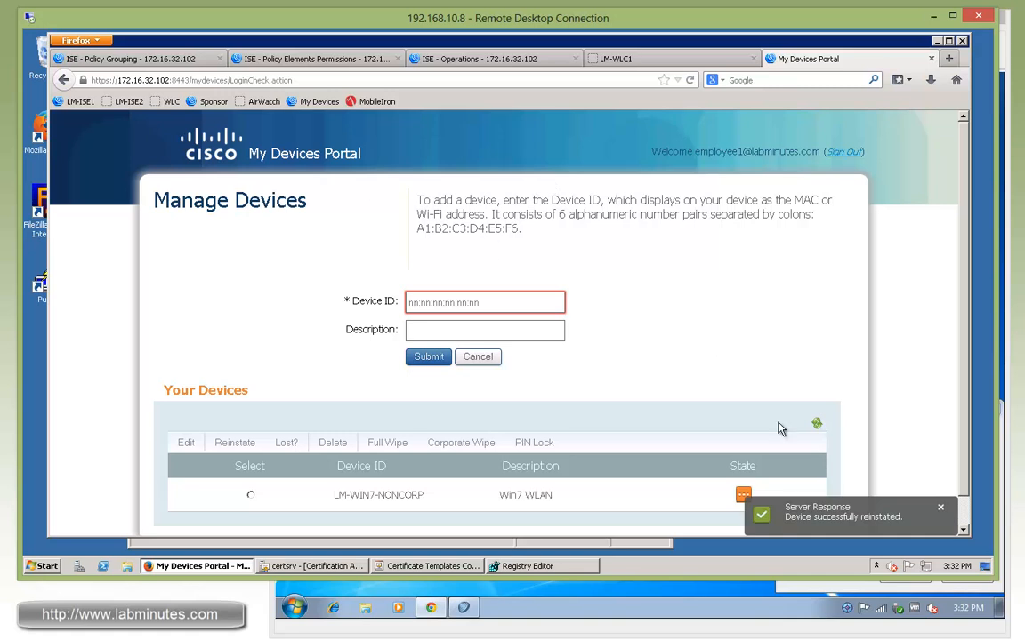
{"action": "left_click", "coordinate": [480, 58]}
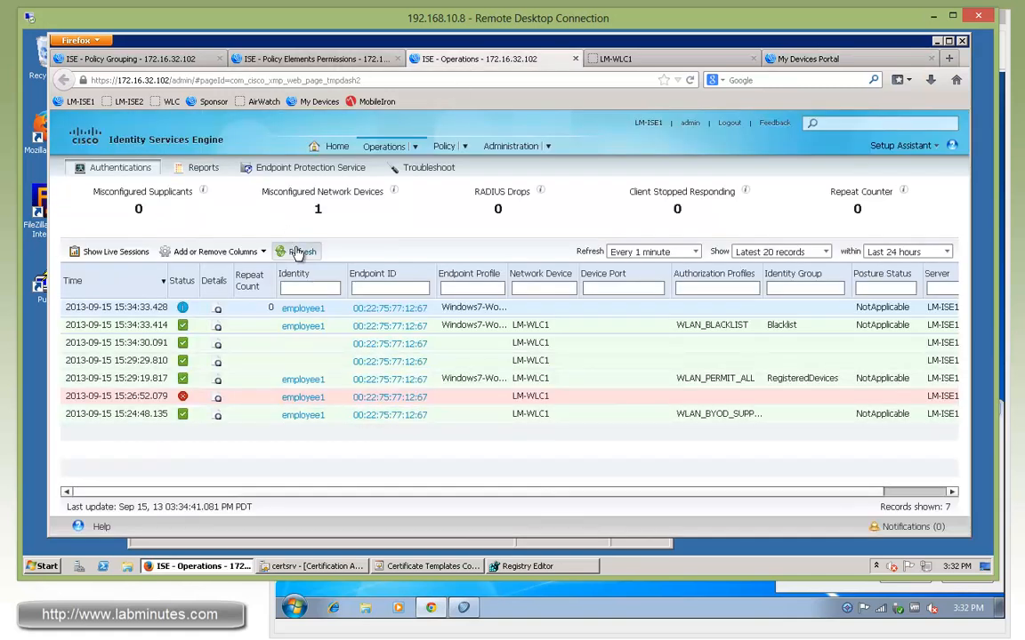
Refresh the live log to show the successful dynamic authorization and WLAN_PERMIT_ALL re-authentication
{"action": "left_click", "coordinate": [297, 251]}
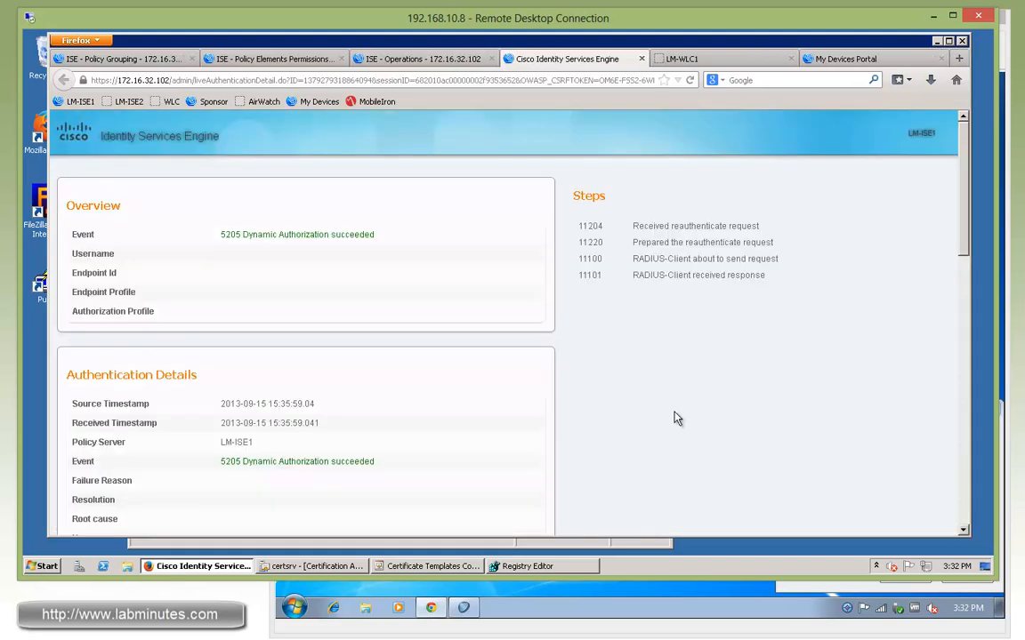
{"action": "scroll", "scroll_direction": "down", "scroll_amount": 3}
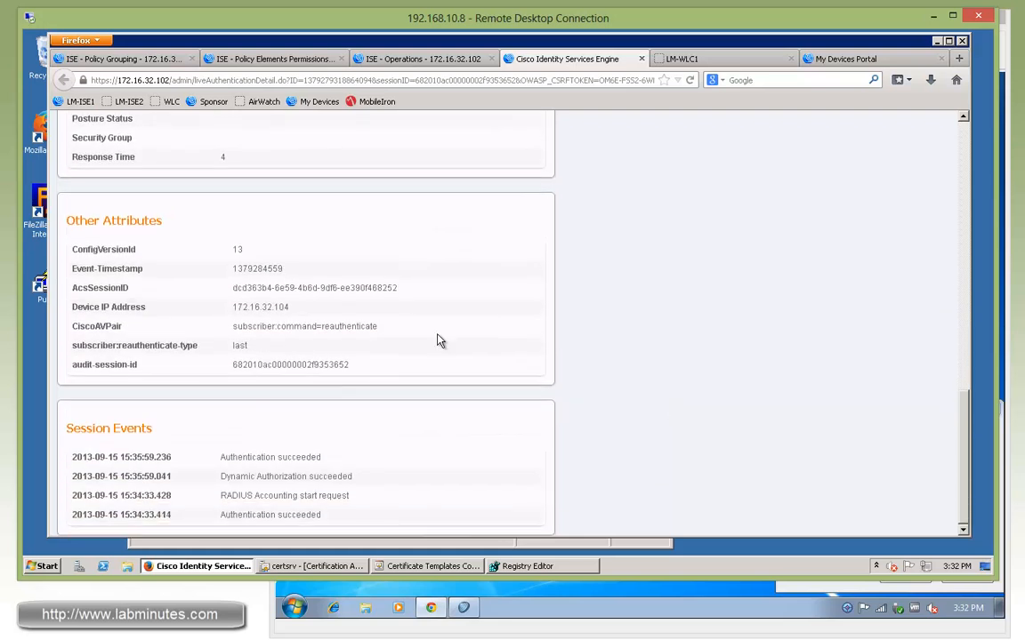
{"action": "mouse_move", "coordinate": [302, 358]}
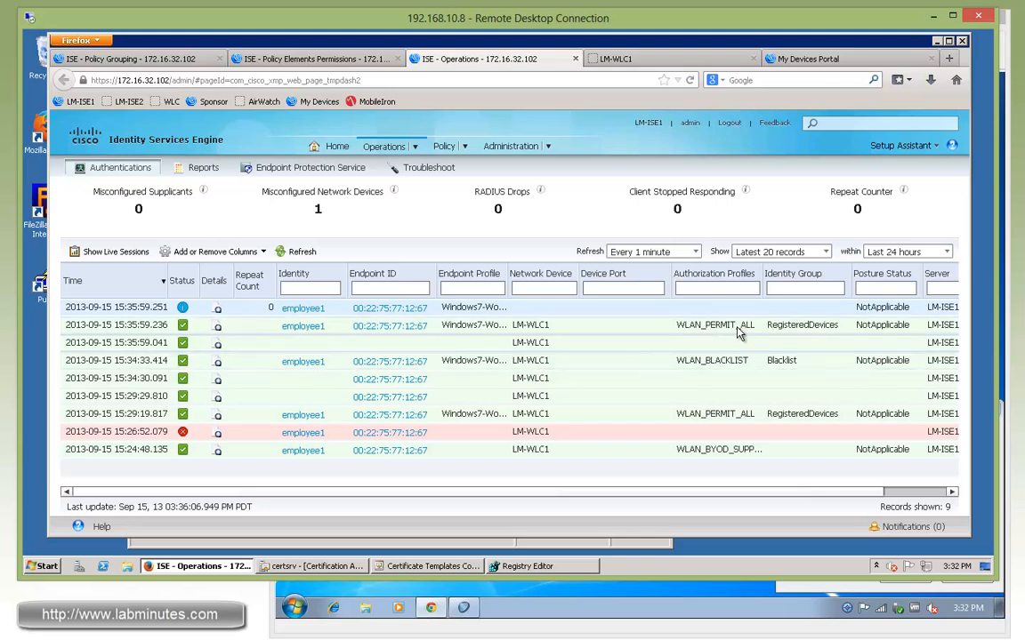
{"action": "mouse_move", "coordinate": [735, 333]}
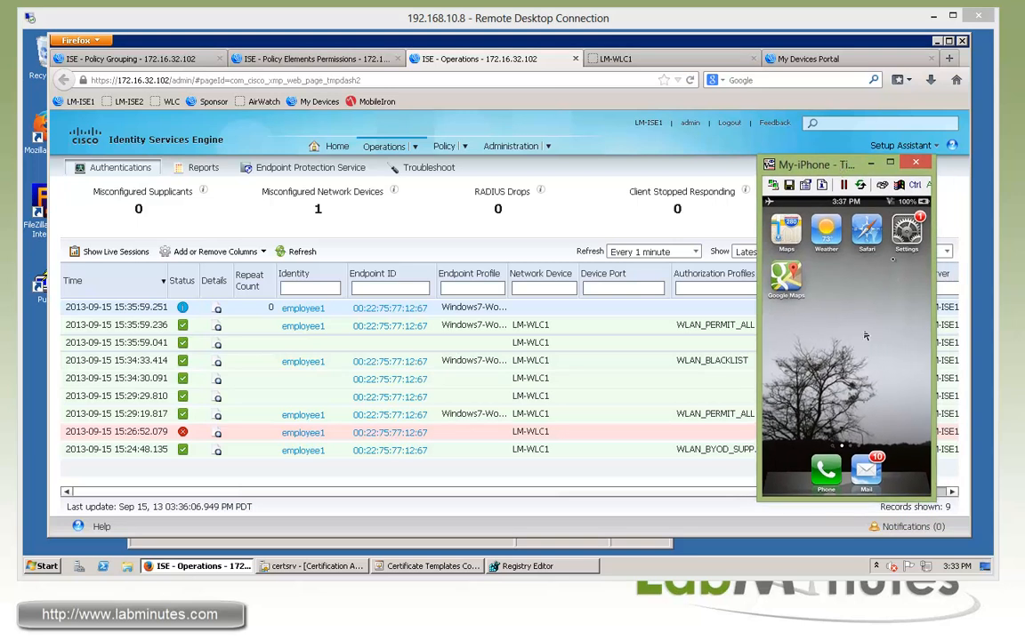
Choose the LM-INTERNAL network in the iPhone's Wi-Fi settings
{"action": "left_click", "coordinate": [906, 230]}
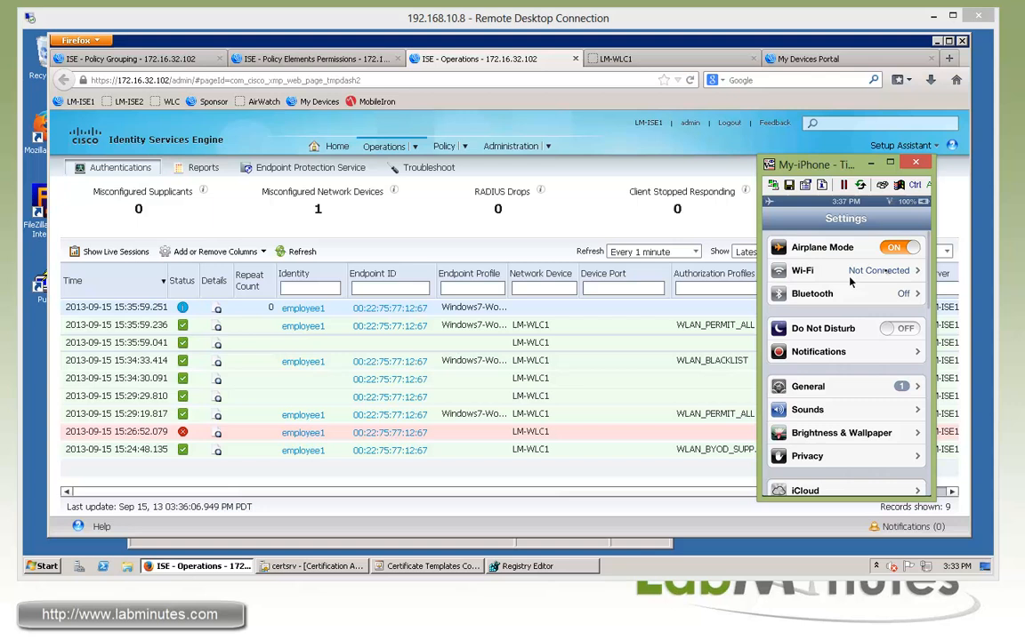
{"action": "left_click", "coordinate": [845, 270]}
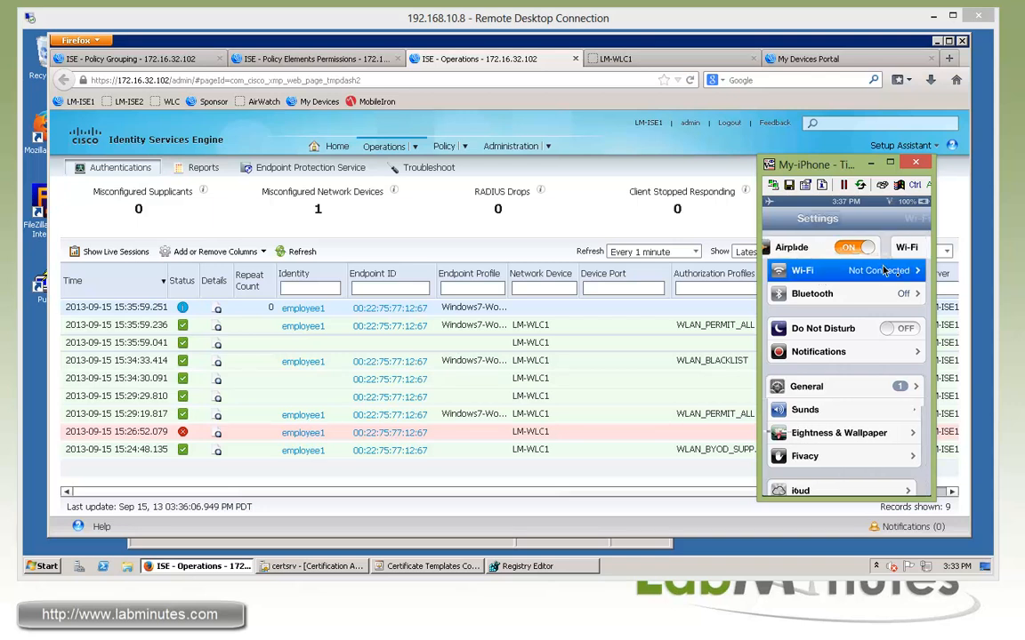
{"action": "left_click", "coordinate": [802, 271]}
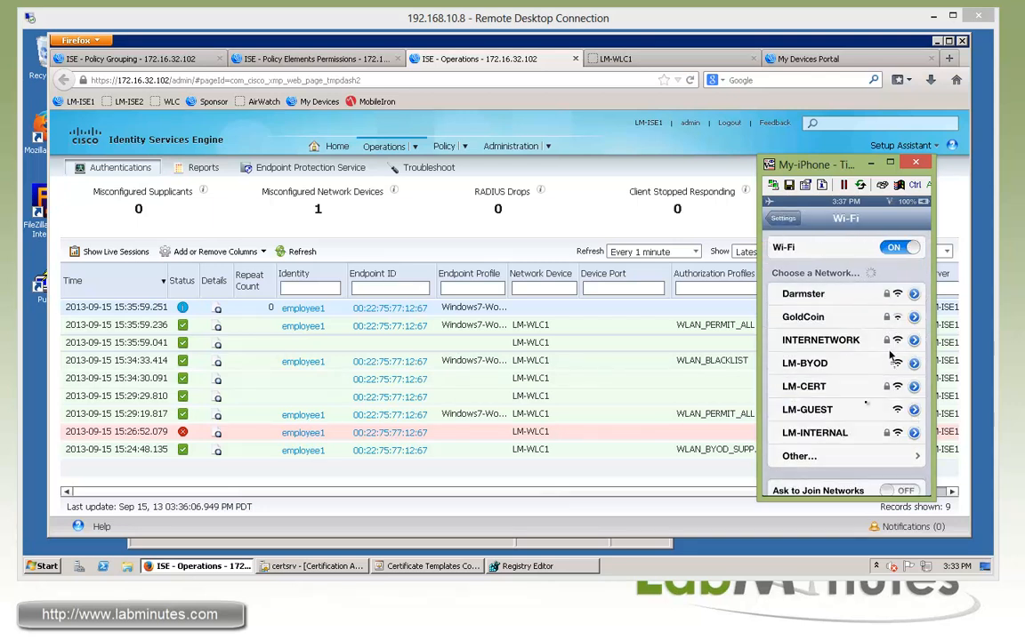
{"action": "left_click", "coordinate": [814, 432]}
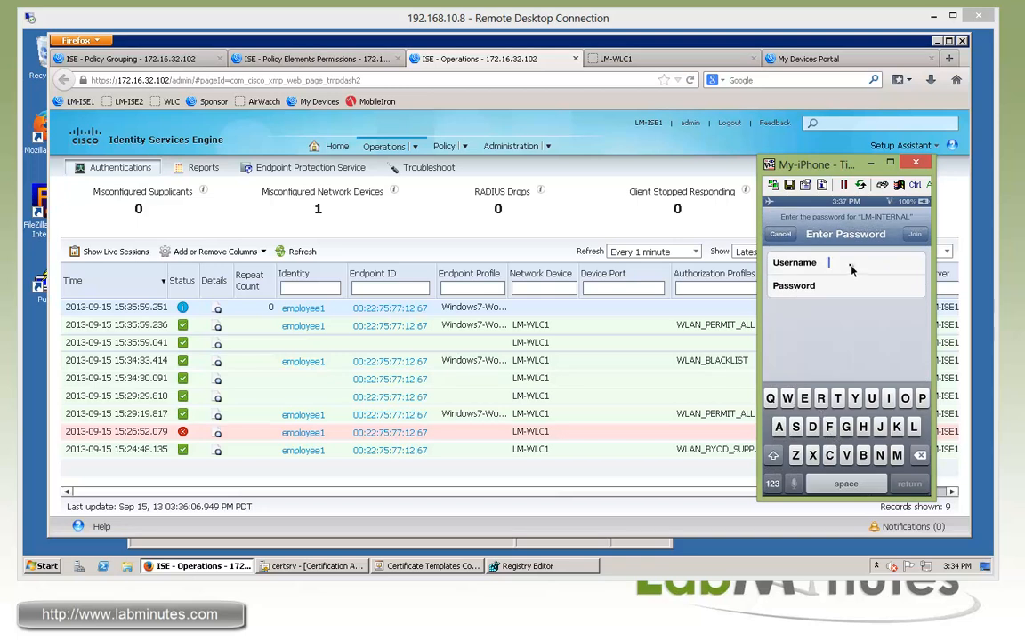
Join LM-INTERNAL as employee1, accept the certificate and return to the home screen
{"action": "type", "text": "employee1"}
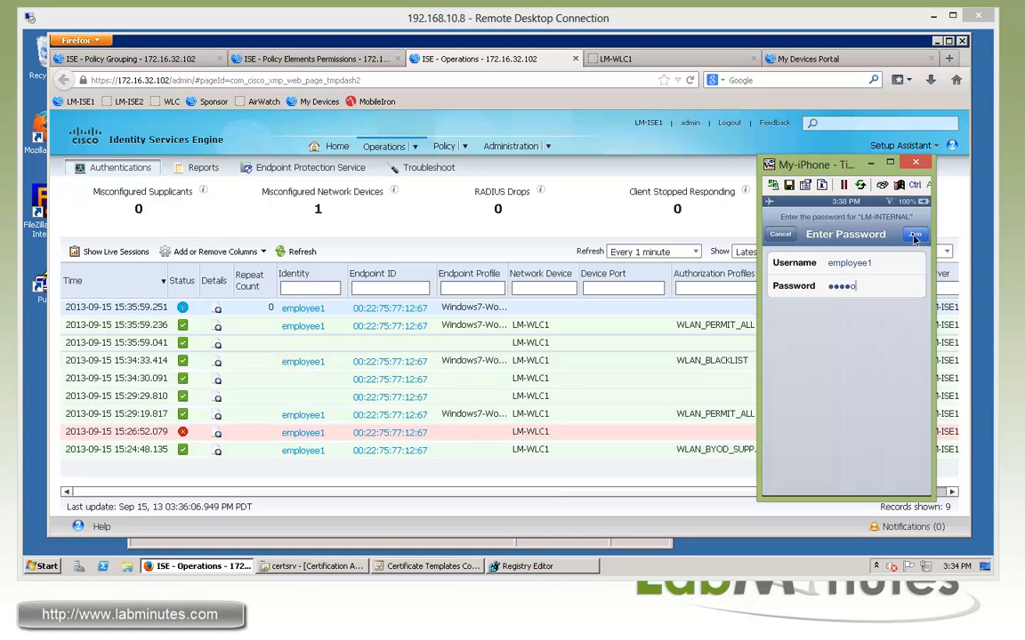
{"action": "left_click", "coordinate": [915, 234]}
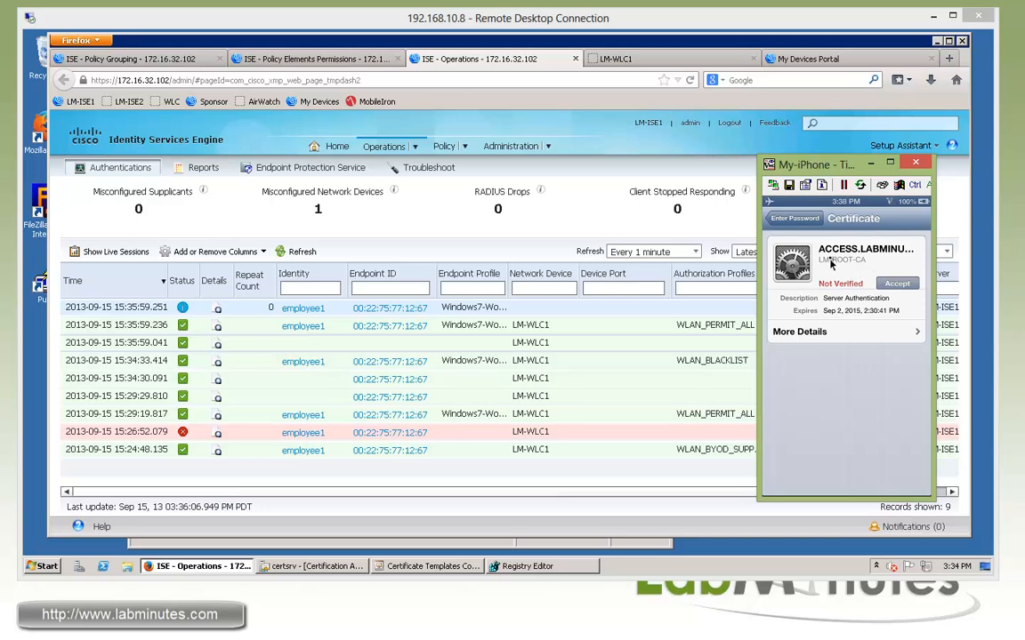
{"action": "mouse_move", "coordinate": [883, 259]}
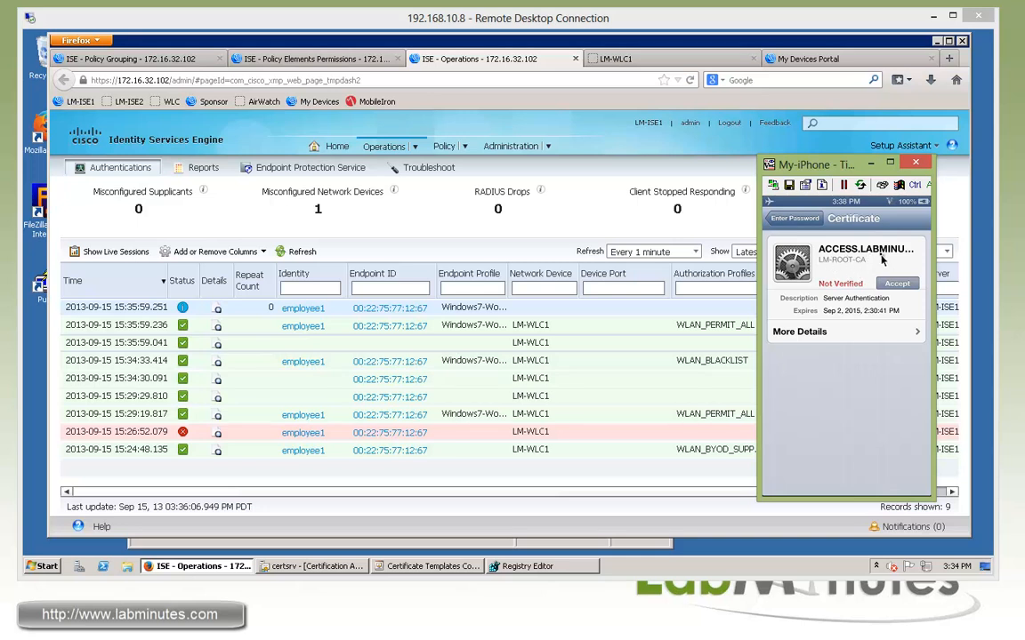
{"action": "mouse_move", "coordinate": [893, 297]}
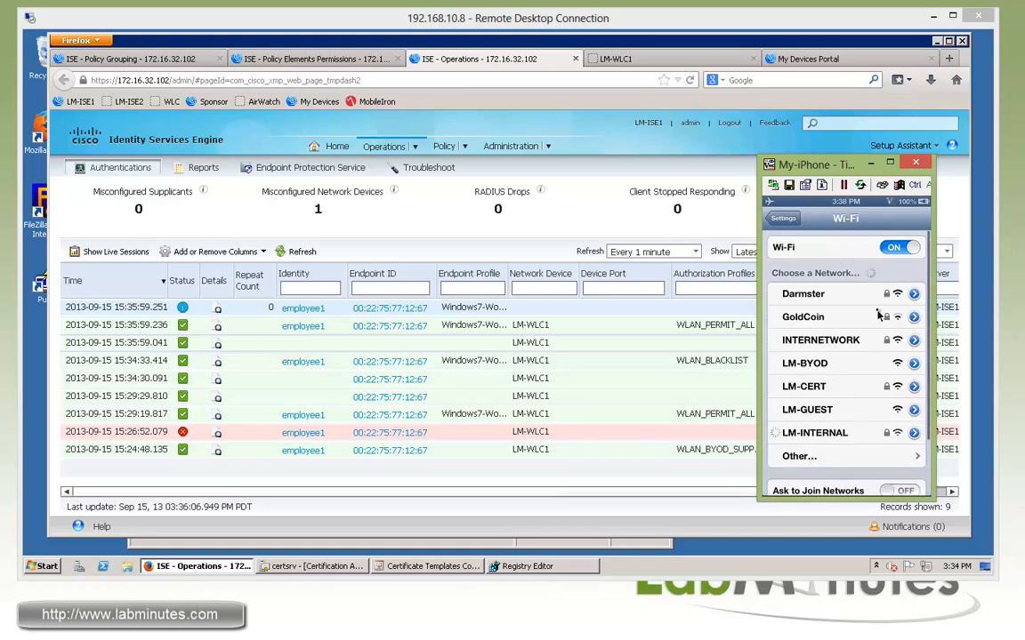
{"action": "left_click", "coordinate": [813, 433]}
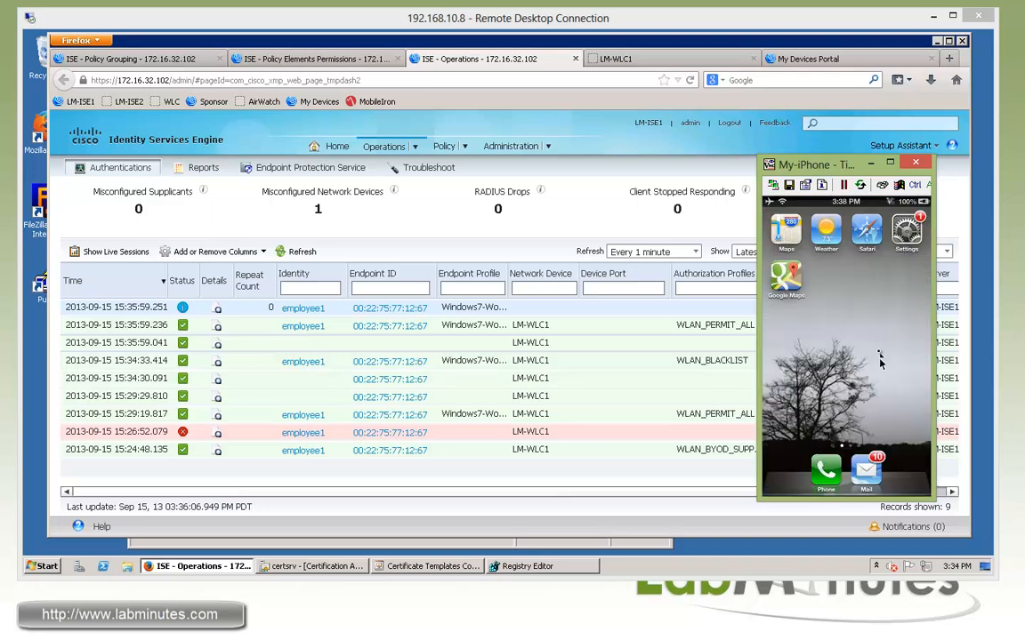
Browse to cisco.com in Safari so the BYOD portal redirect appears
{"action": "left_click", "coordinate": [866, 230]}
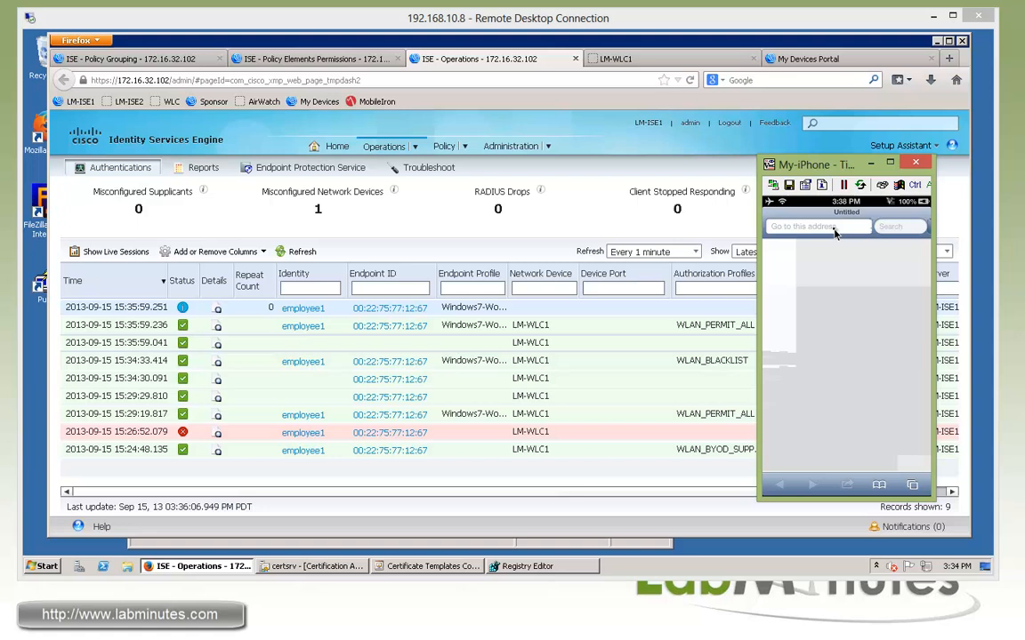
{"action": "type", "text": "cisco.co"}
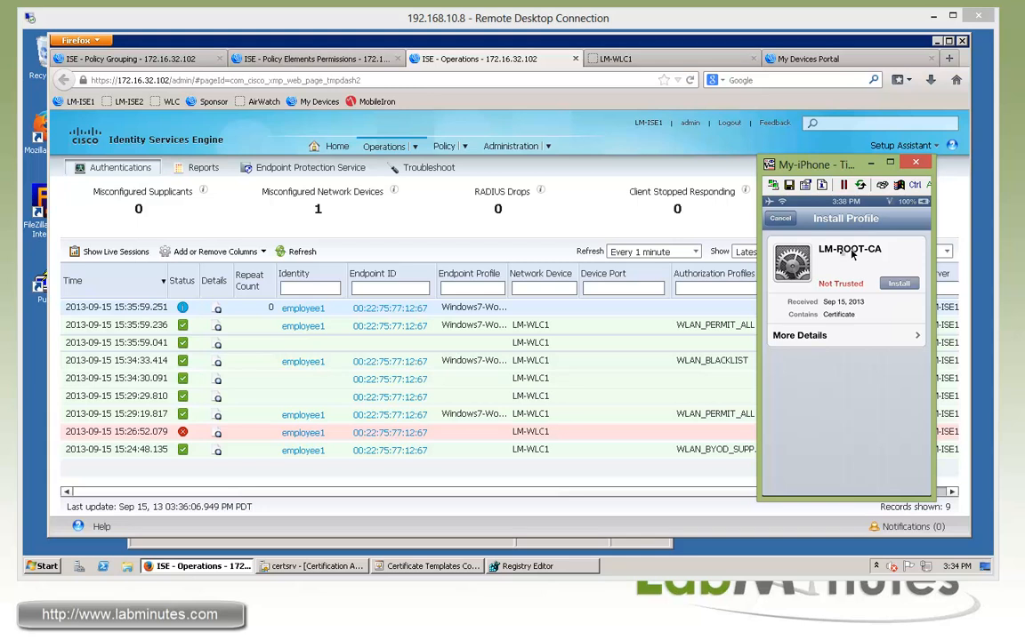
{"action": "mouse_move", "coordinate": [911, 301]}
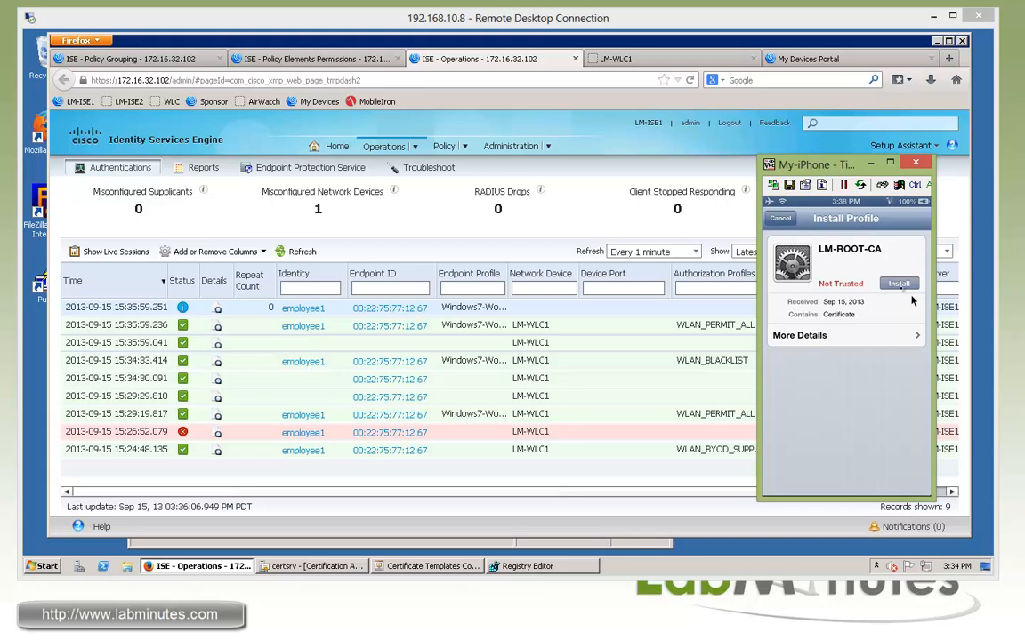
Install and trust the LM-ROOT-CA root certificate, returning to Device Registration
{"action": "left_click", "coordinate": [898, 283]}
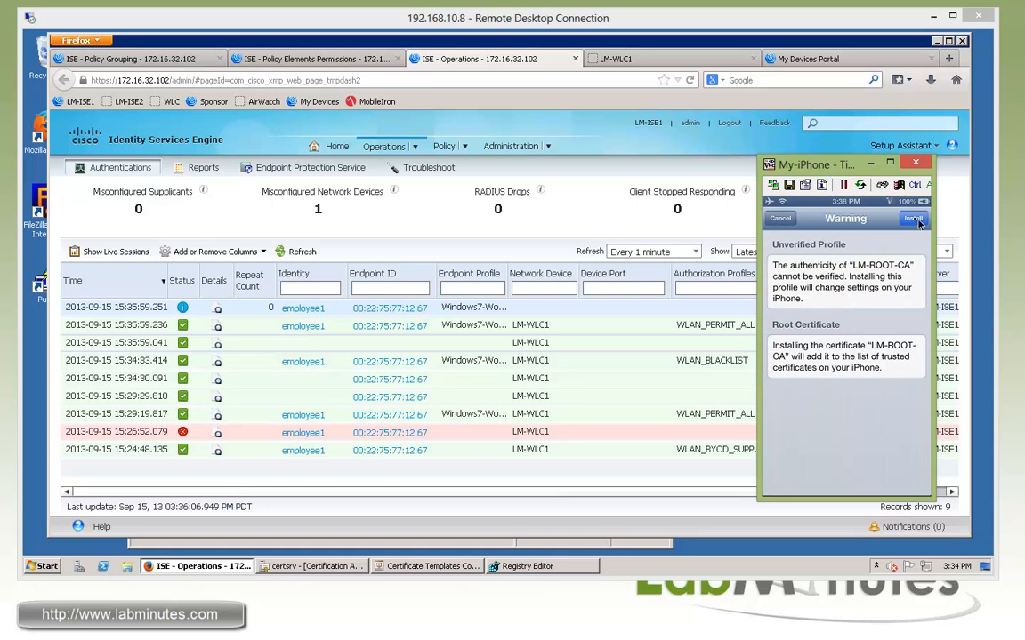
{"action": "left_click", "coordinate": [913, 217]}
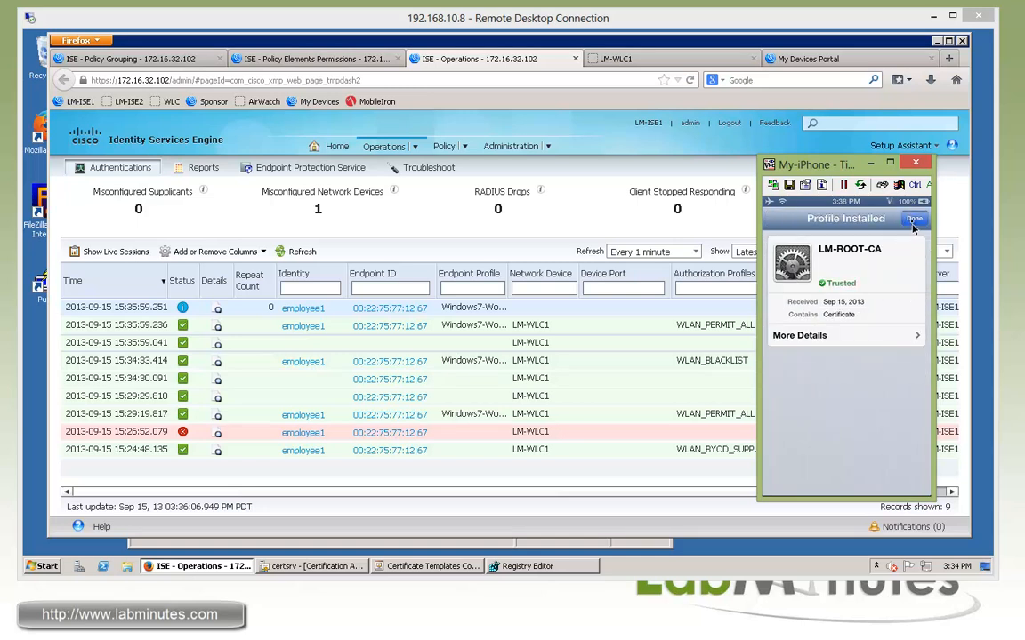
{"action": "left_click", "coordinate": [915, 219]}
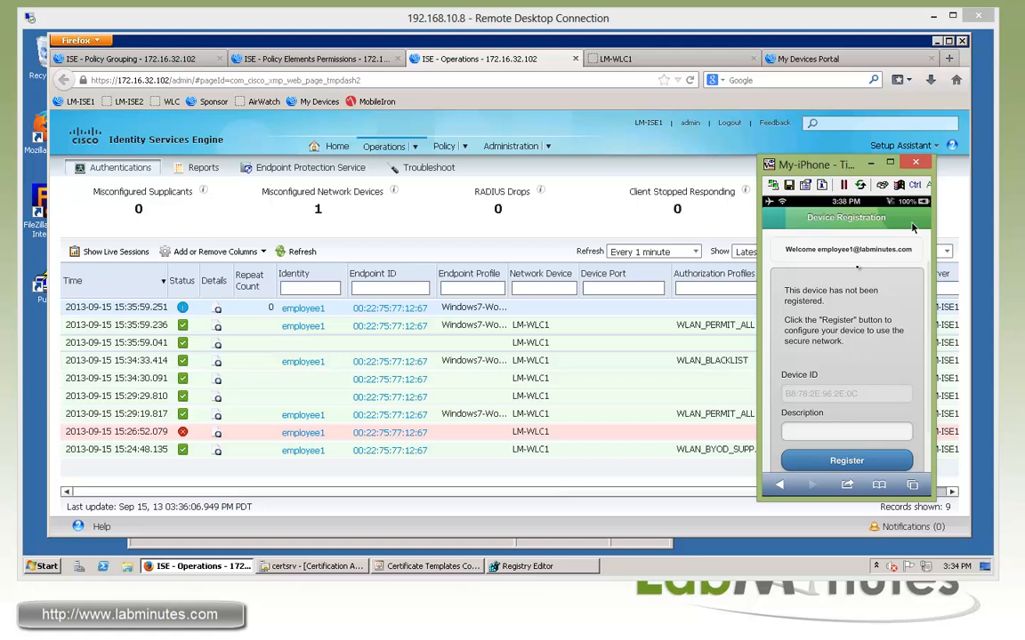
Register the device in the portal with the description iPhone
{"action": "left_click", "coordinate": [846, 282]}
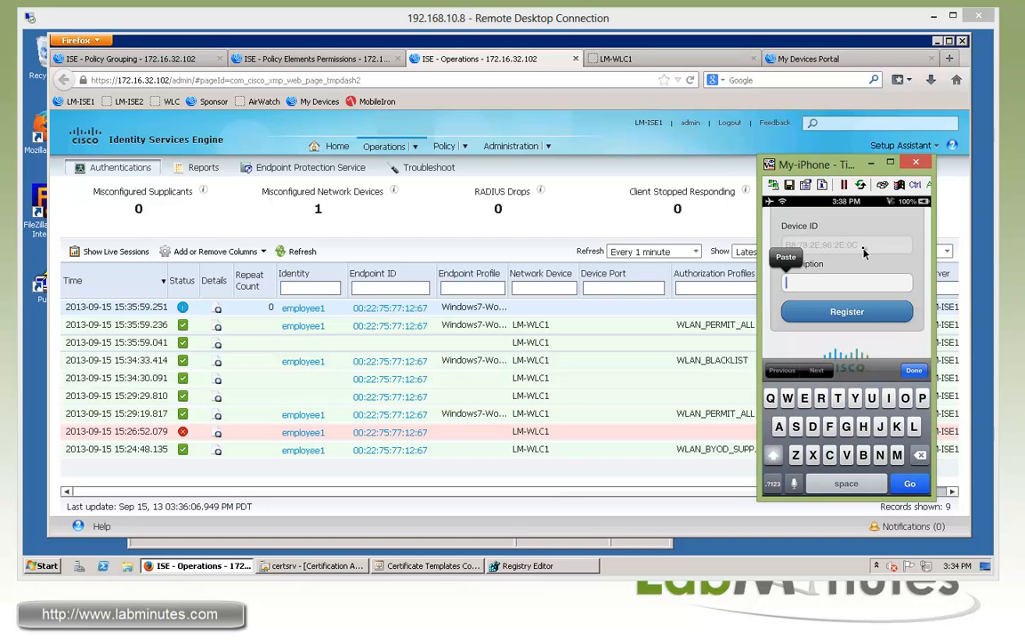
{"action": "type", "text": "iPhone"}
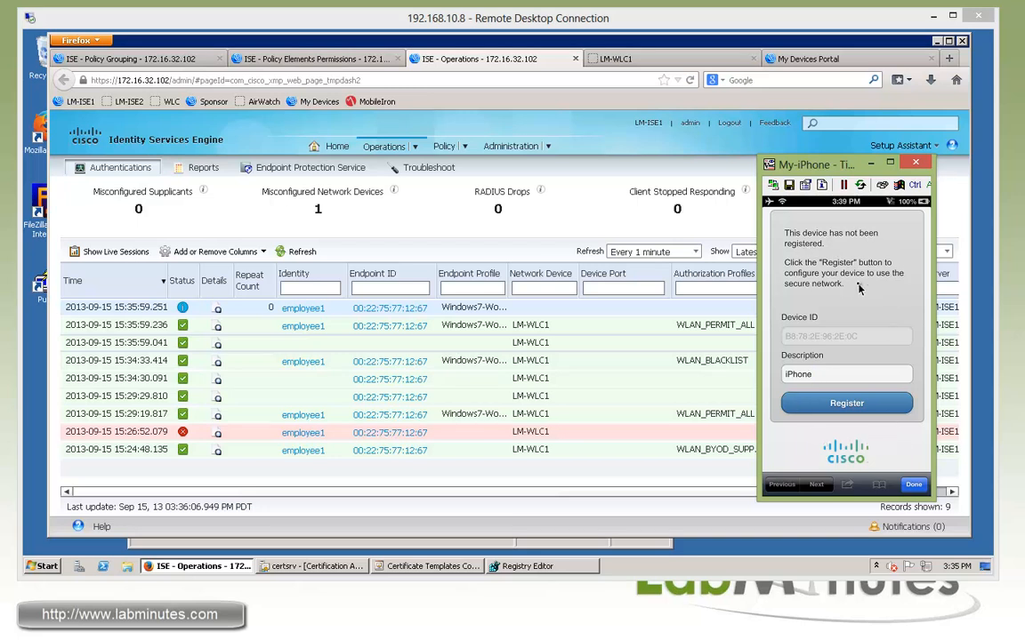
{"action": "mouse_move", "coordinate": [819, 276]}
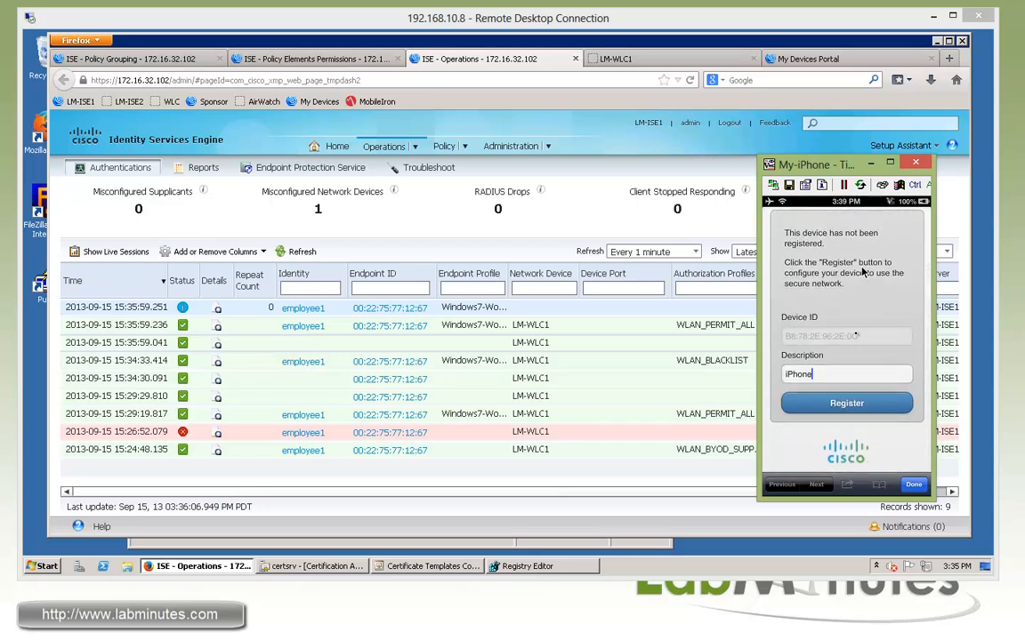
{"action": "left_click", "coordinate": [846, 403]}
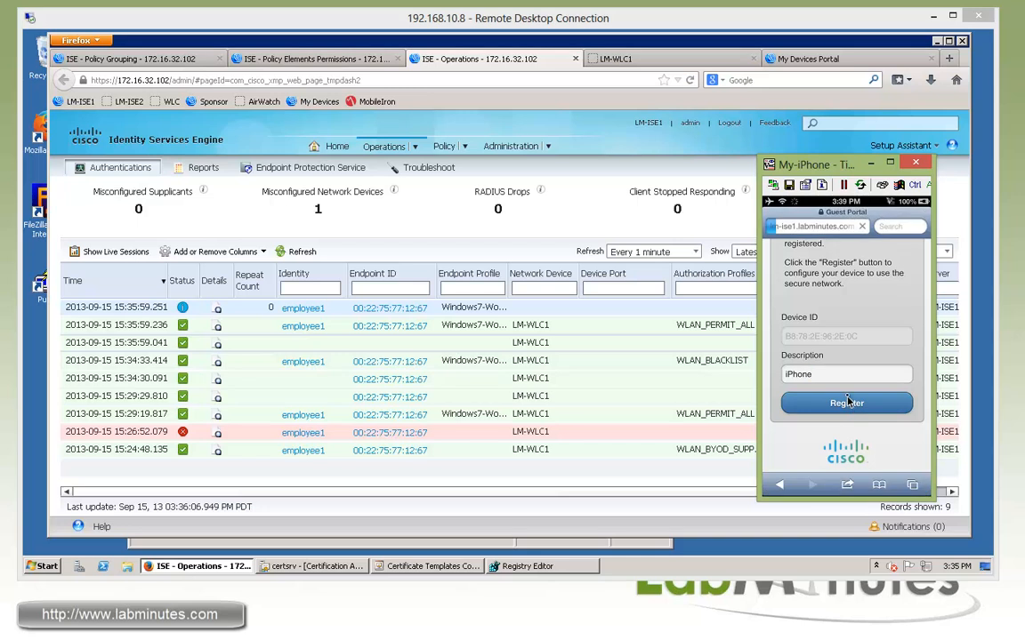
{"action": "left_click", "coordinate": [845, 403]}
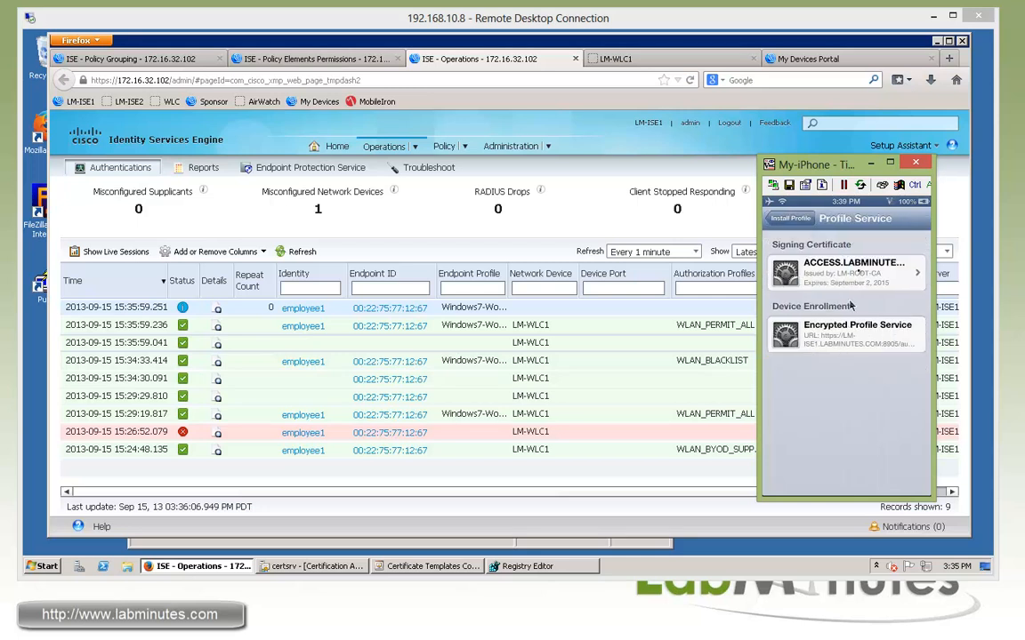
Install the Profile Service so the portal reports successful registration
{"action": "left_click", "coordinate": [790, 218]}
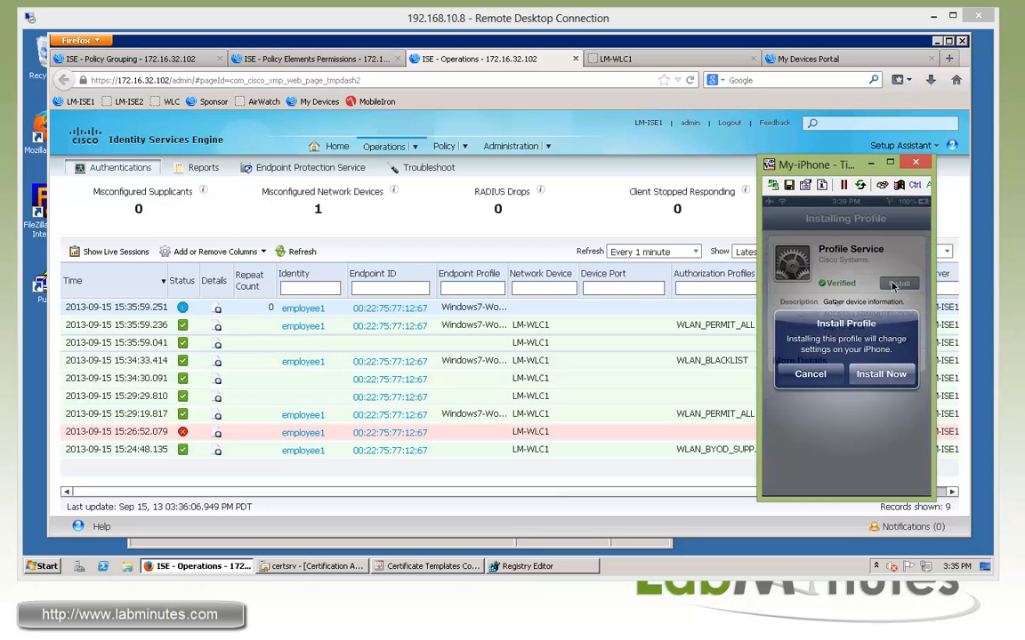
{"action": "left_click", "coordinate": [880, 373]}
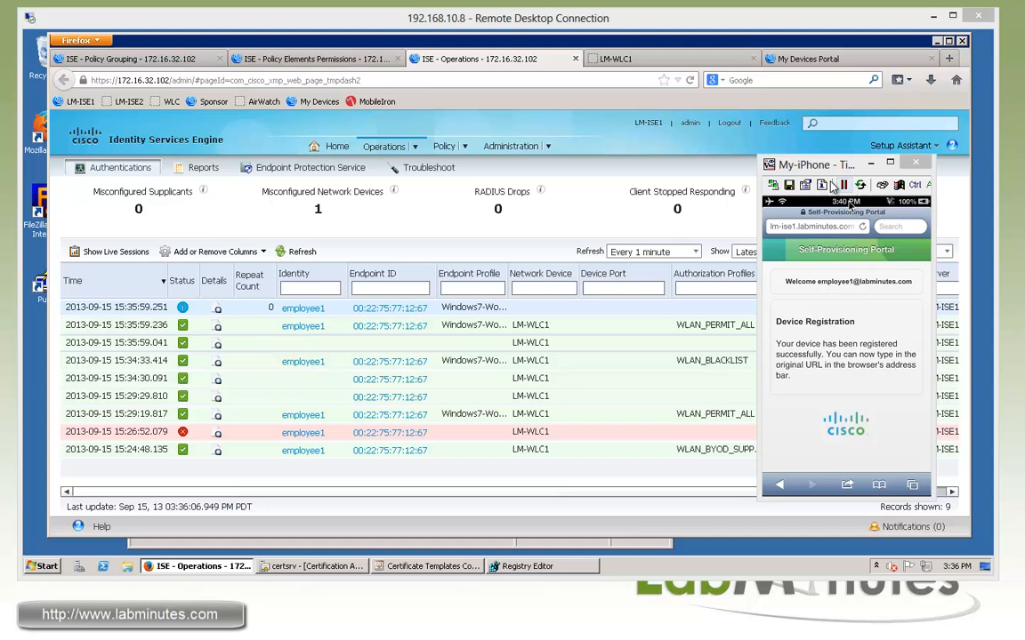
Close the iPhone viewer and refresh the ISE authentications live log
{"action": "left_click", "coordinate": [915, 162]}
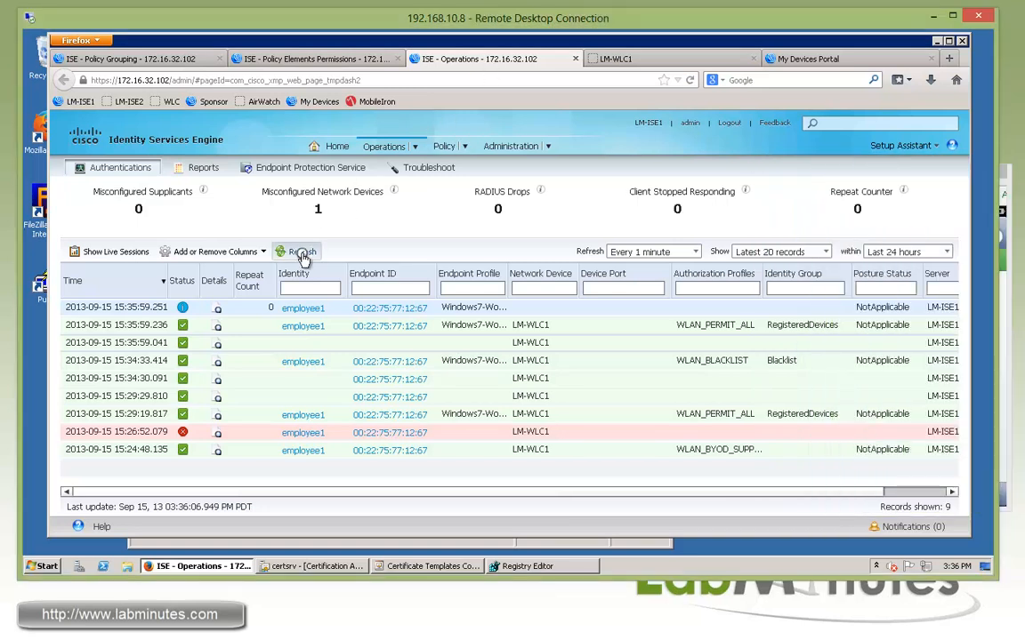
{"action": "left_click", "coordinate": [302, 252]}
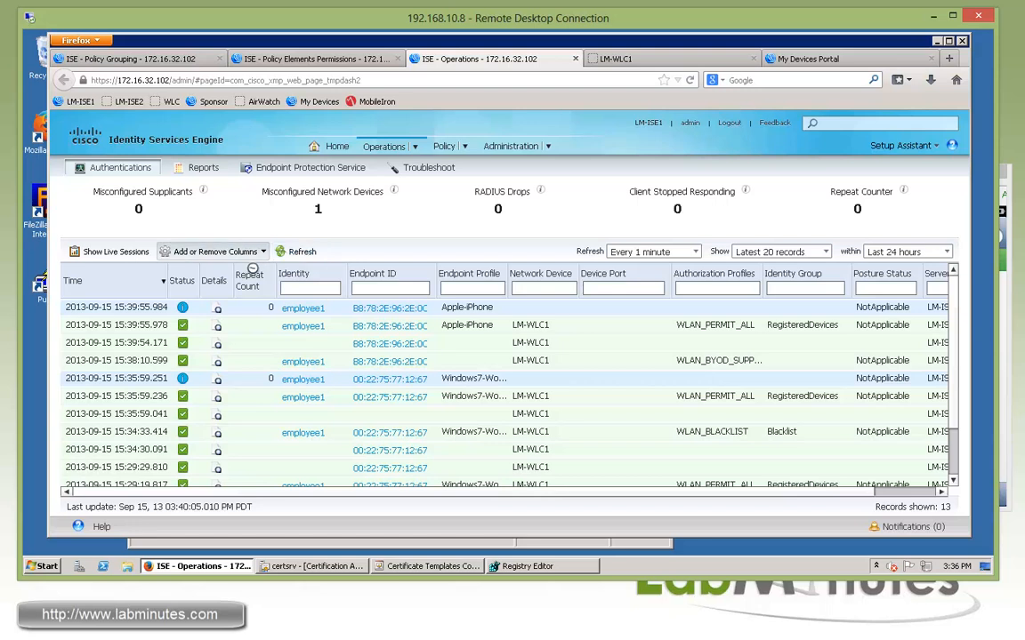
{"action": "mouse_move", "coordinate": [336, 369]}
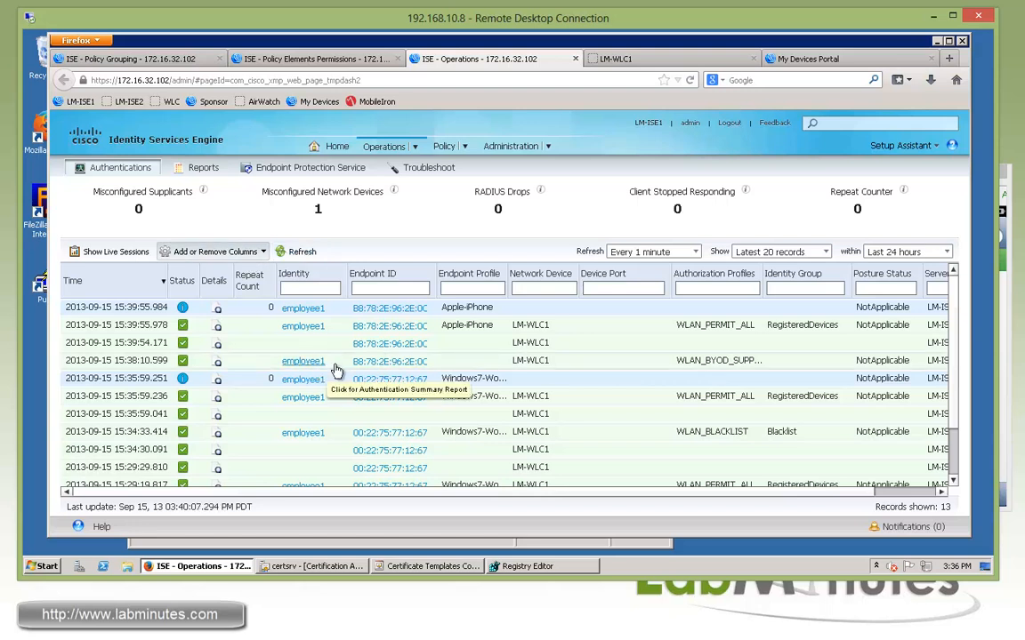
{"action": "mouse_move", "coordinate": [716, 374]}
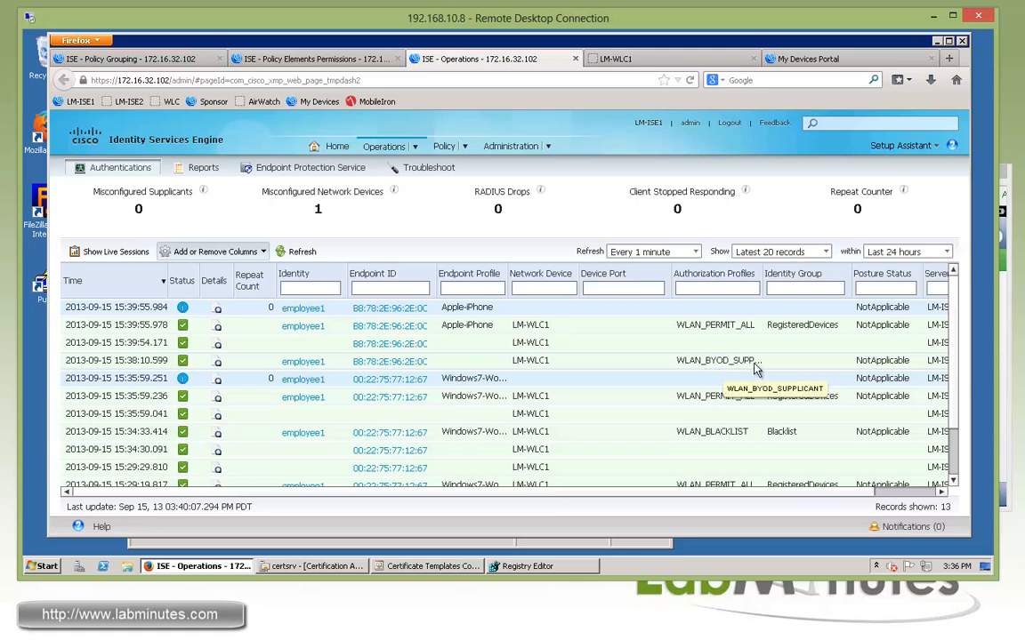
{"action": "mouse_move", "coordinate": [755, 371]}
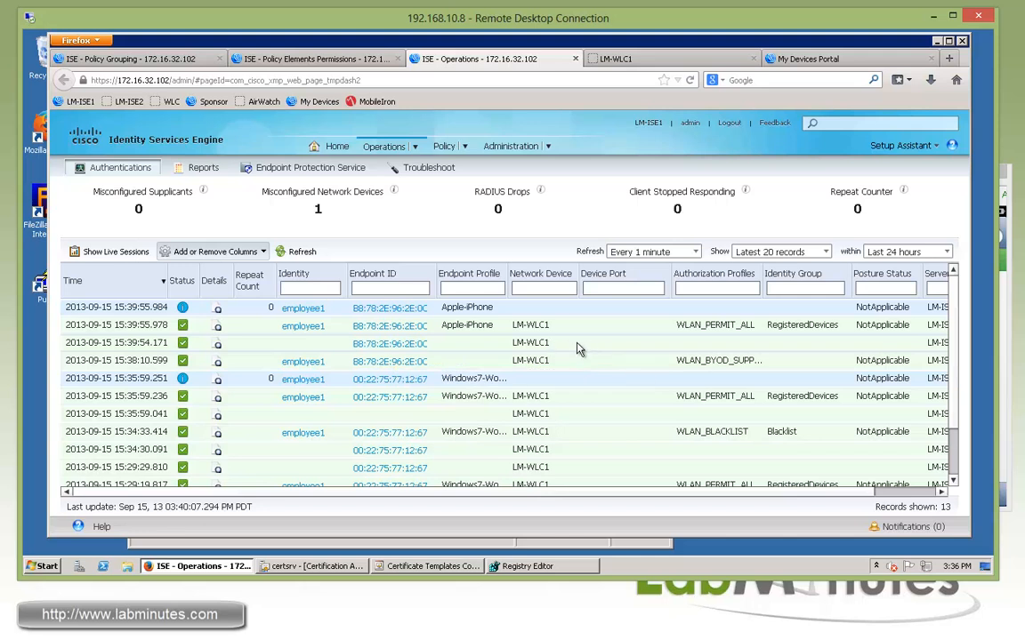
{"action": "mouse_move", "coordinate": [321, 347]}
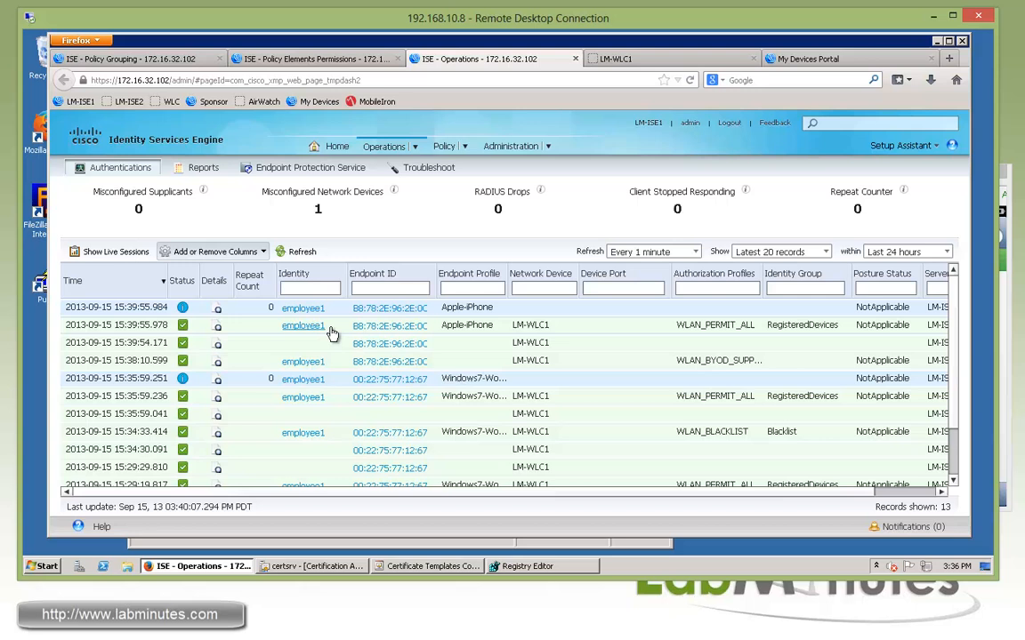
{"action": "mouse_move", "coordinate": [714, 325]}
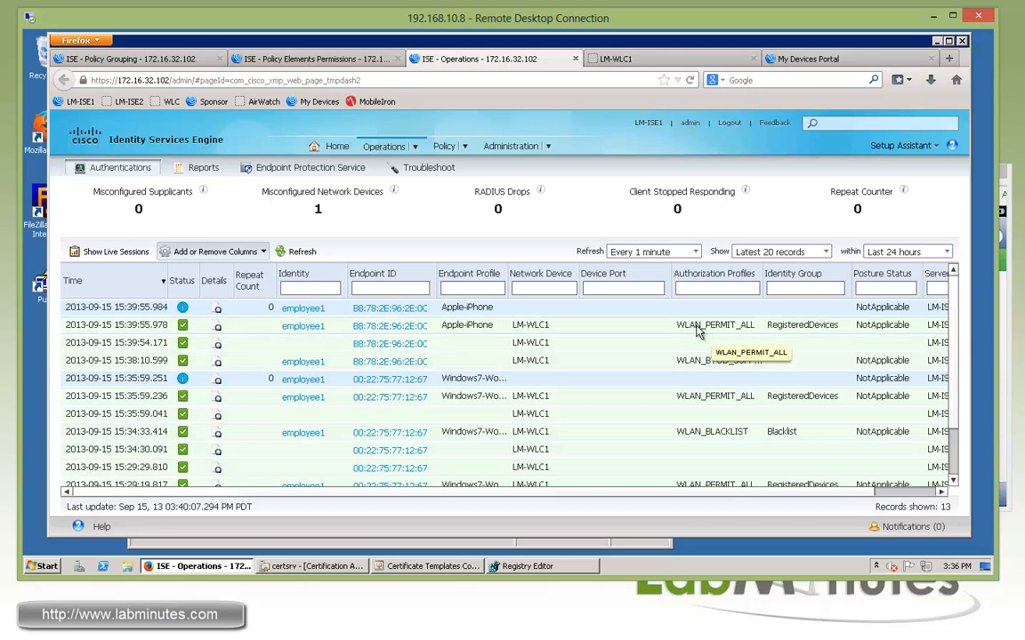
{"action": "mouse_move", "coordinate": [722, 333]}
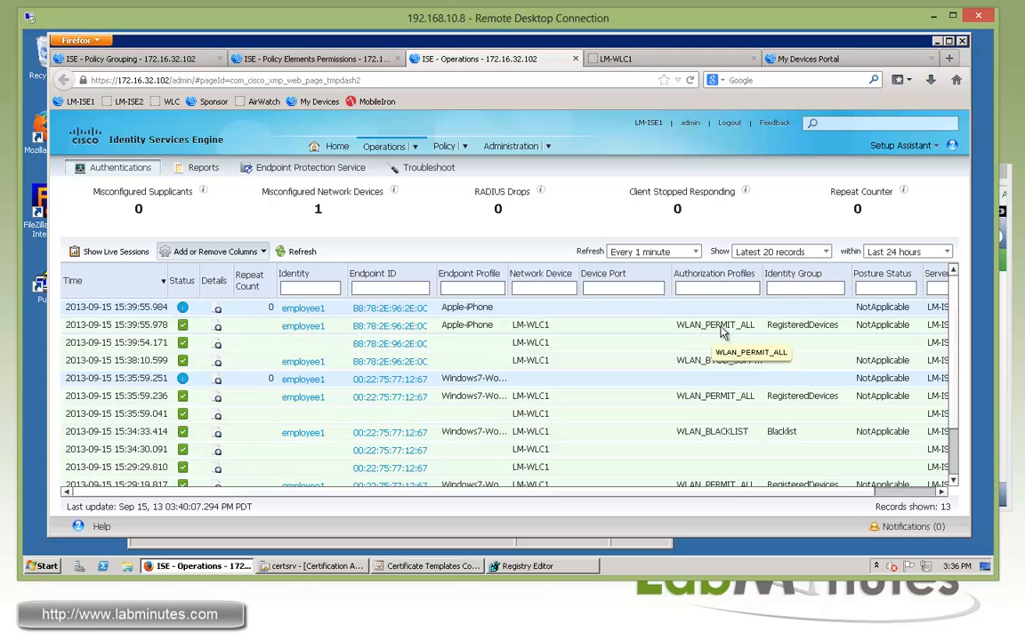
{"action": "mouse_move", "coordinate": [680, 390]}
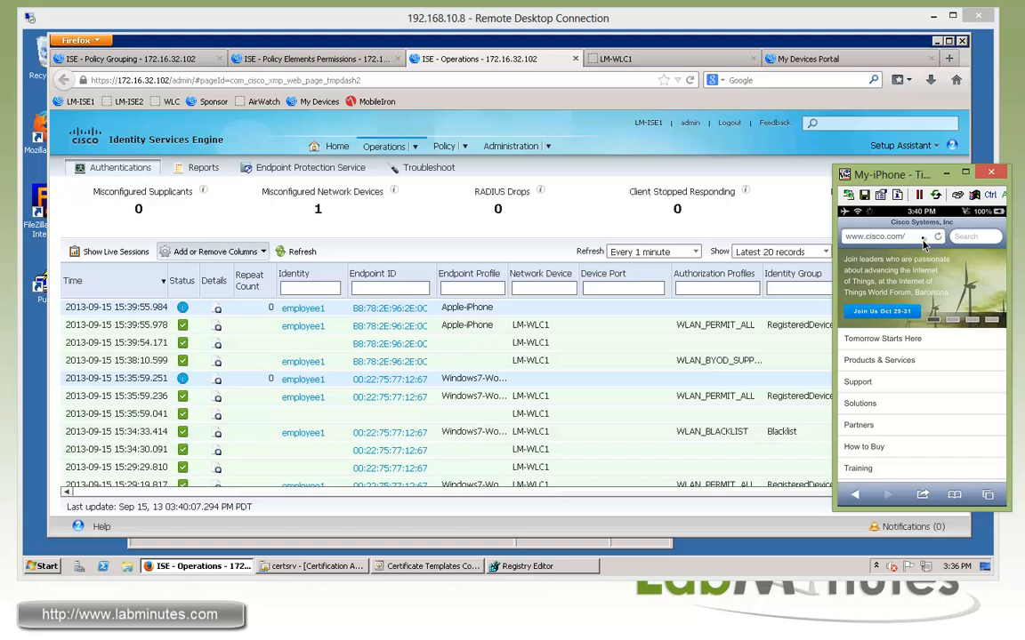
Enter the internal 172.16 address in Safari's address bar
{"action": "left_click", "coordinate": [889, 236]}
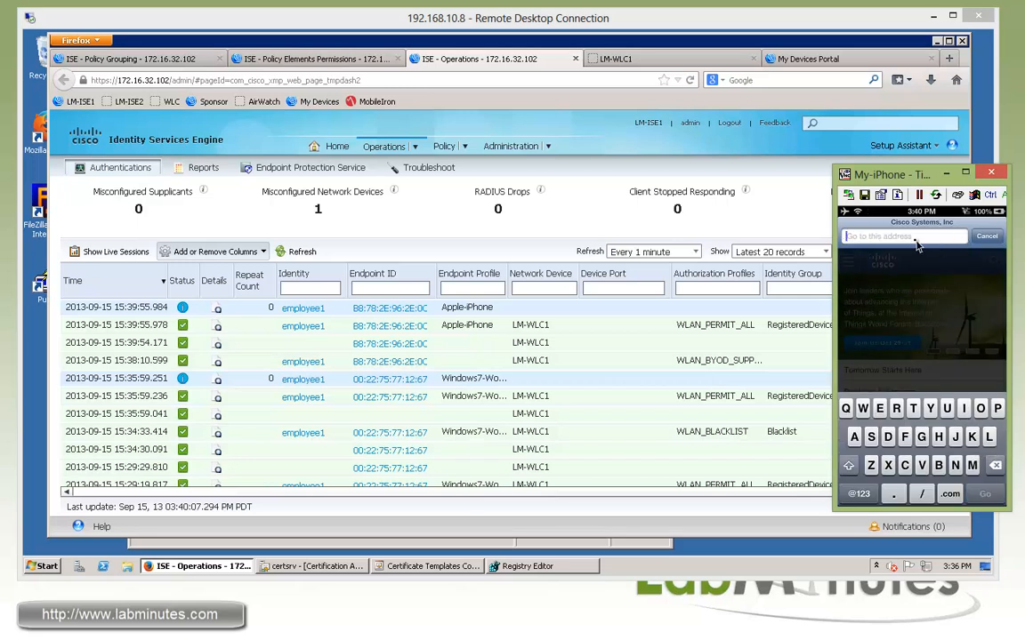
{"action": "left_click", "coordinate": [902, 236]}
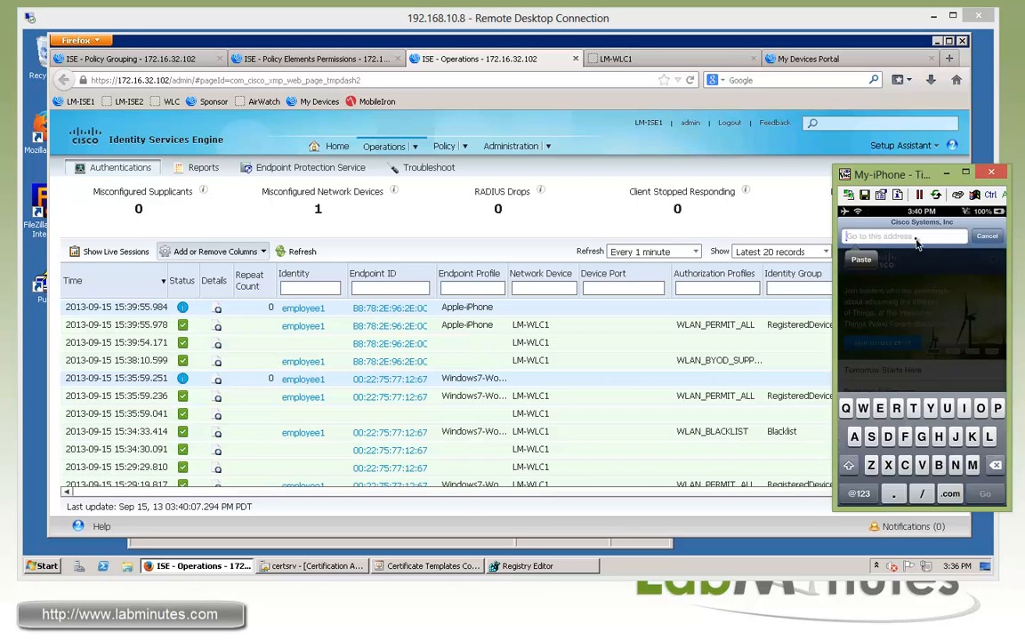
{"action": "type", "text": "172.16.32.104/screens/frameset.html"}
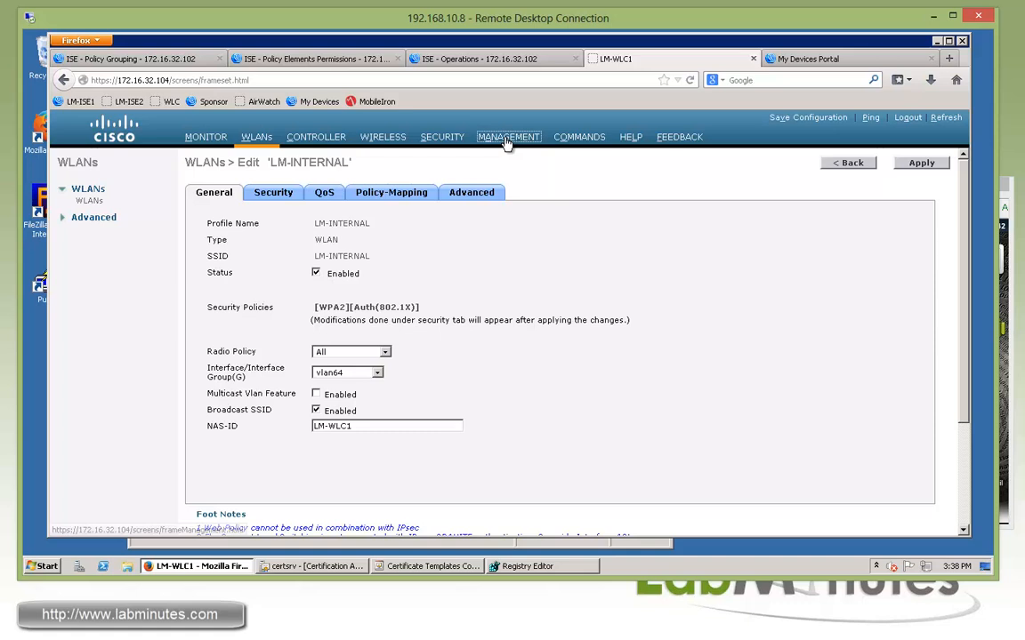
View the LM-ISE-ONLY access control list rules under Security on the WLC
{"action": "left_click", "coordinate": [442, 136]}
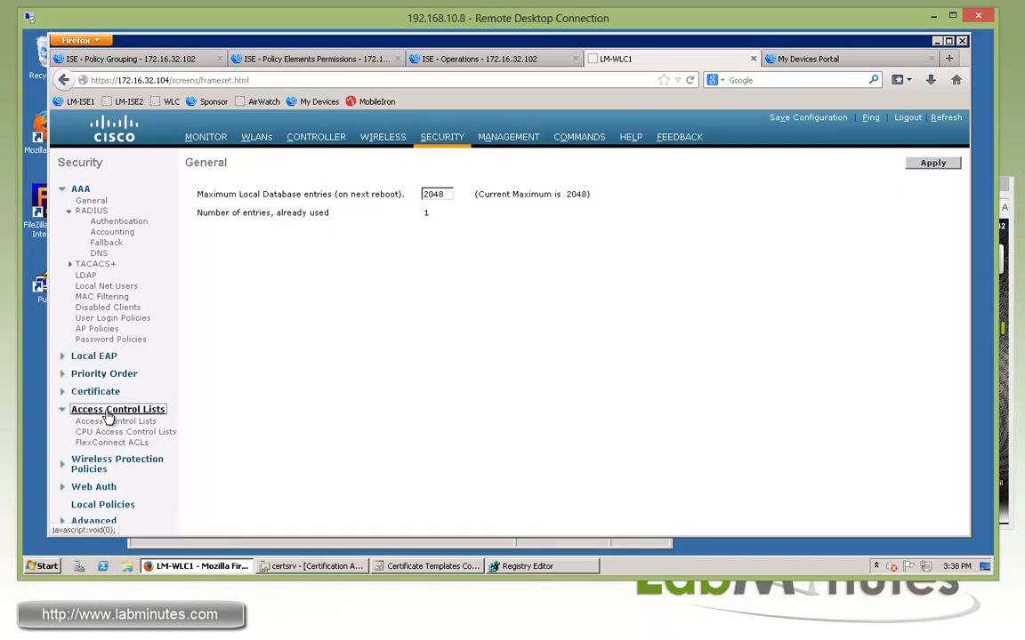
{"action": "left_click", "coordinate": [116, 421]}
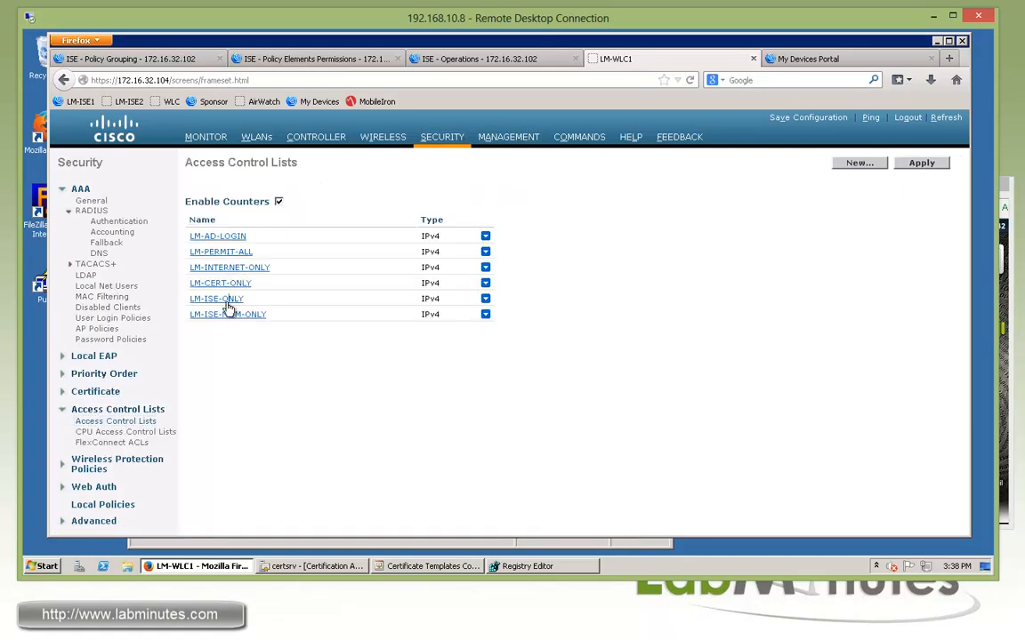
{"action": "left_click", "coordinate": [216, 298]}
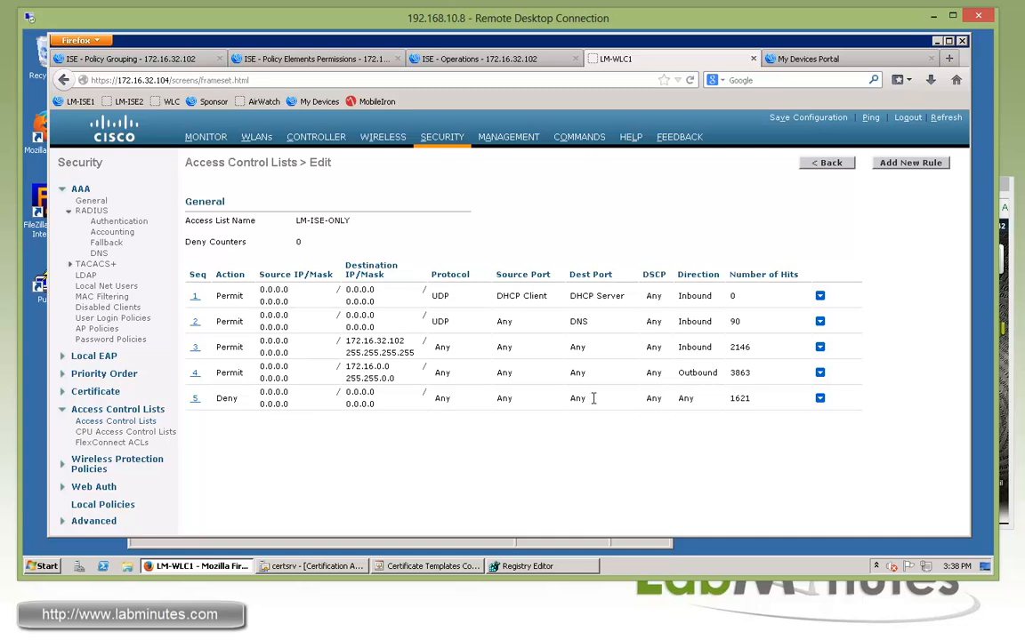
{"action": "mouse_move", "coordinate": [525, 389]}
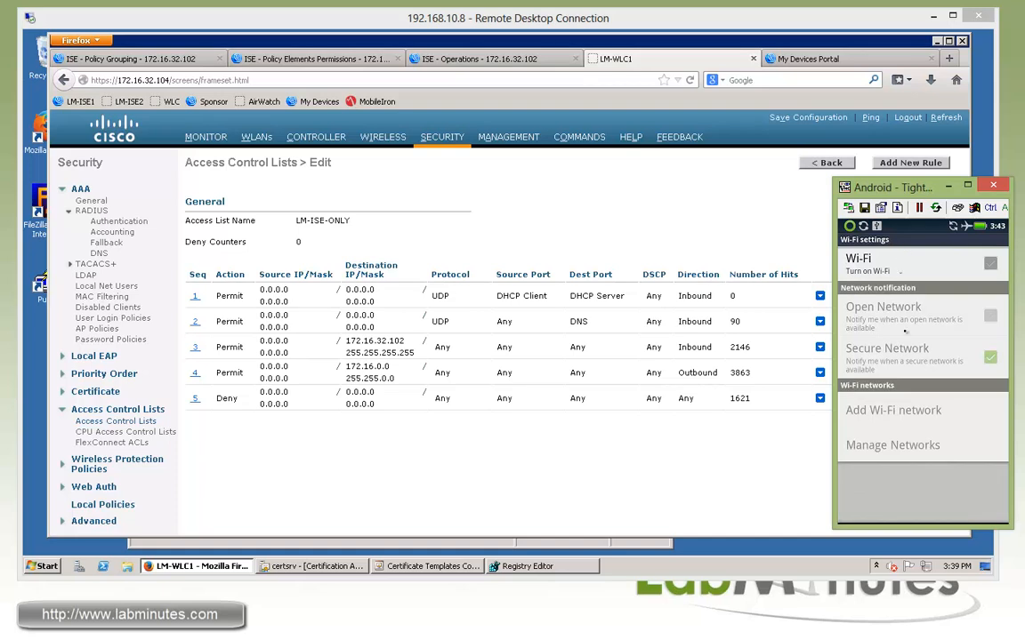
Turn on Wi-Fi on the Android phone and join the LM-INTERNAL network
{"action": "left_click", "coordinate": [990, 264]}
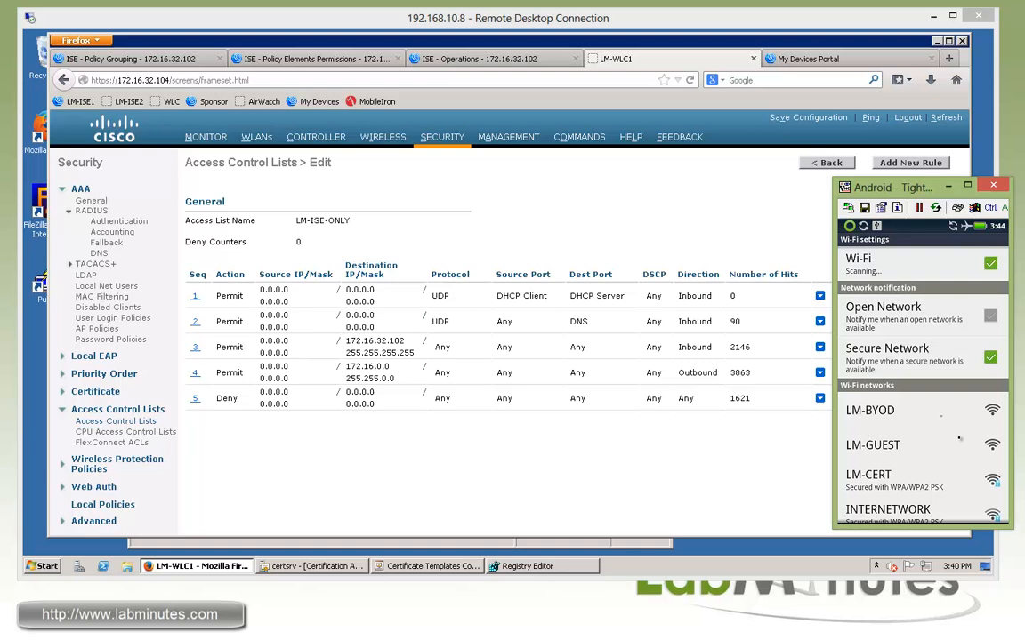
{"action": "scroll", "scroll_direction": "down", "scroll_amount": 3}
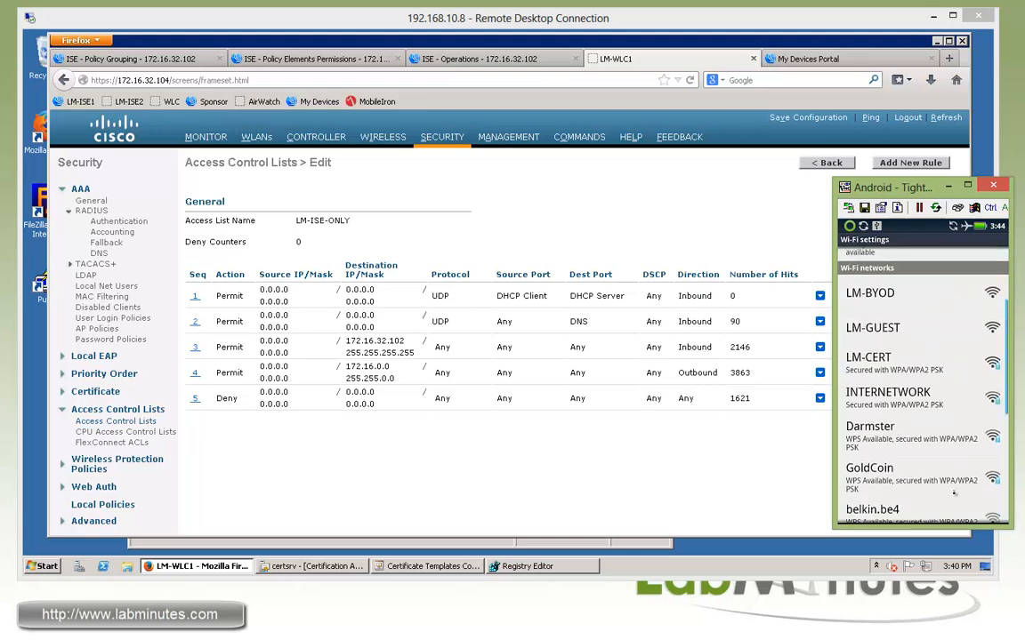
{"action": "scroll", "scroll_direction": "down", "scroll_amount": 3}
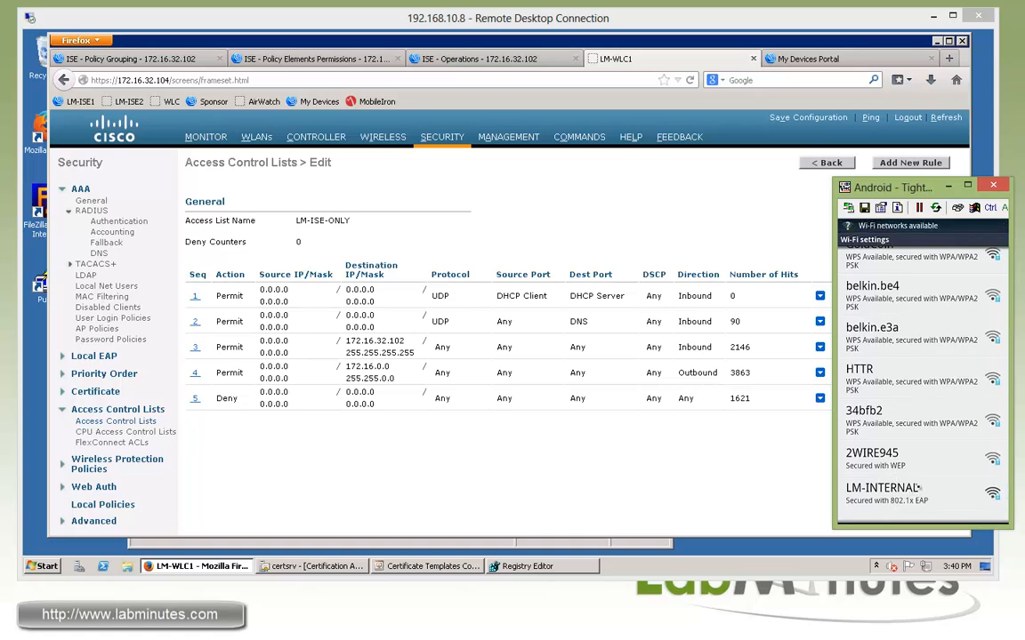
{"action": "left_click", "coordinate": [881, 487]}
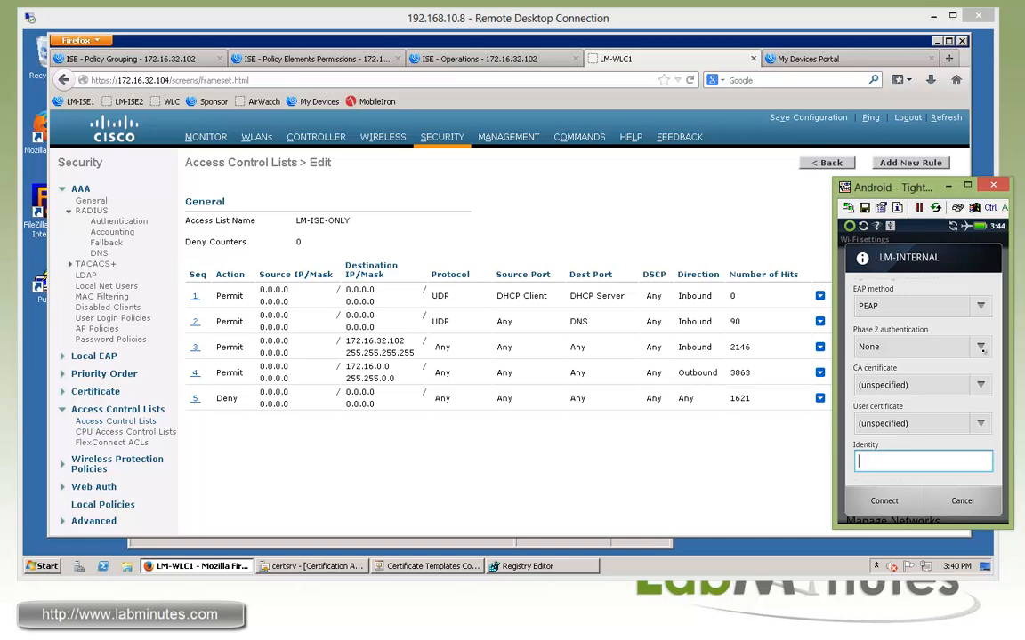
Connect to LM-INTERNAL with PEAP identity employee1 and its password
{"action": "left_click", "coordinate": [920, 346]}
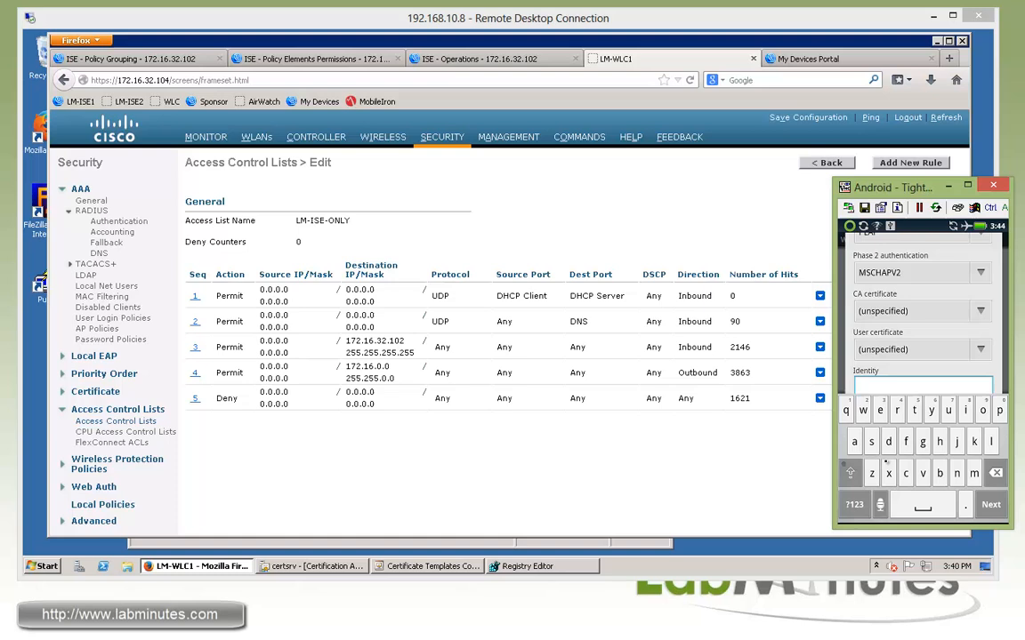
{"action": "type", "text": "employee1"}
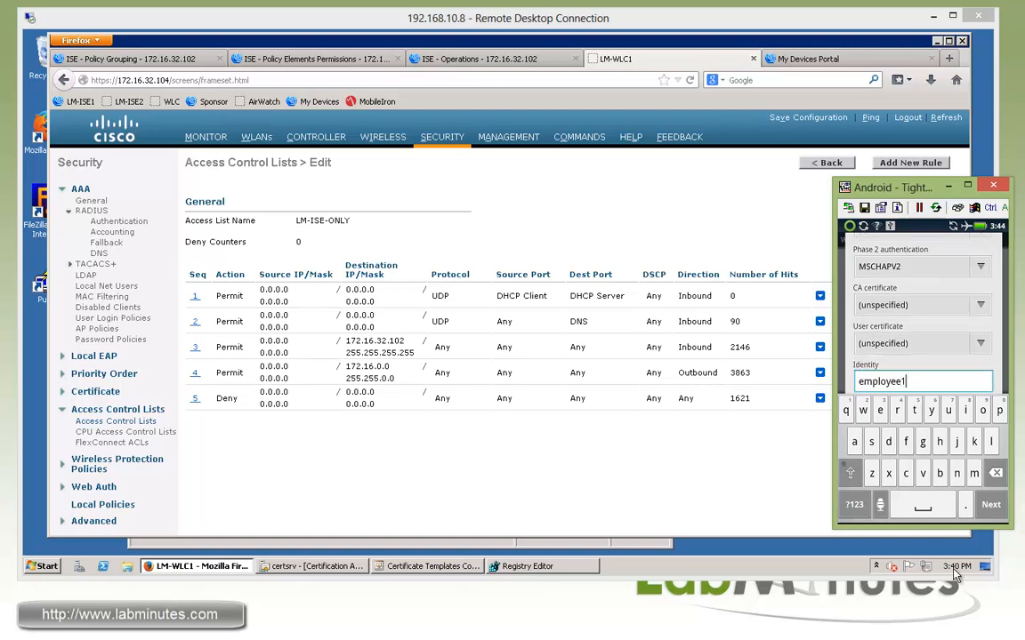
{"action": "left_click", "coordinate": [990, 504]}
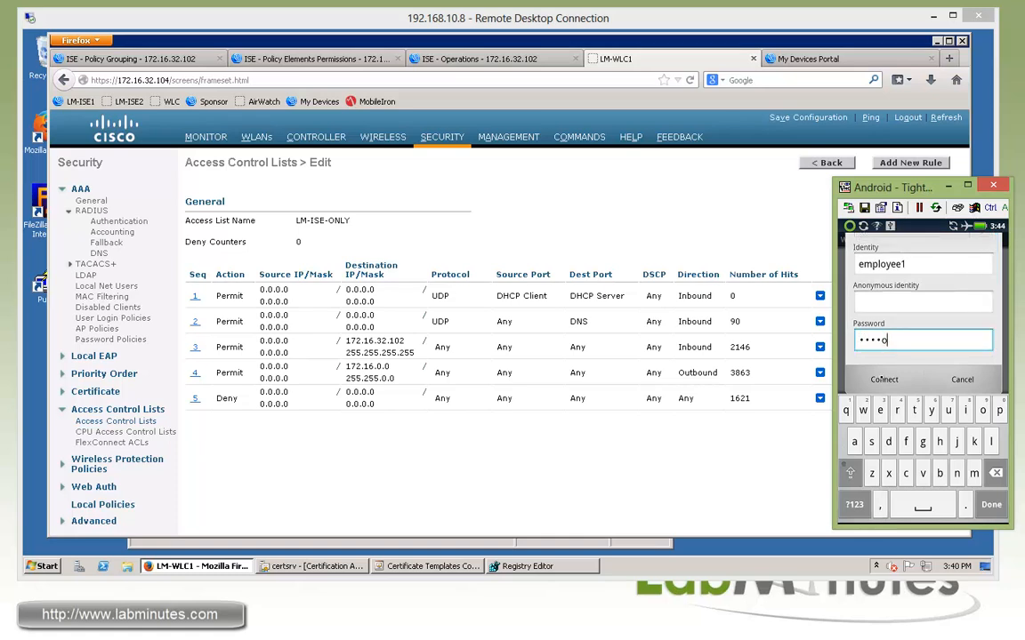
{"action": "left_click", "coordinate": [884, 380]}
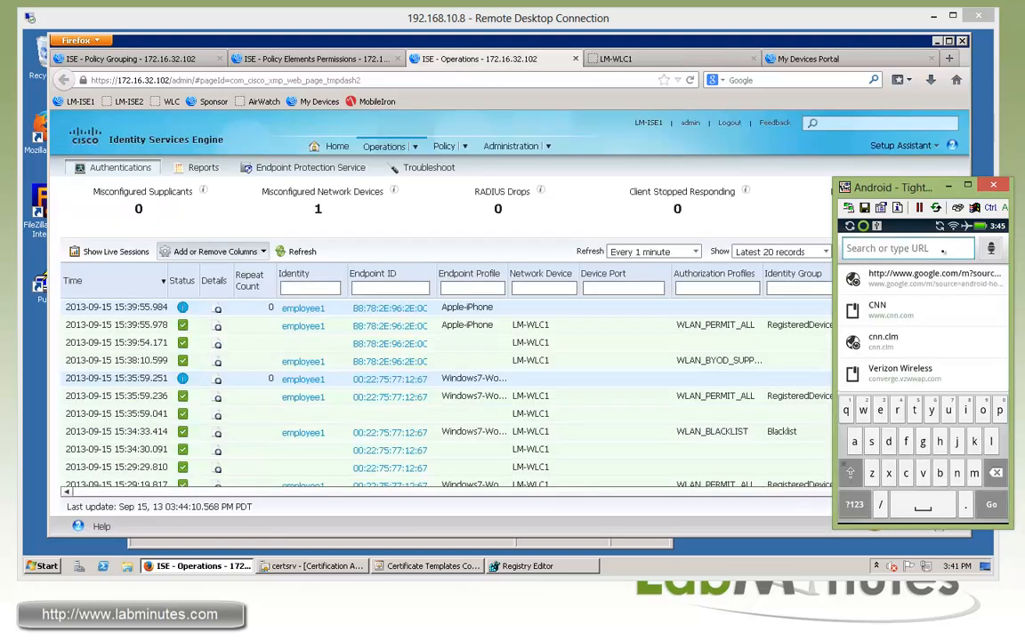
Browse to cisco.com, register the phone in the portal and dismiss the connectivity error
{"action": "type", "text": "cisco.com/"}
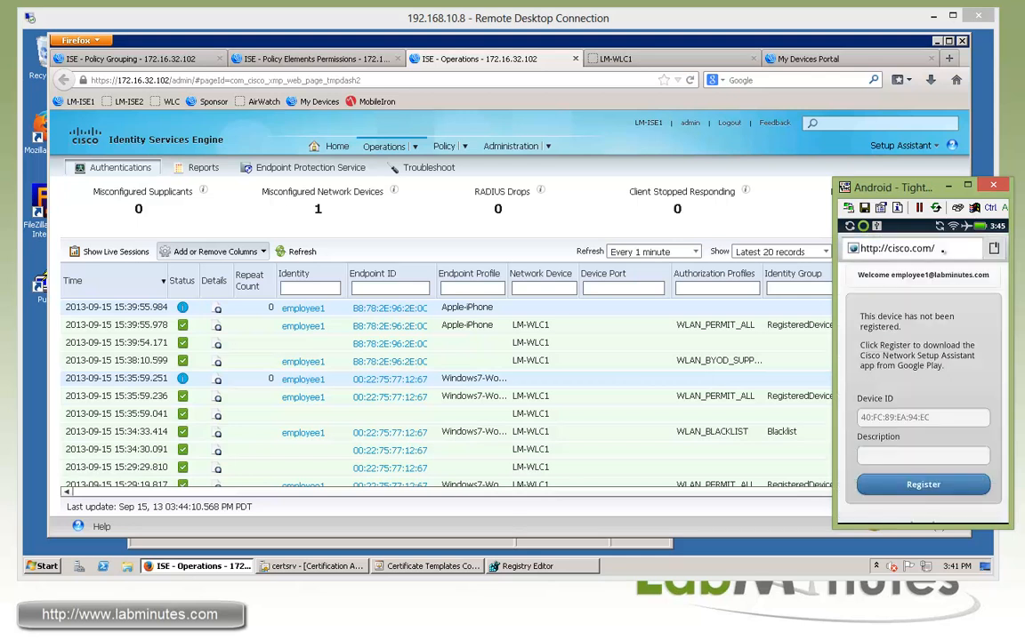
{"action": "left_click", "coordinate": [922, 485]}
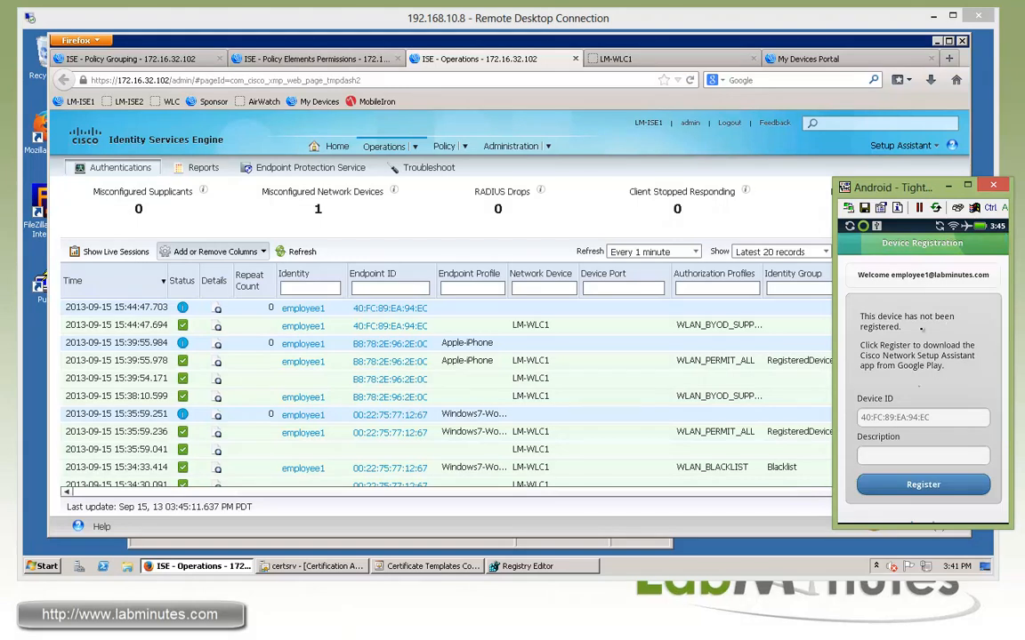
{"action": "mouse_move", "coordinate": [920, 327]}
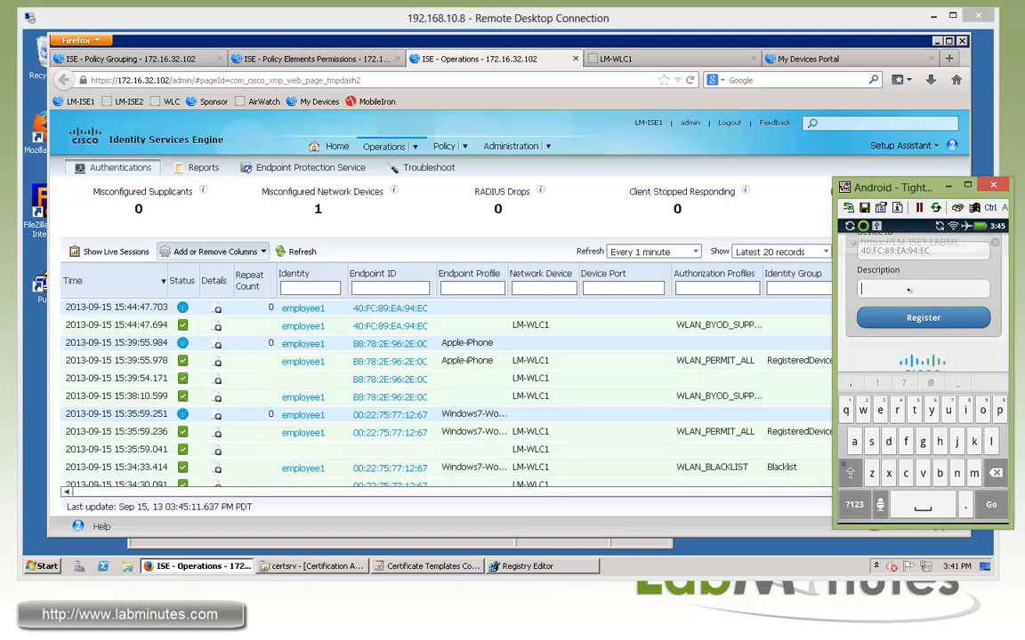
{"action": "left_click", "coordinate": [923, 318]}
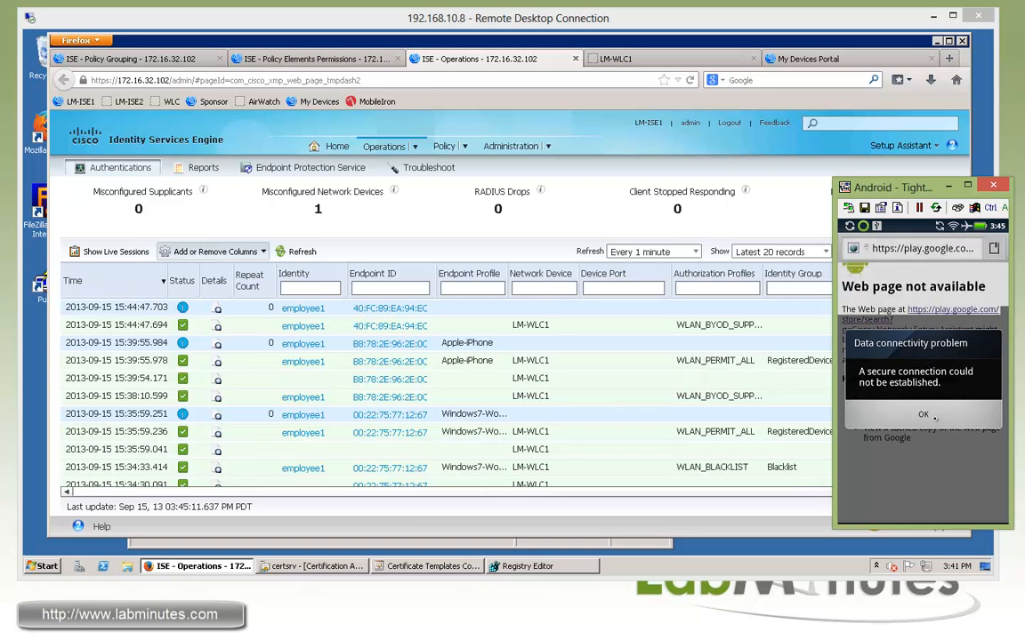
{"action": "left_click", "coordinate": [923, 414]}
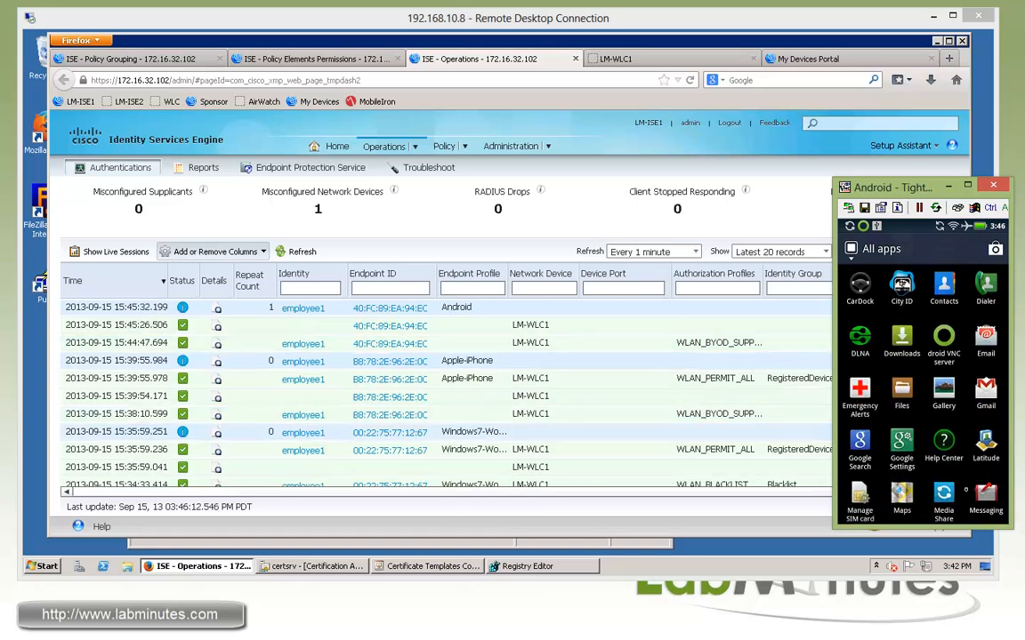
Launch Network Setup Assistant and start automatic Wi-Fi configuration
{"action": "scroll", "scroll_direction": "down", "scroll_amount": 3}
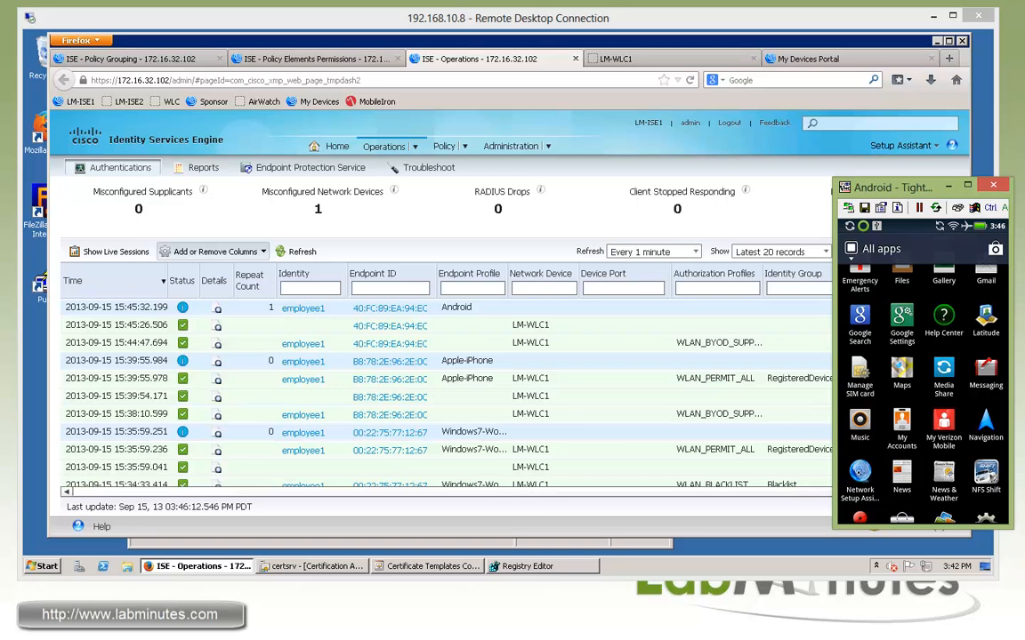
{"action": "left_click", "coordinate": [860, 476]}
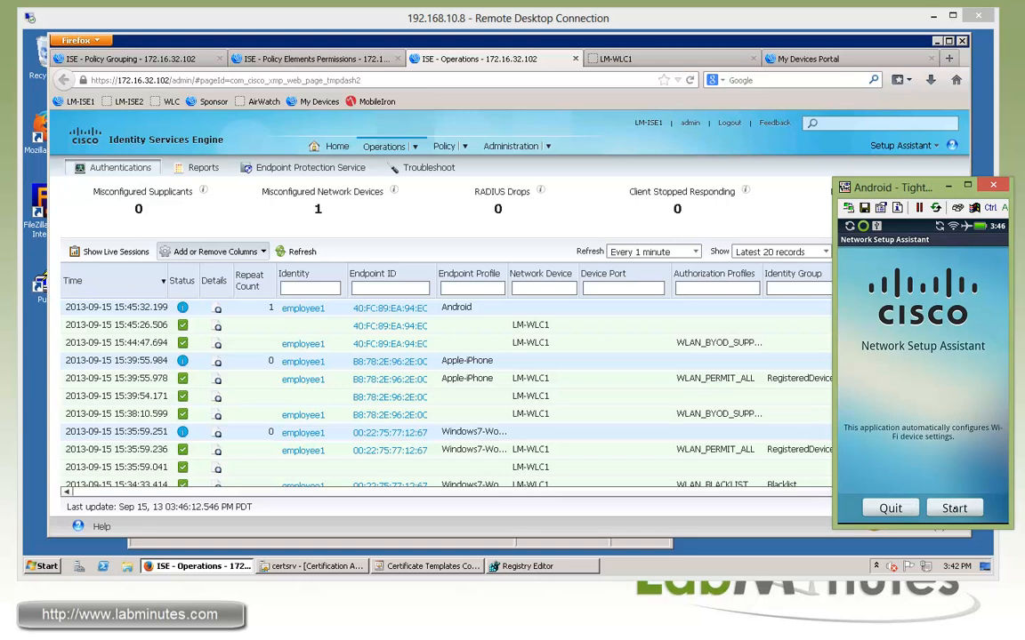
{"action": "left_click", "coordinate": [954, 508]}
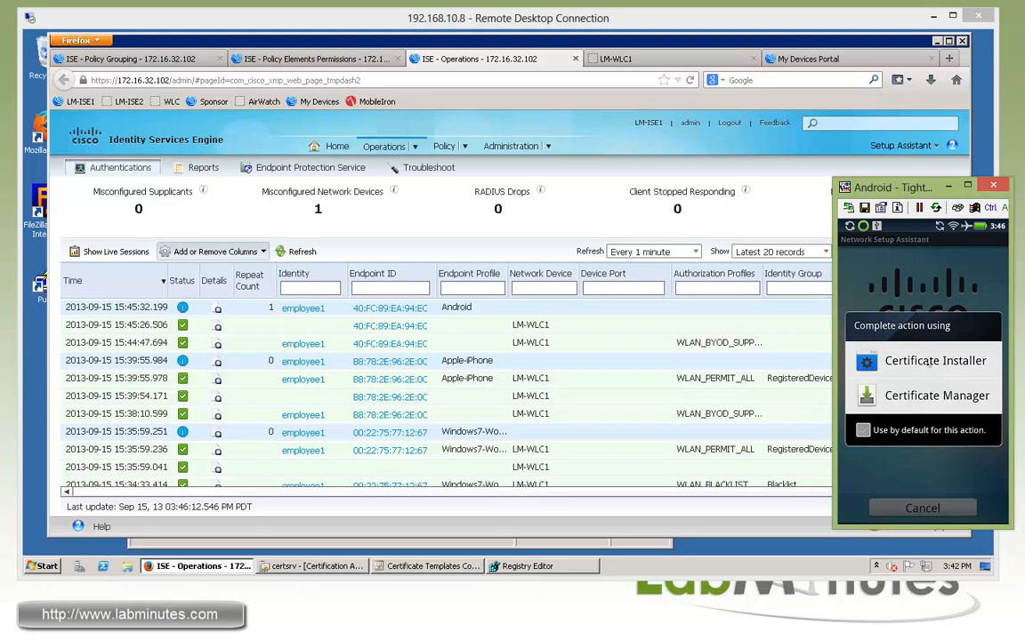
Install the employee1 user certificate and iseca CA certificate via Certificate Installer
{"action": "left_click", "coordinate": [935, 395]}
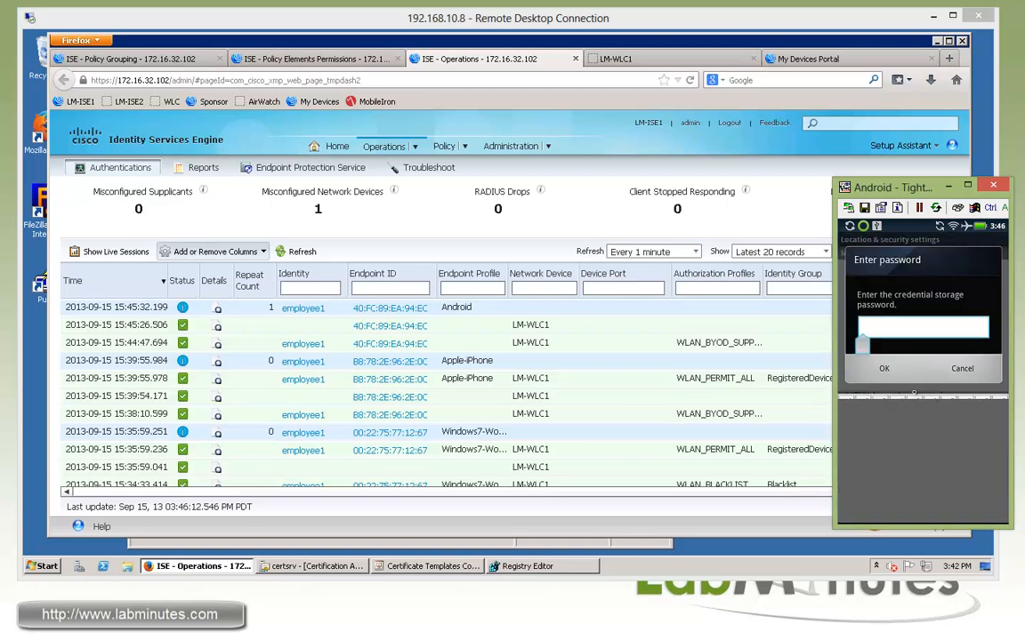
{"action": "left_click", "coordinate": [922, 328]}
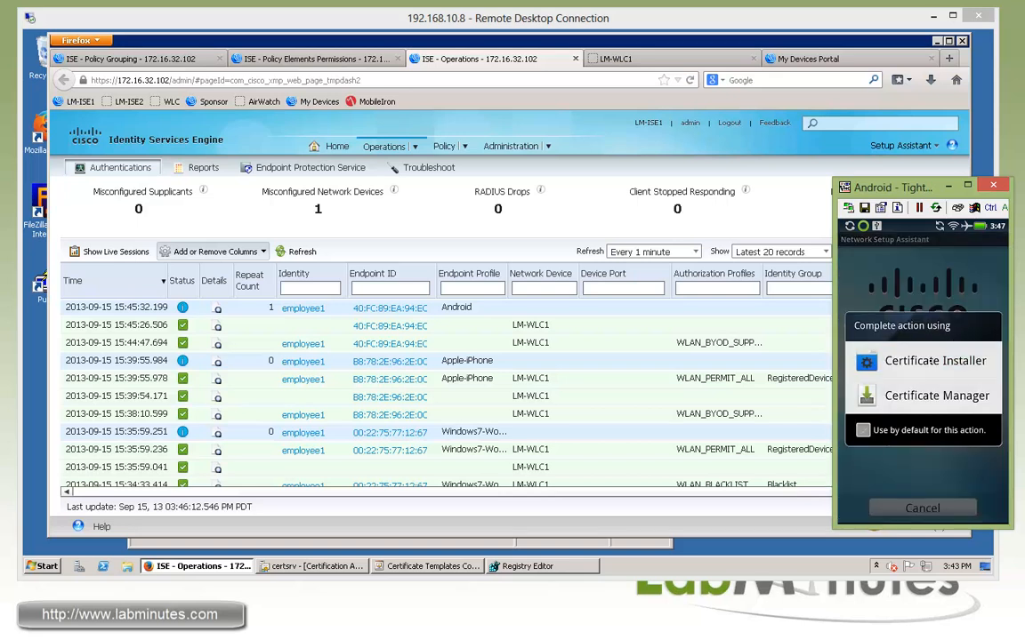
{"action": "left_click", "coordinate": [934, 360]}
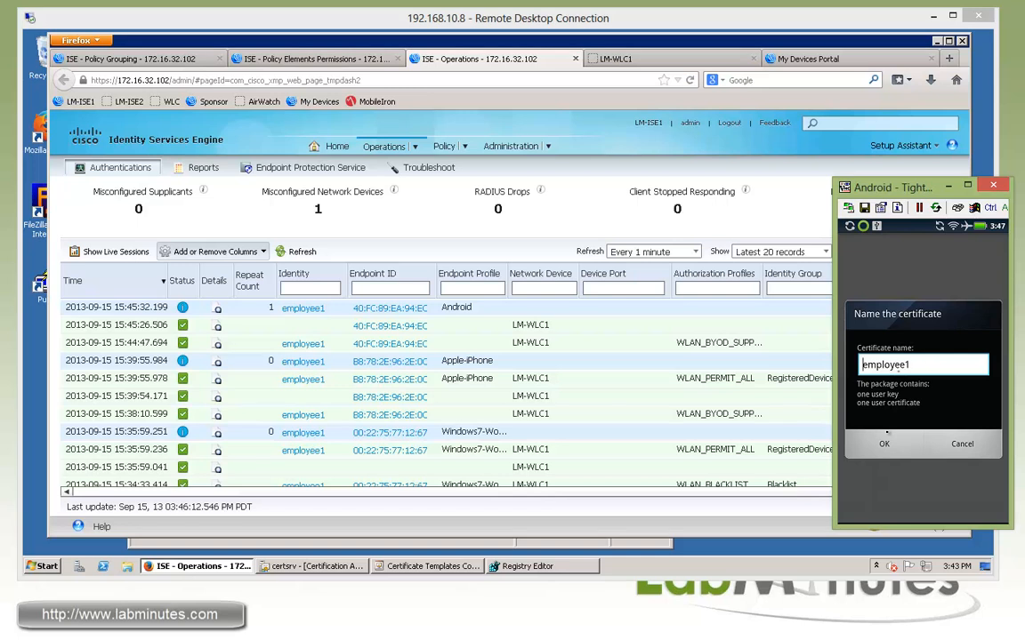
{"action": "left_click", "coordinate": [883, 444]}
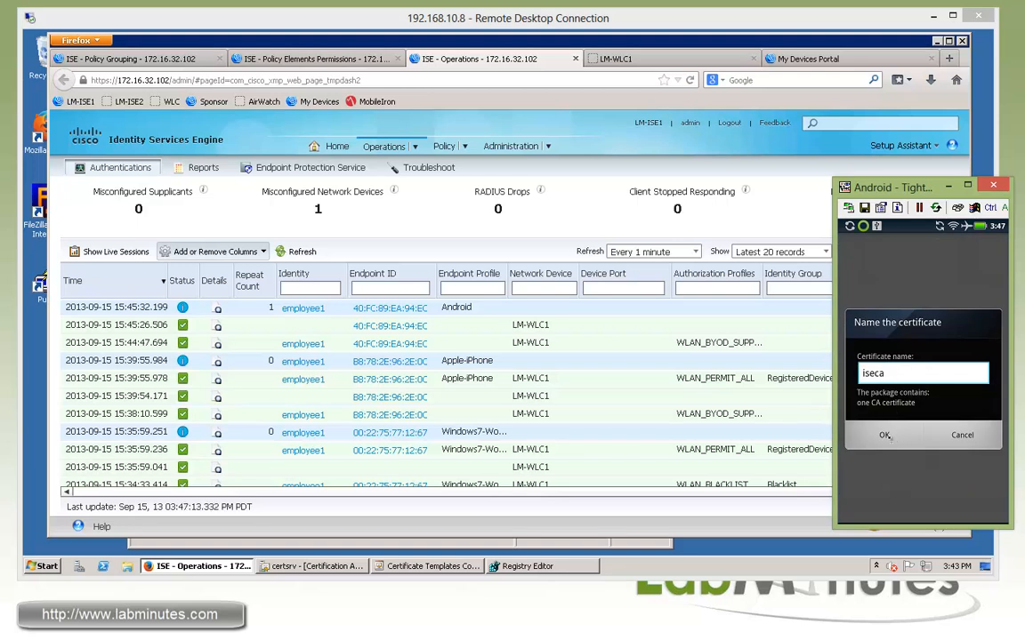
{"action": "left_click", "coordinate": [884, 435]}
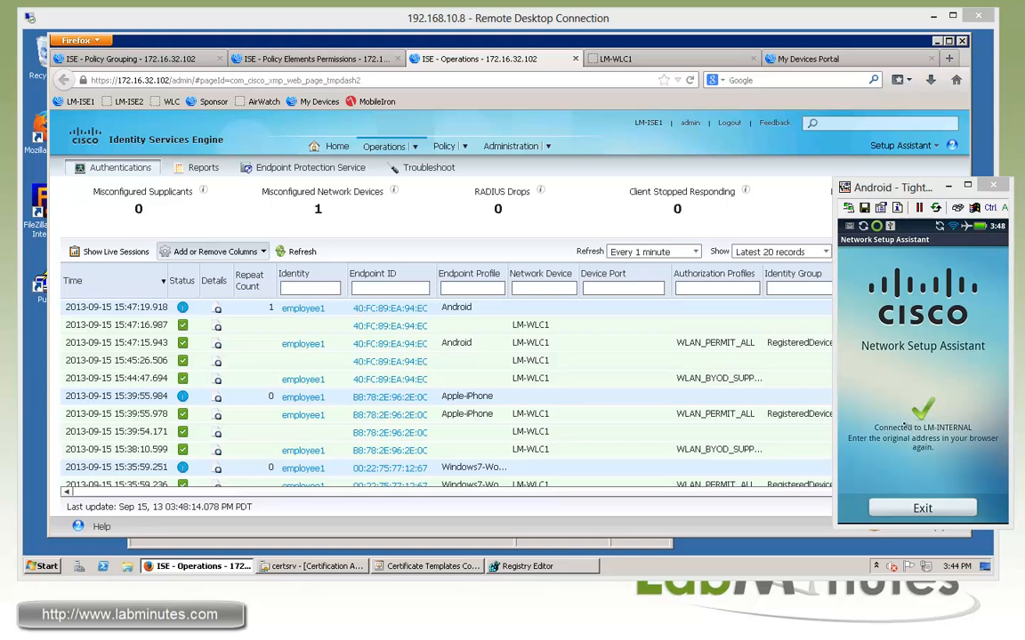
{"action": "mouse_move", "coordinate": [679, 398]}
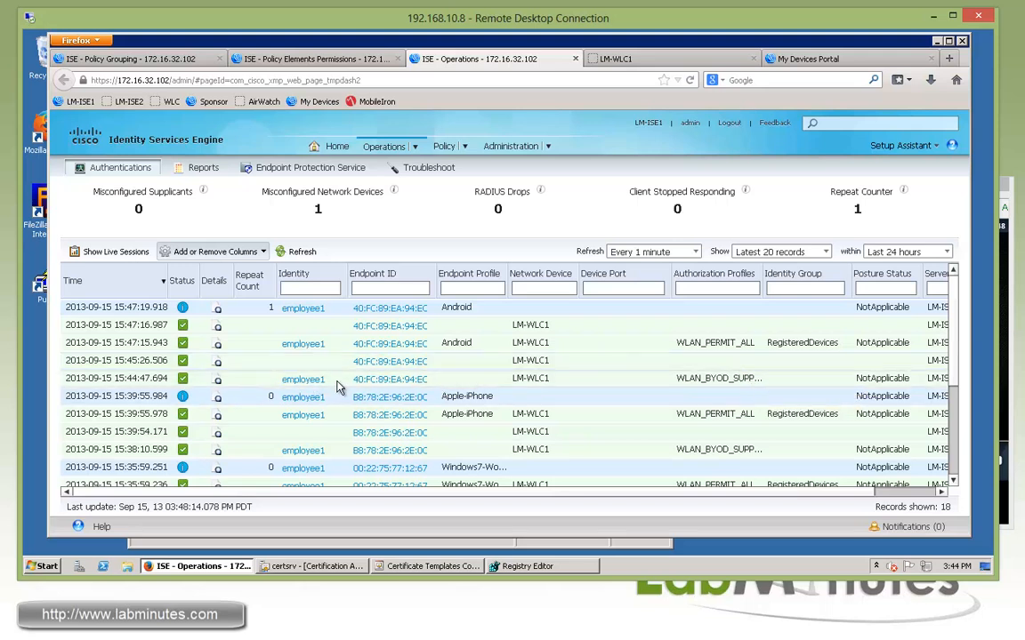
{"action": "mouse_move", "coordinate": [738, 383]}
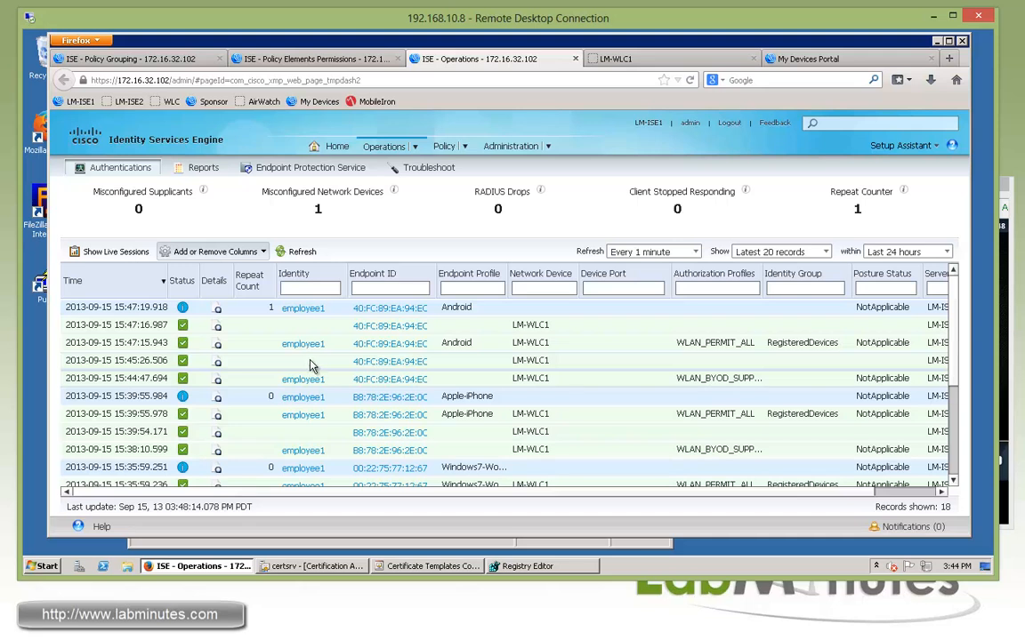
{"action": "mouse_move", "coordinate": [340, 347]}
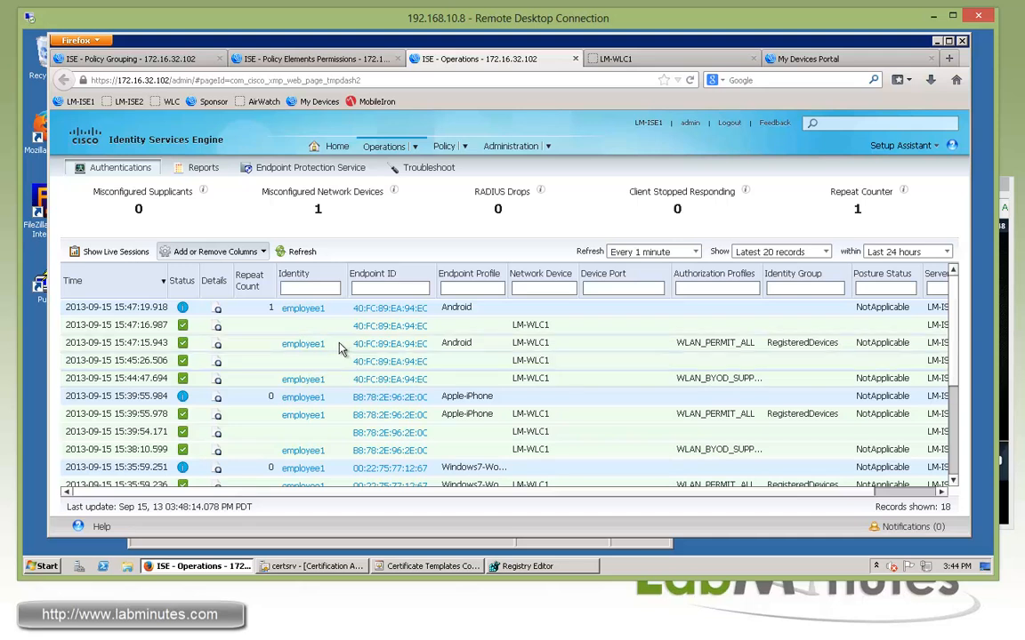
{"action": "mouse_move", "coordinate": [736, 353]}
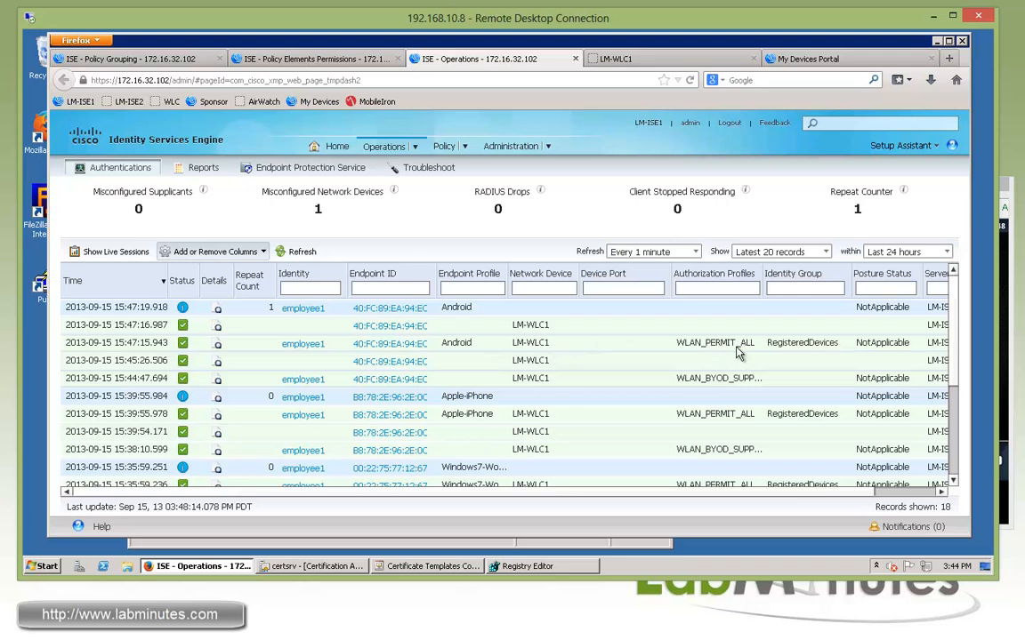
{"action": "mouse_move", "coordinate": [474, 349]}
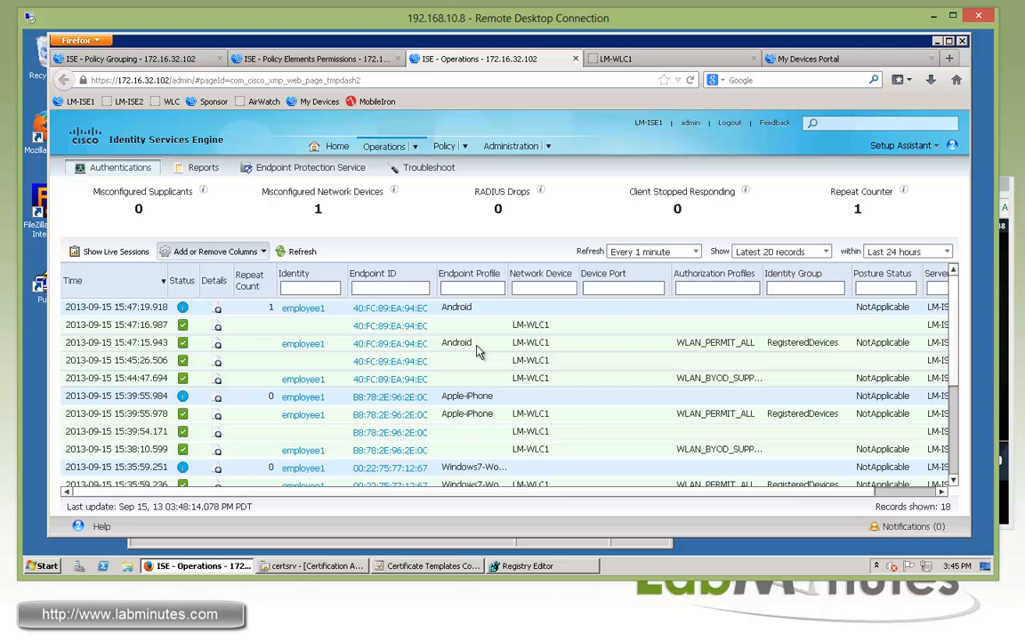
{"action": "mouse_move", "coordinate": [480, 347]}
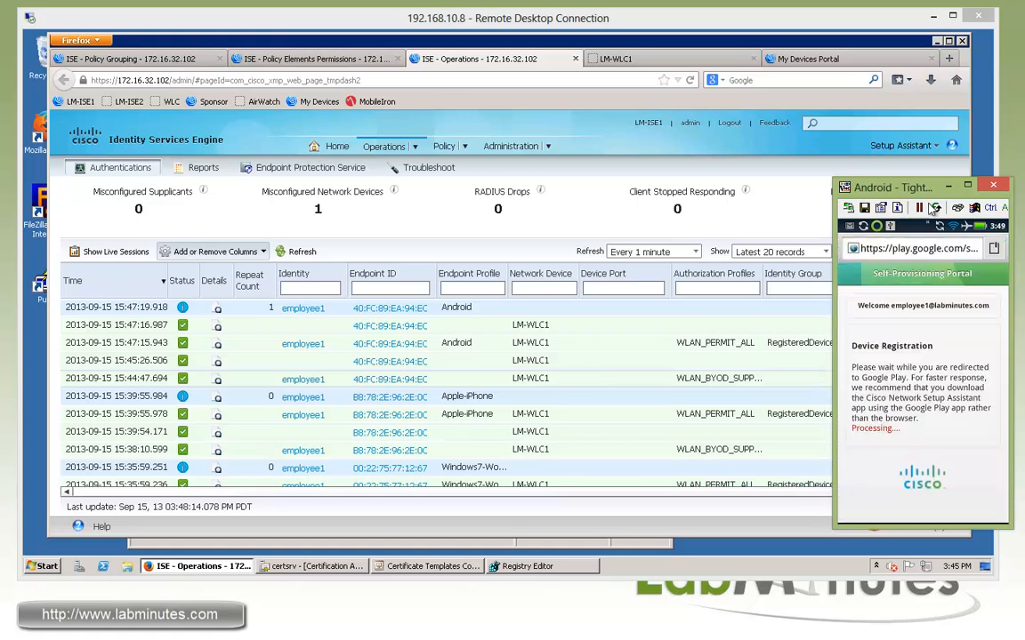
{"action": "left_click", "coordinate": [903, 248]}
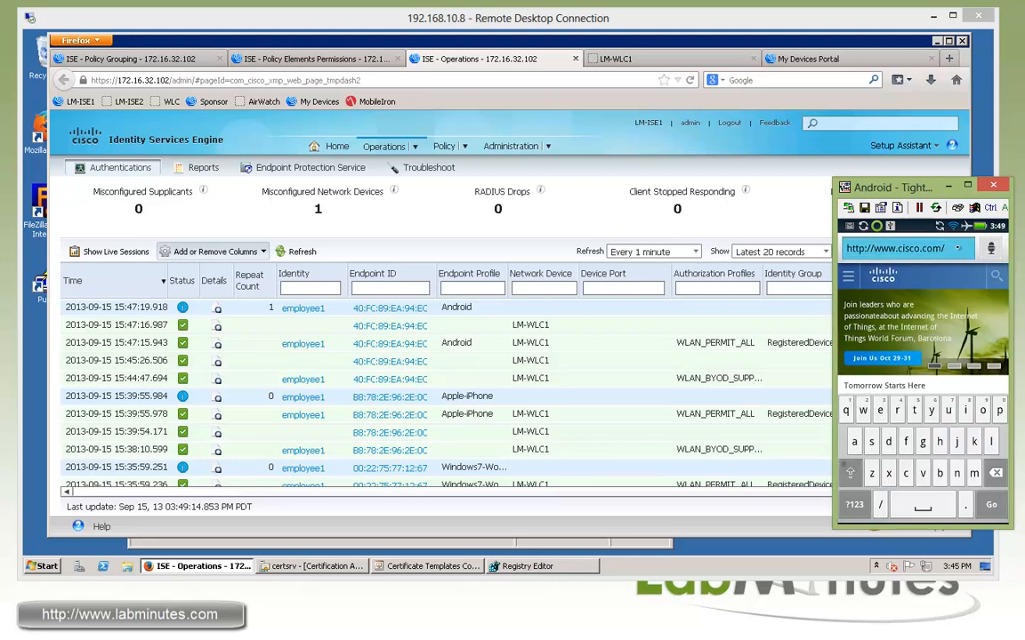
{"action": "left_click", "coordinate": [898, 248]}
{"action": "type", "text": "http://172.16.32.40/"}
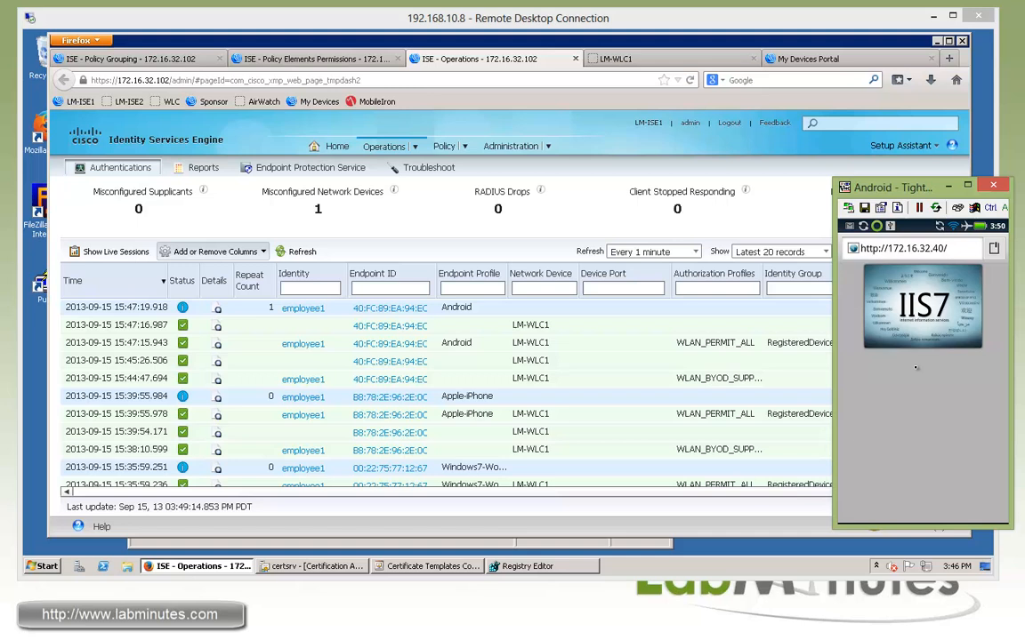
{"action": "mouse_move", "coordinate": [905, 387]}
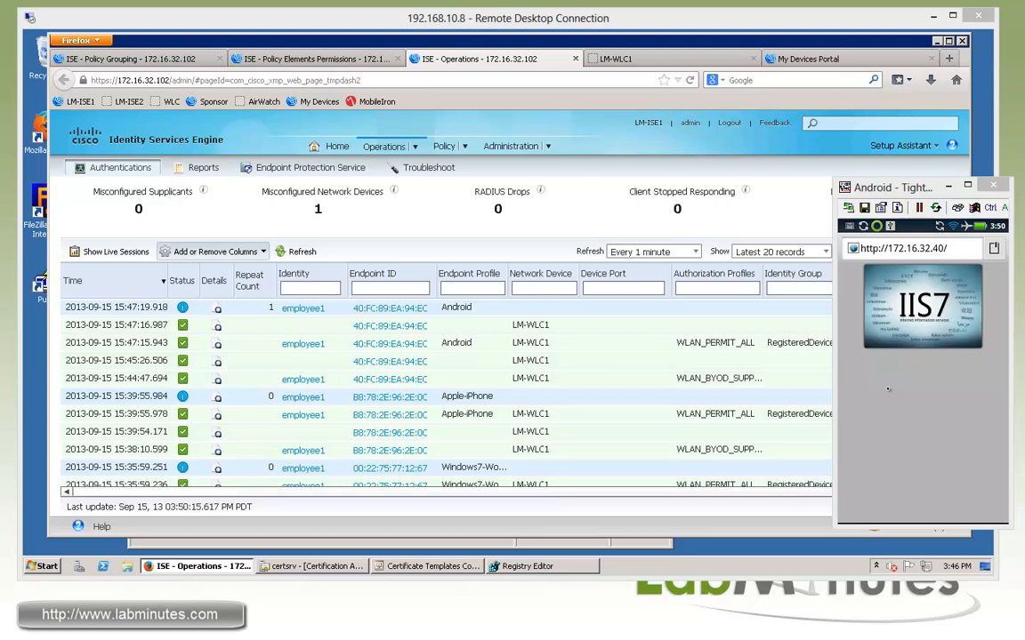
{"action": "mouse_move", "coordinate": [912, 383]}
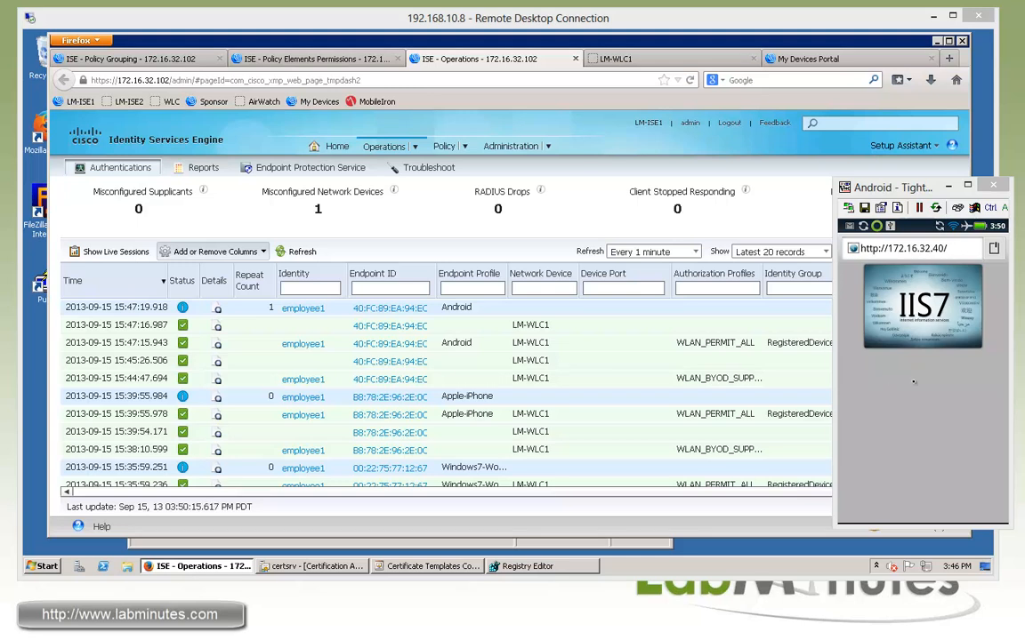